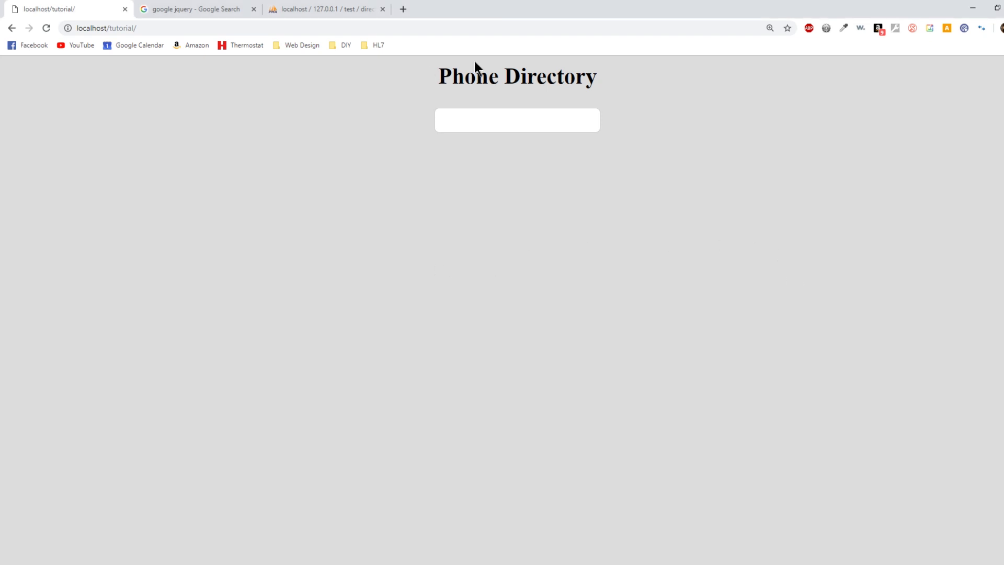
mouse_move(499, 109)
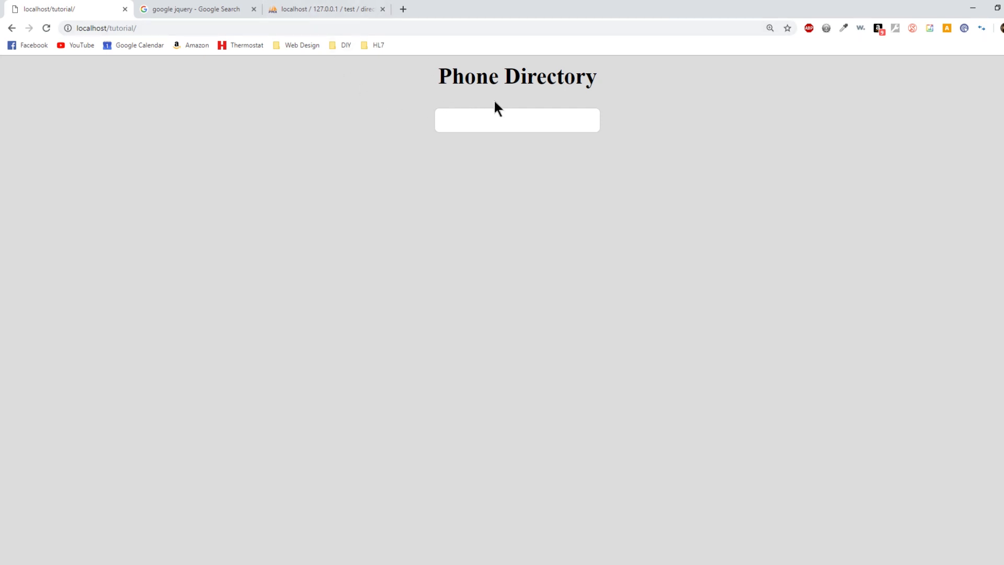
Browse the test database's directory table with its seven contact records in phpMyAdmin.
click(326, 8)
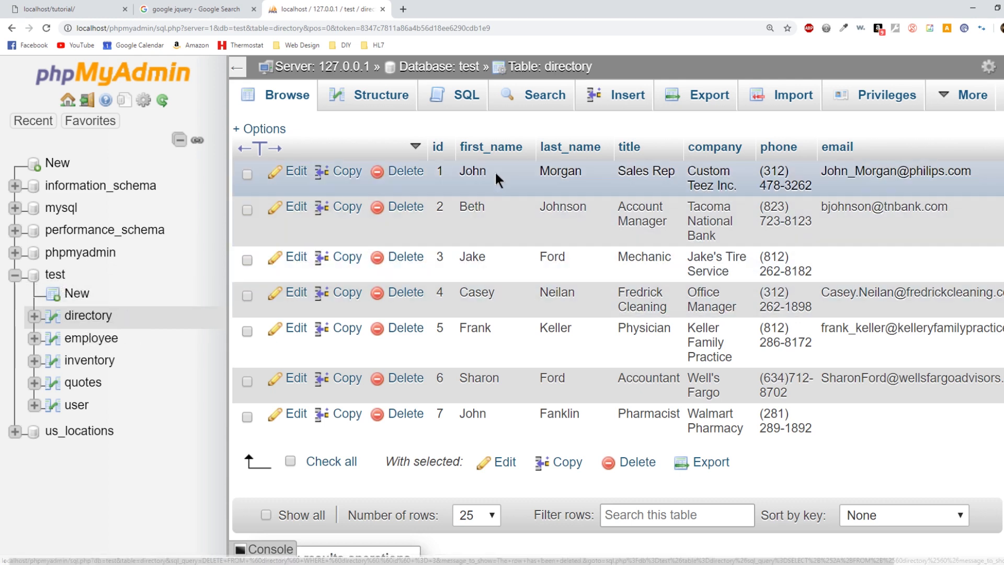
mouse_move(570, 147)
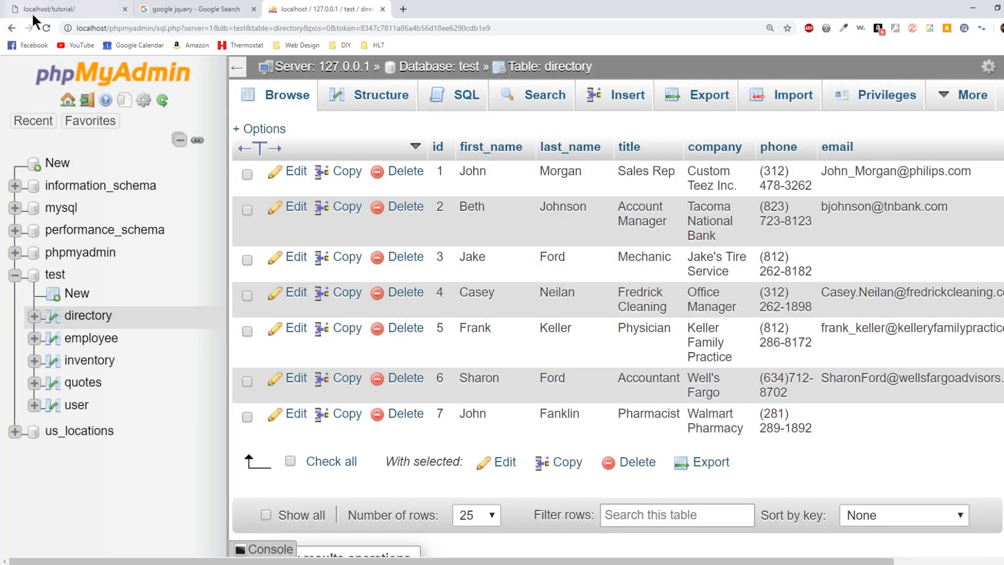
click(64, 9)
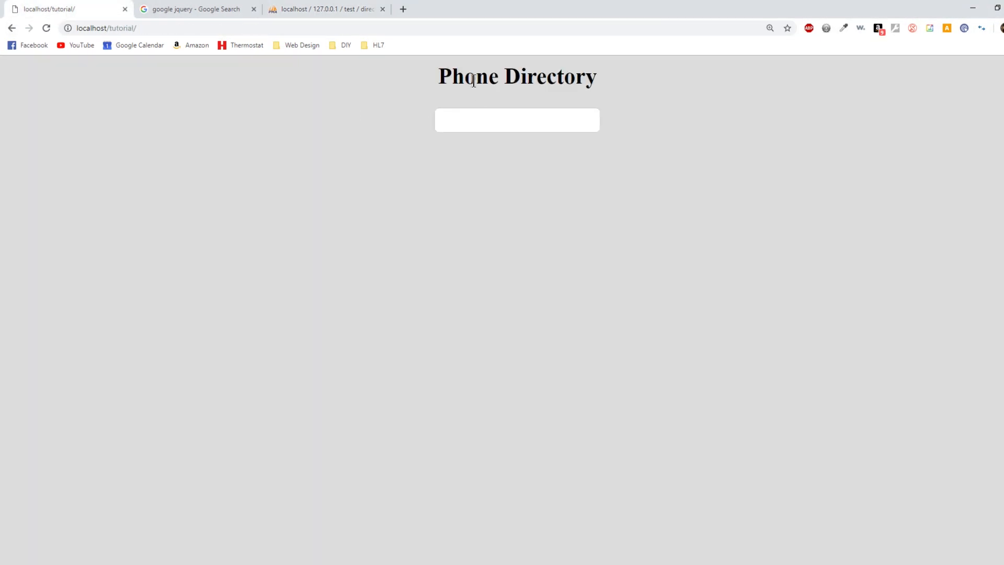
text(john)
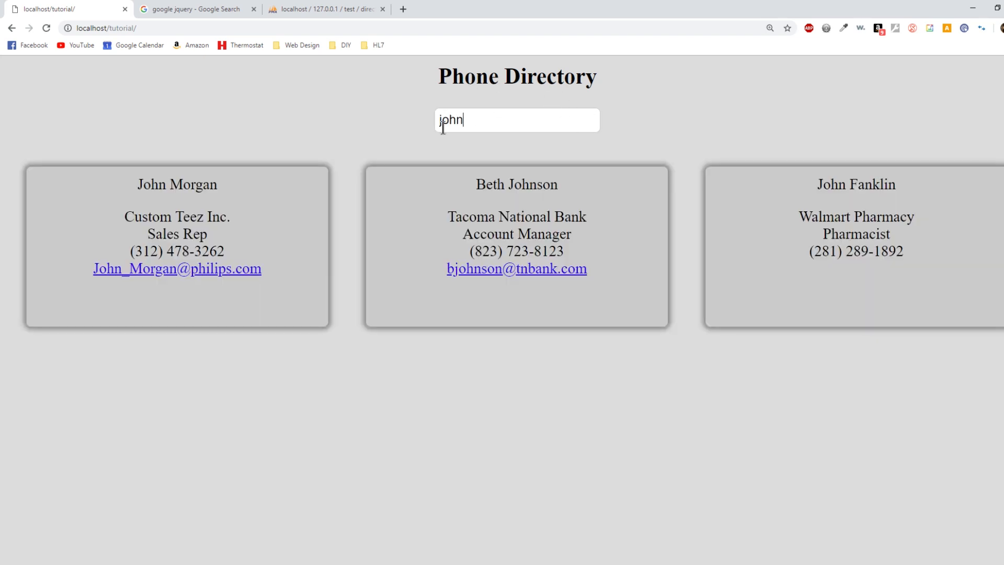
double_click(152, 184)
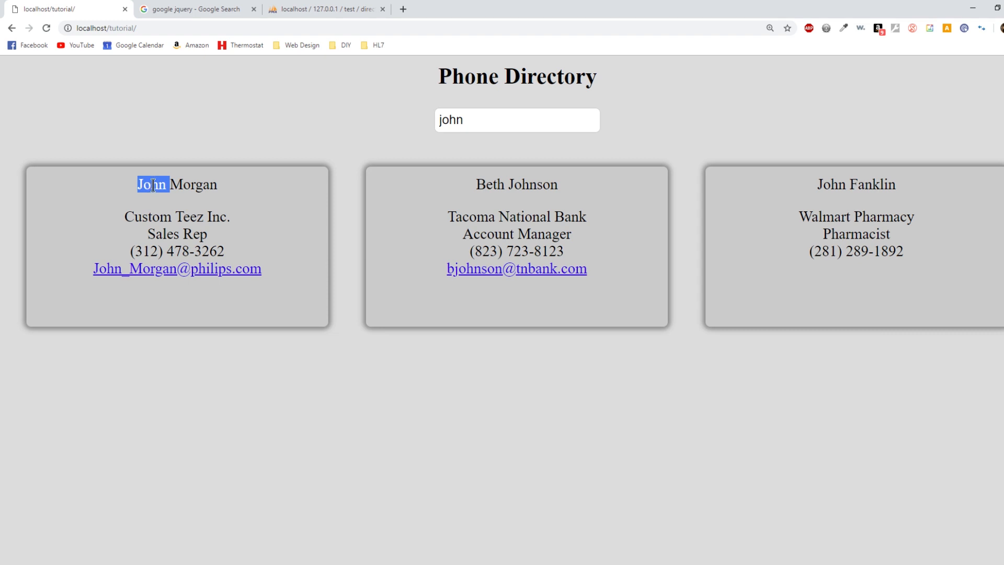
double_click(532, 185)
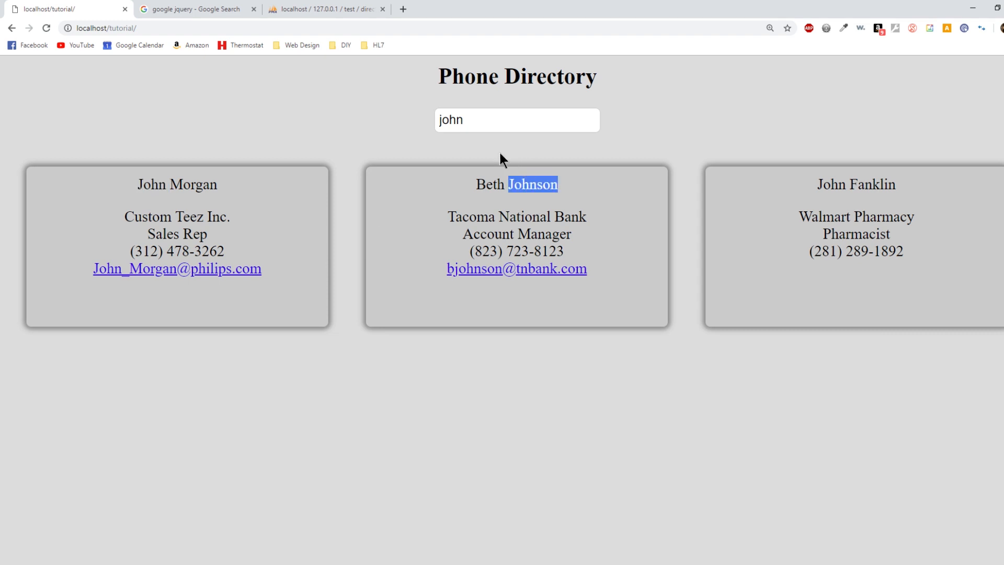
text(b)
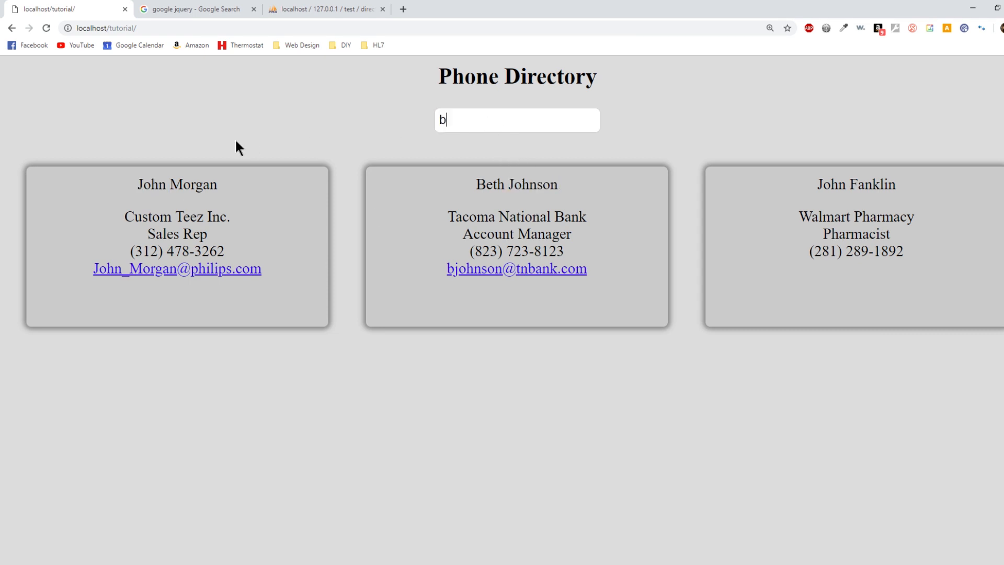
text(ank)
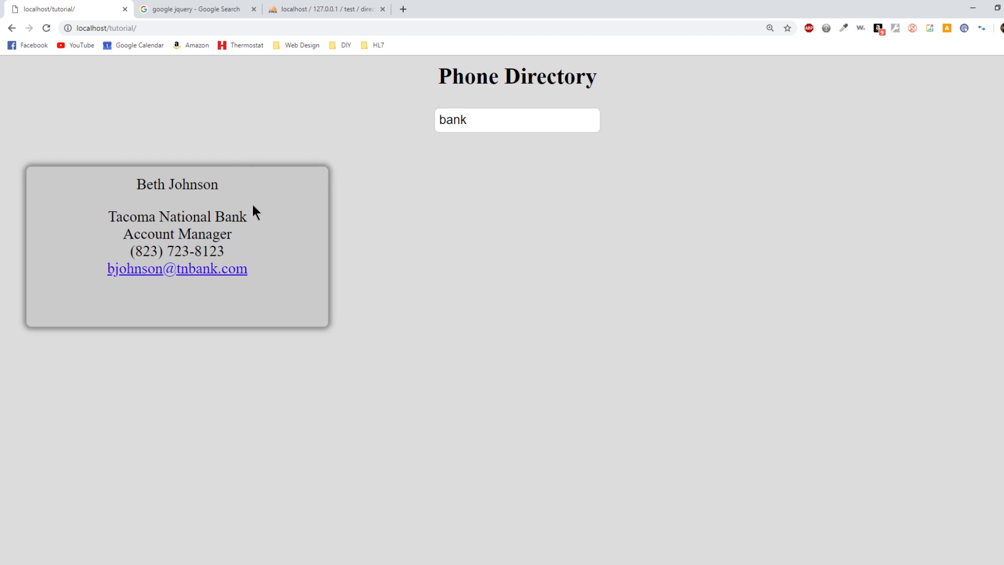
double_click(177, 217)
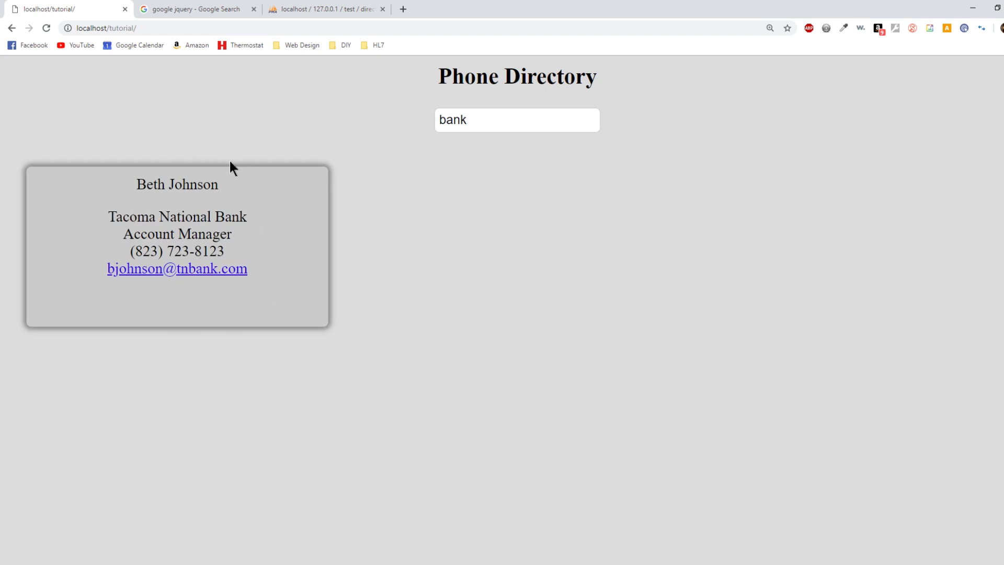
mouse_move(126, 300)
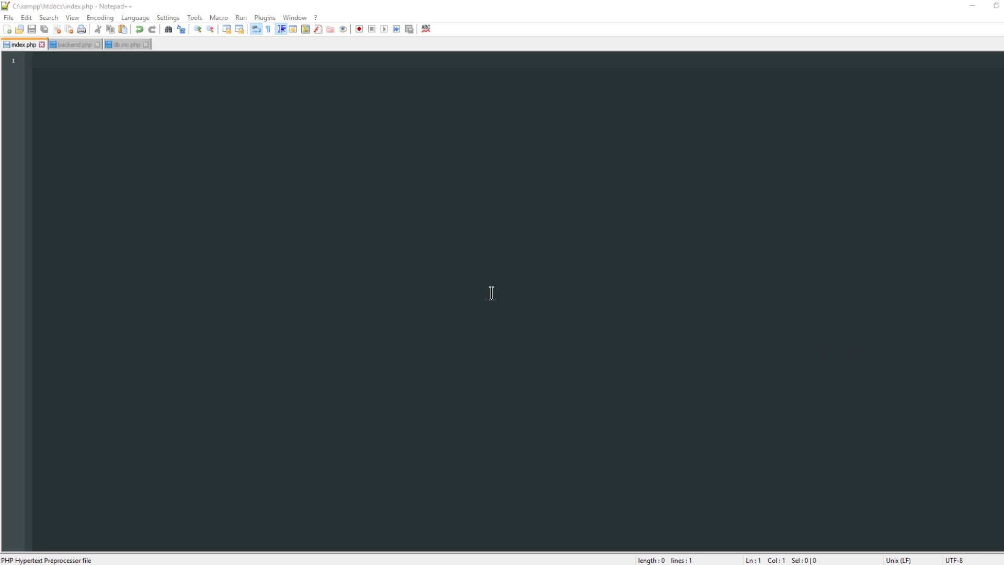
mouse_move(179, 216)
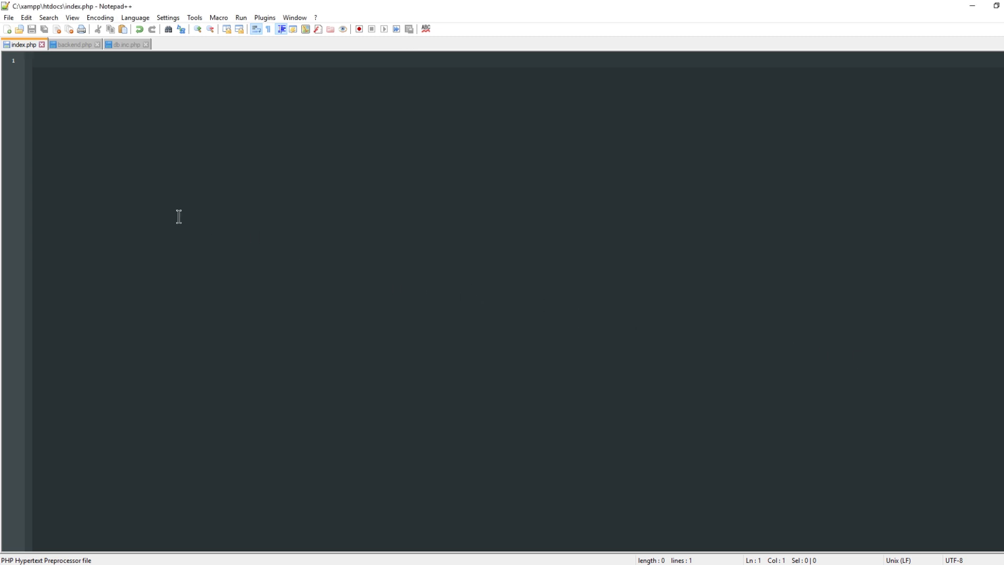
Write <input type="TEXT" id="search" /> and <span id="result"></span> into index.php.
text(<input type=)
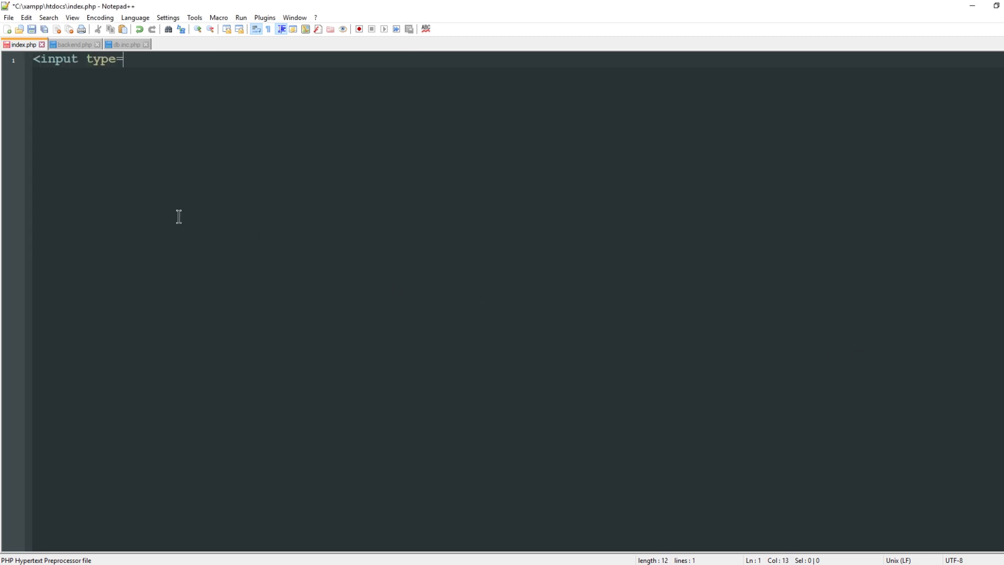
text("TEXT")
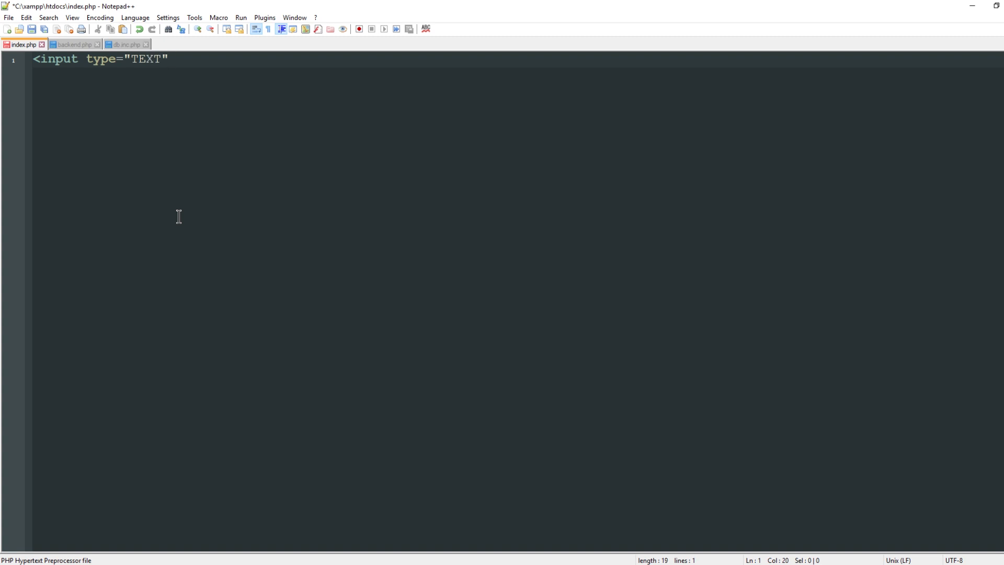
text(id="search)
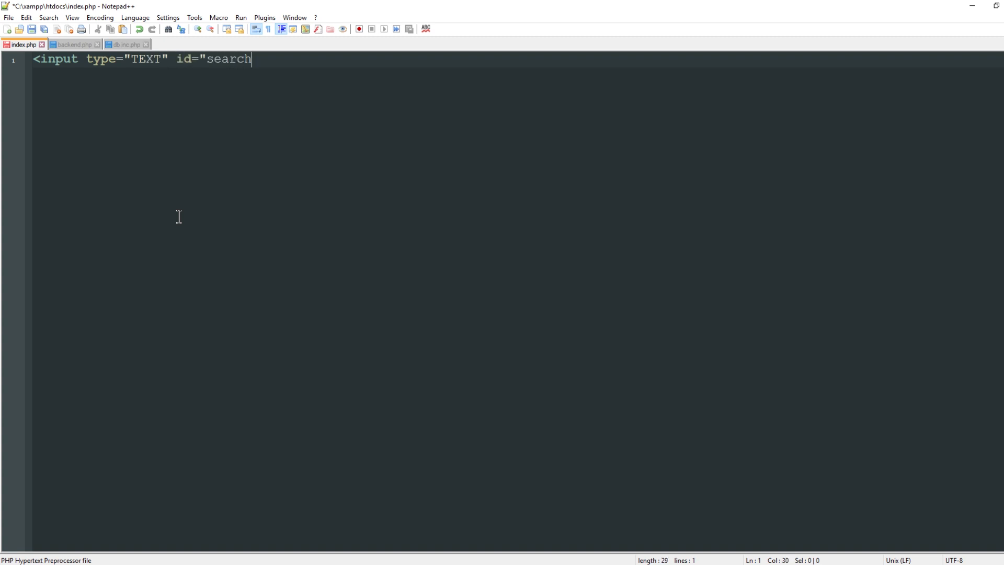
text(" />)
text(<)
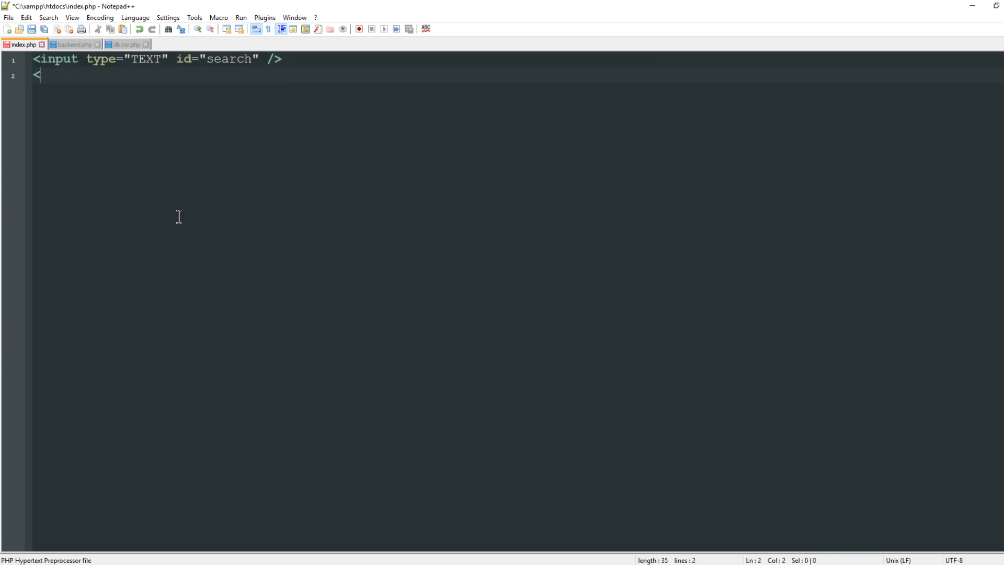
text(/p>)
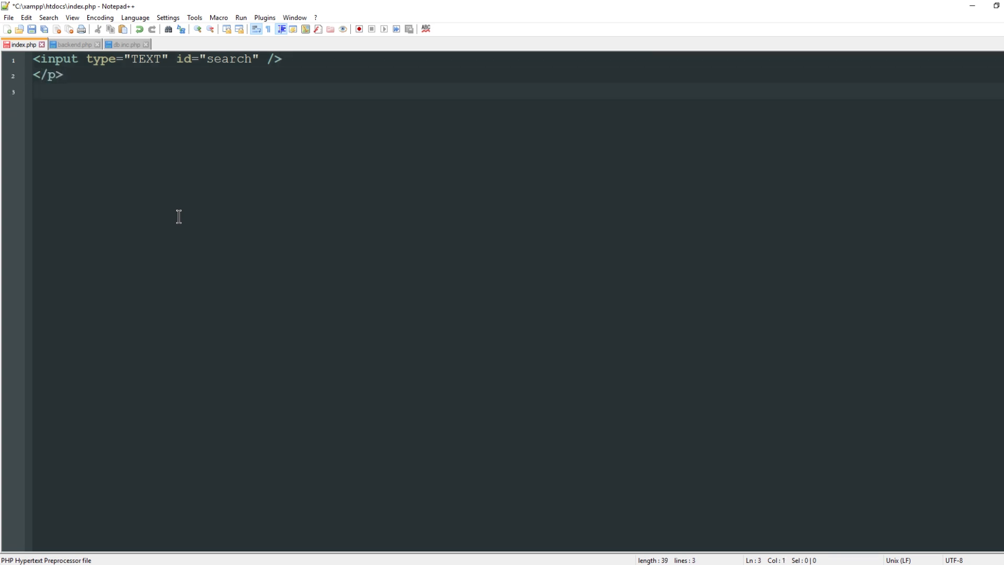
text(<span id)
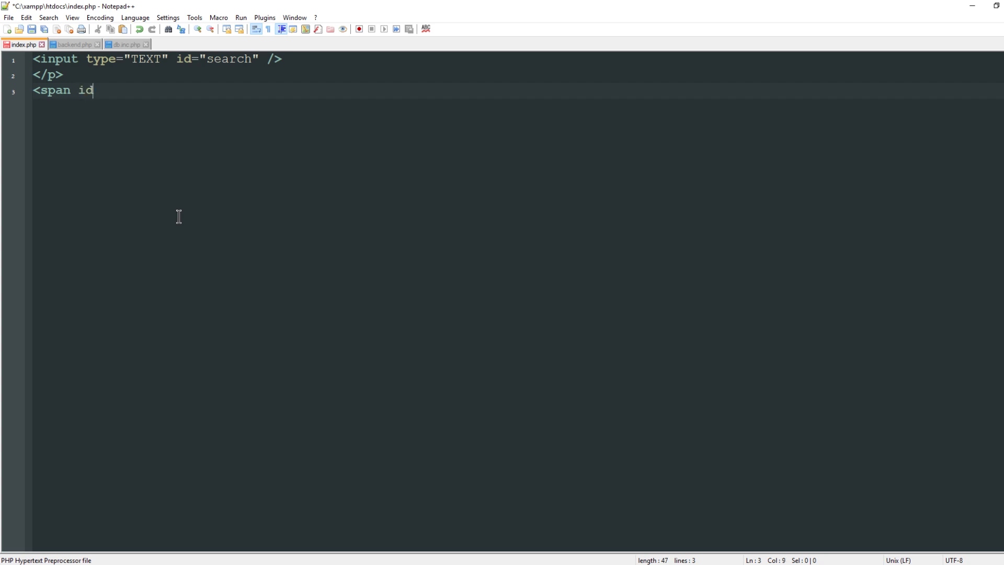
text(="result"></span>)
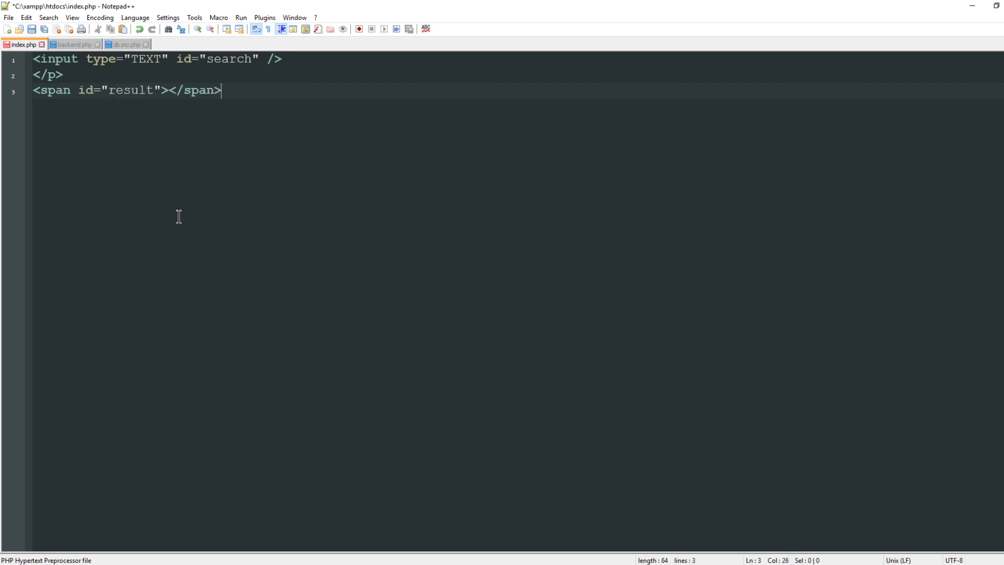
mouse_move(152, 93)
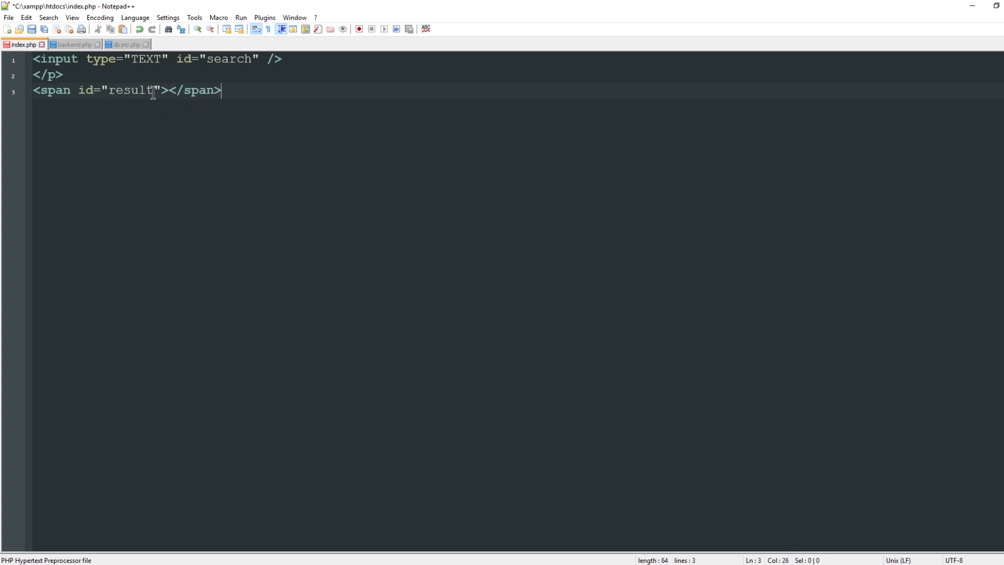
double_click(131, 89)
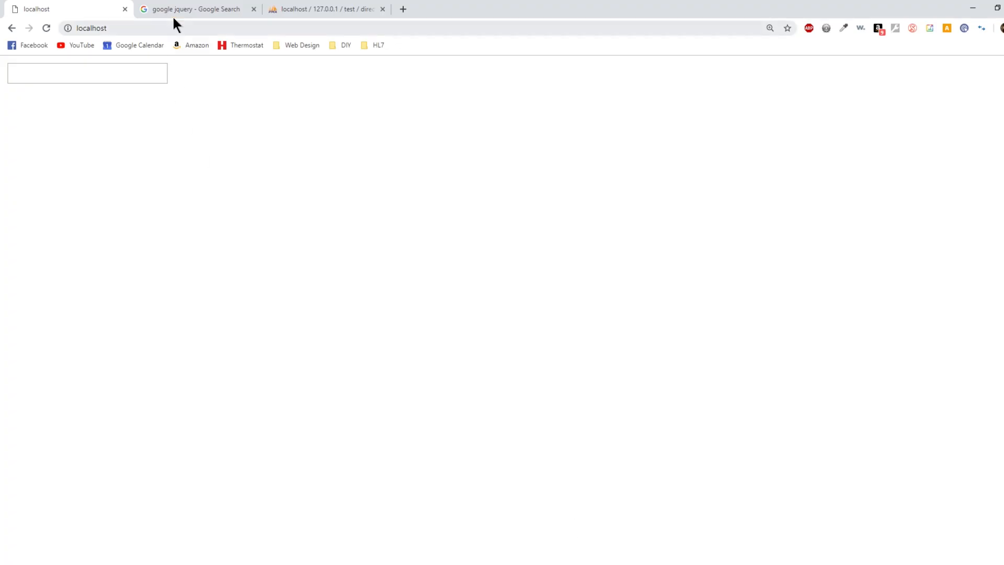
Select the jQuery 3.x script snippet in the 'google jquery' search results.
click(191, 9)
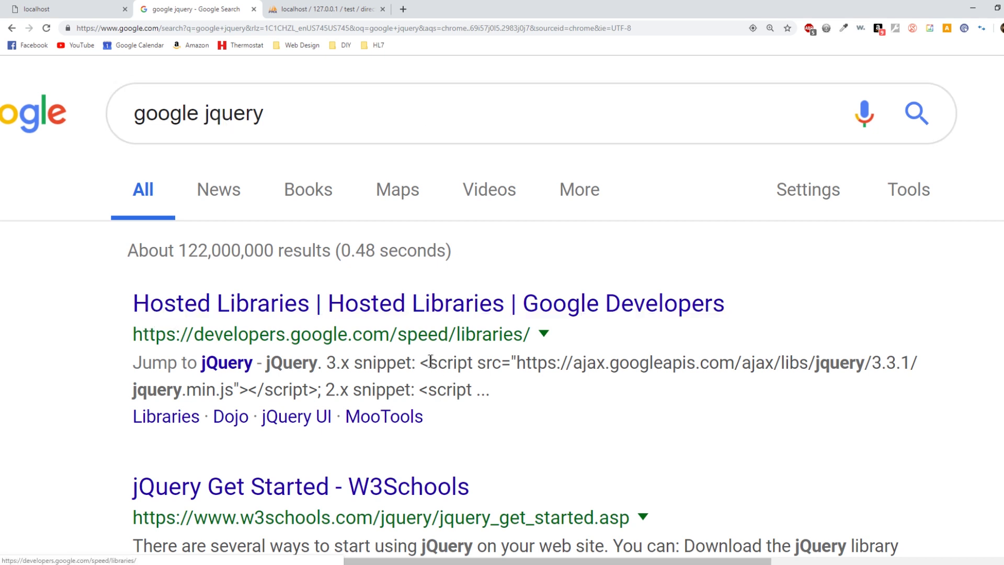
drag(419, 362, 318, 389)
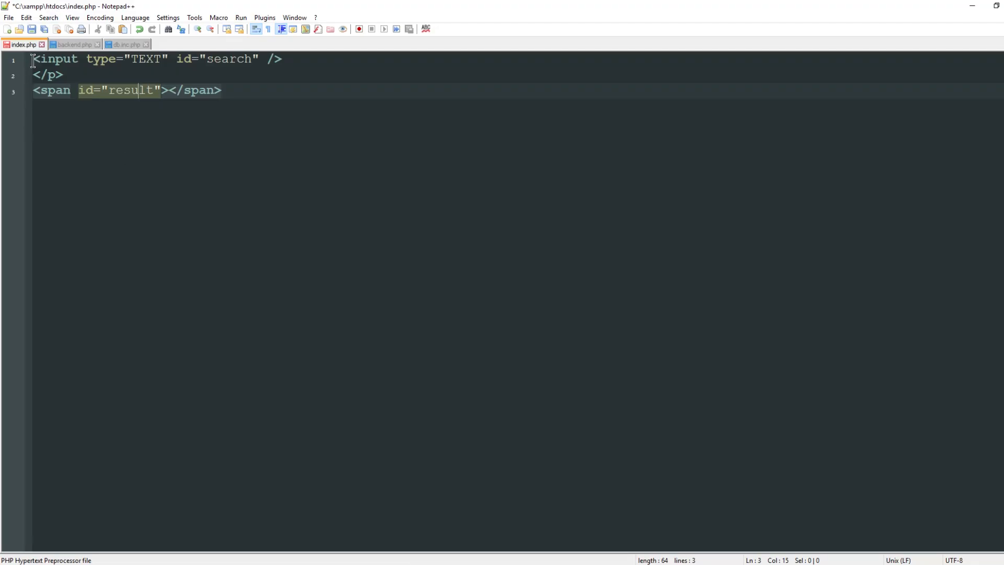
Add the jQuery 3.3.1 Google CDN script tag and an empty script block to index.php.
text(<script src="https://ajax.googleapis.com/ajax/libs/jquery/3.3.1/jquery.min.js"></script>)
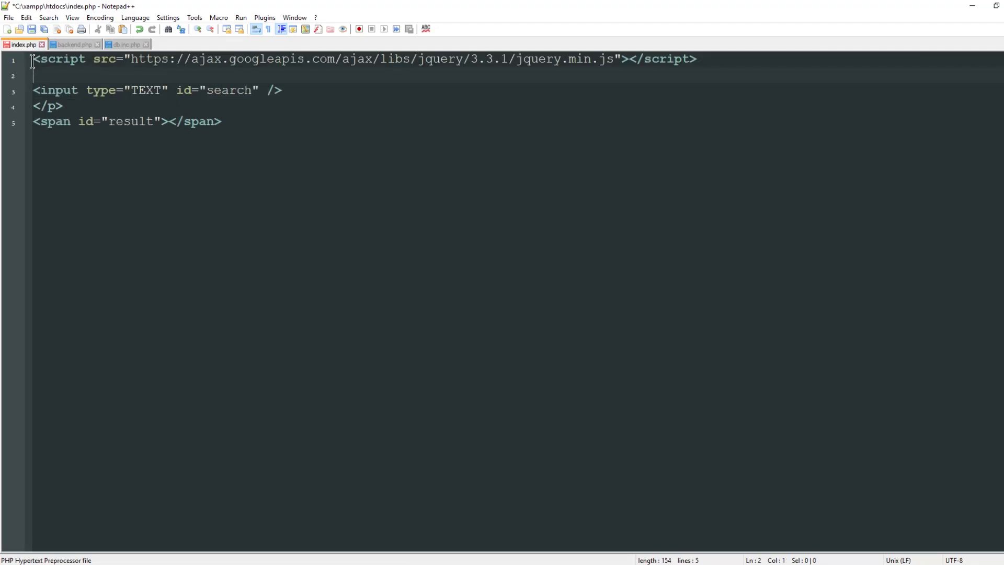
text(<script>)
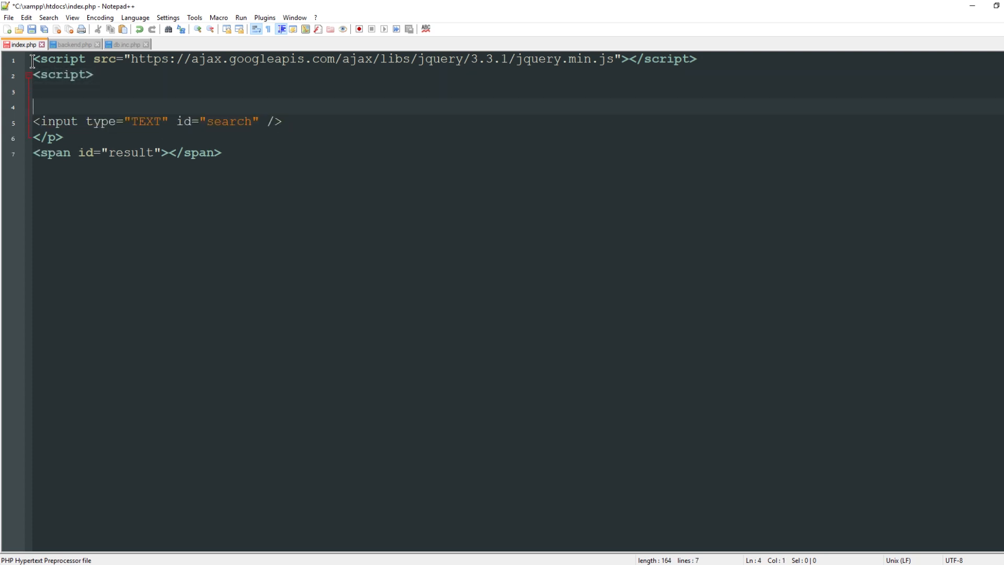
text(</script>)
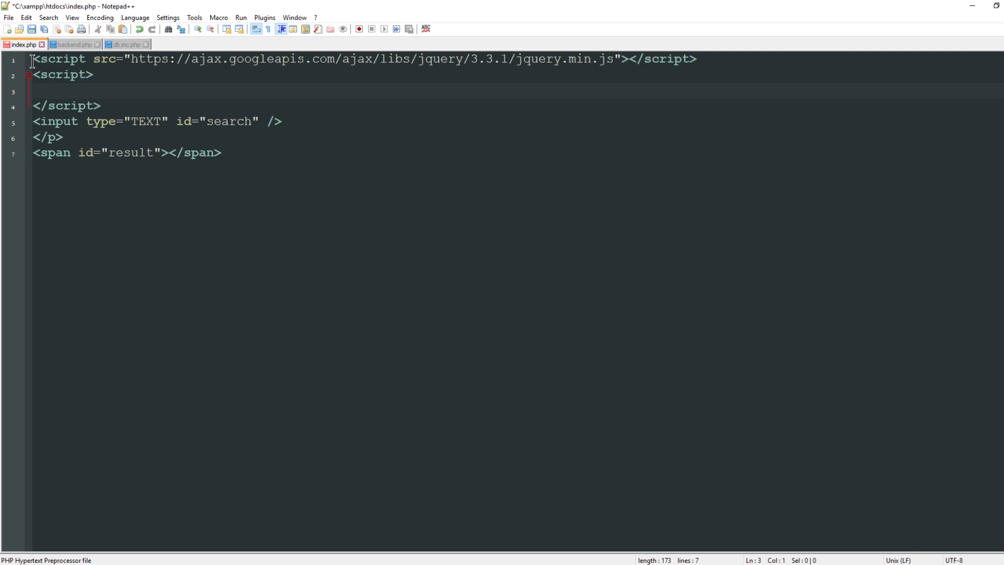
Write a $(document).ready function containing a $("#search") selector.
text($)
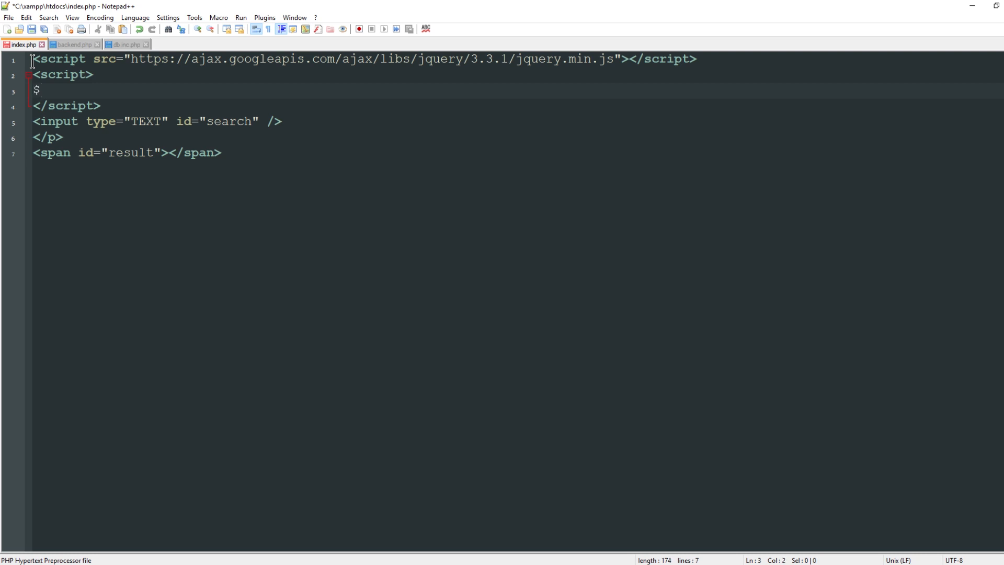
text((document))
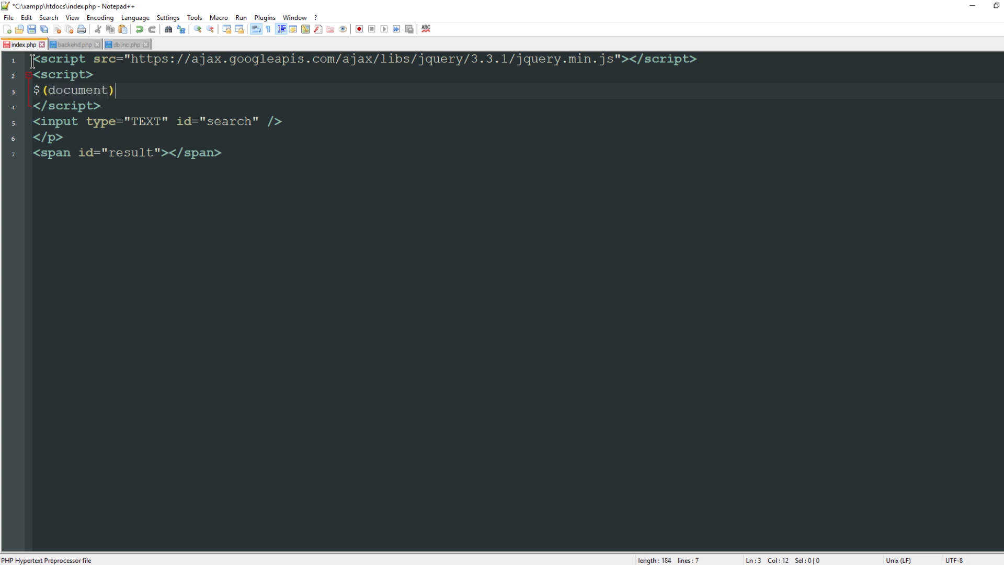
text(.ready();)
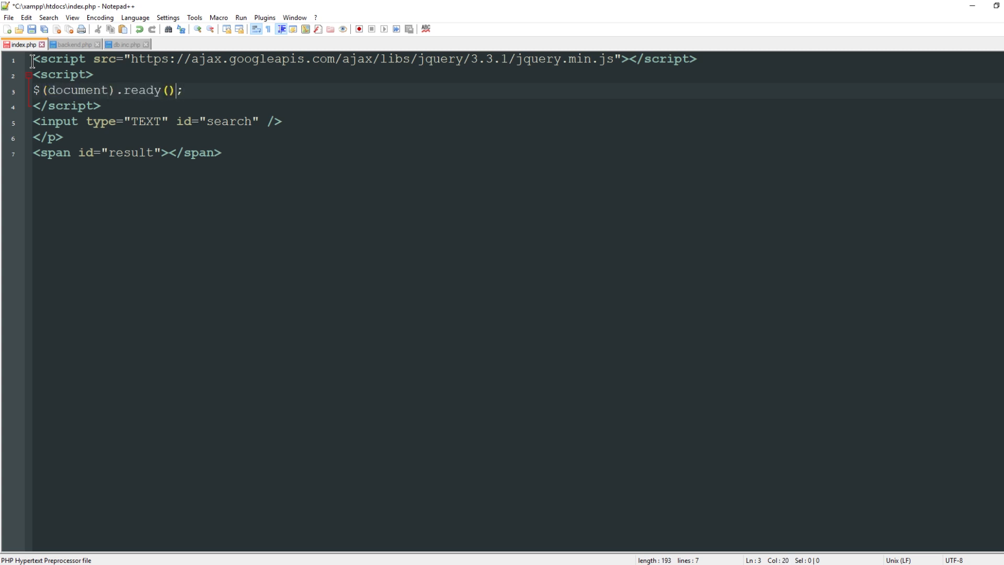
text(function()
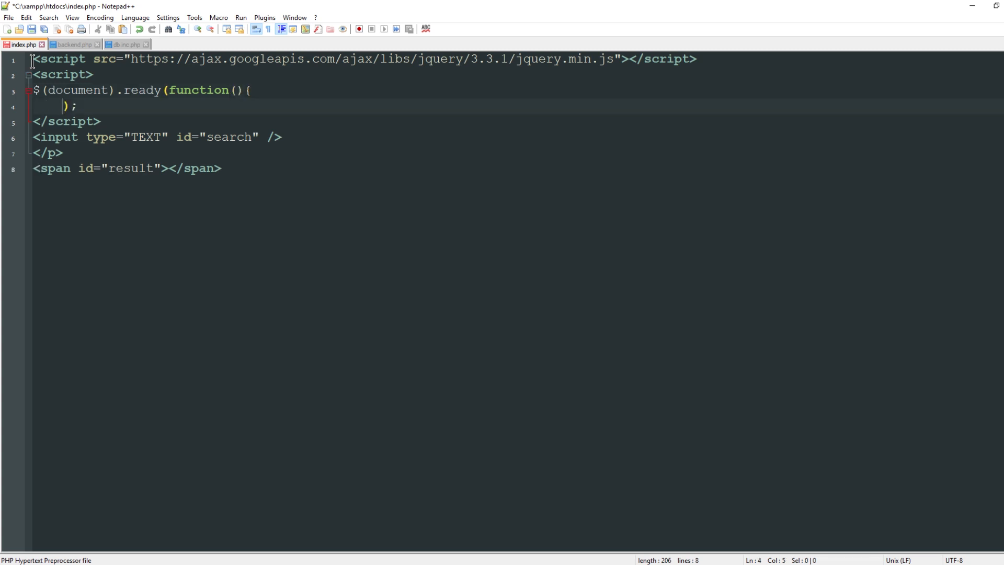
key(Enter)
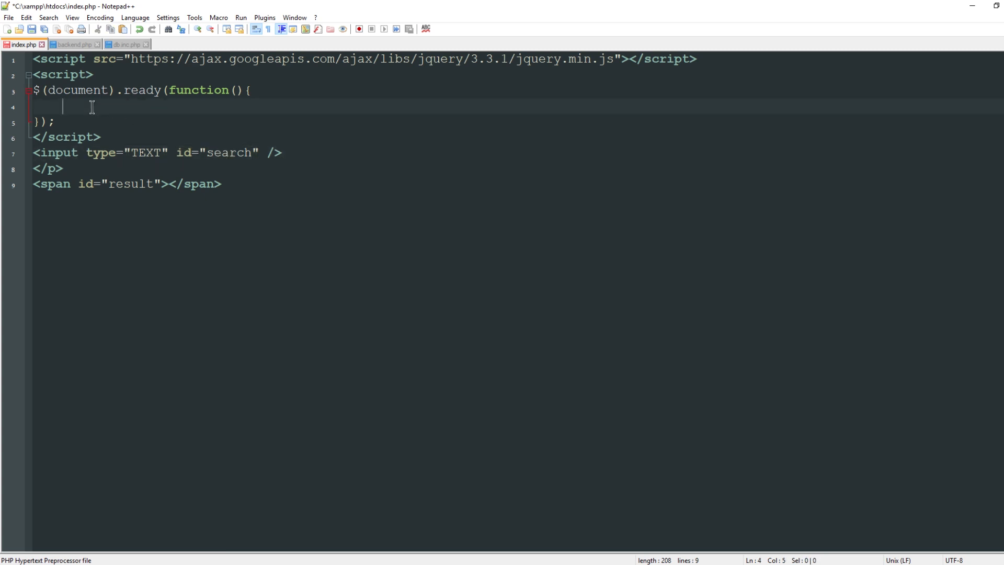
text($)
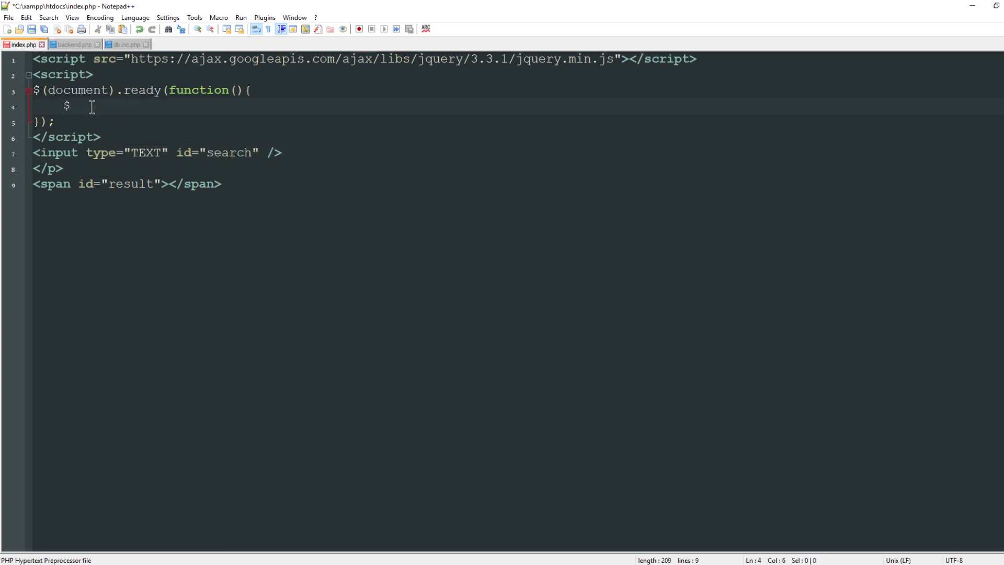
text(())
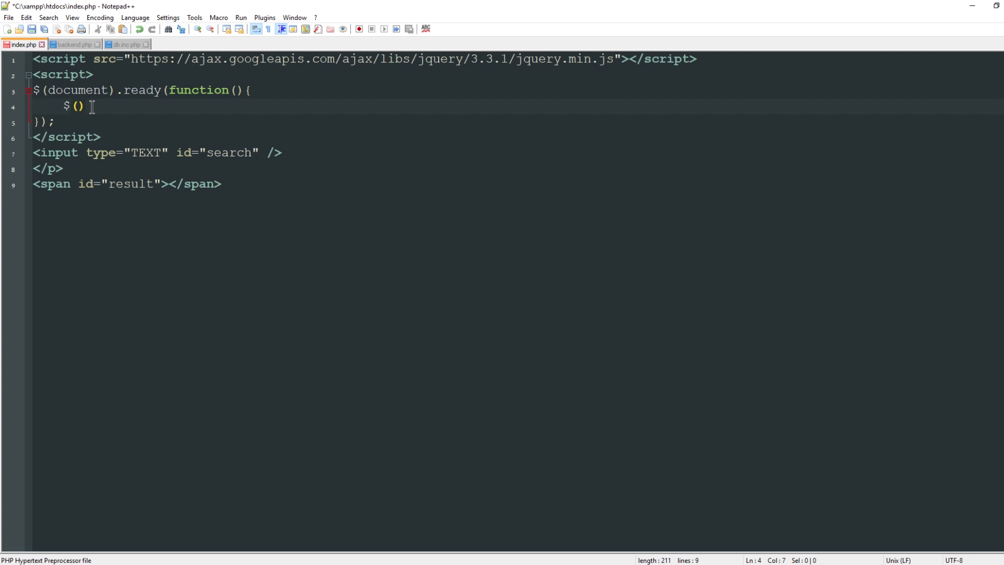
text("#search)
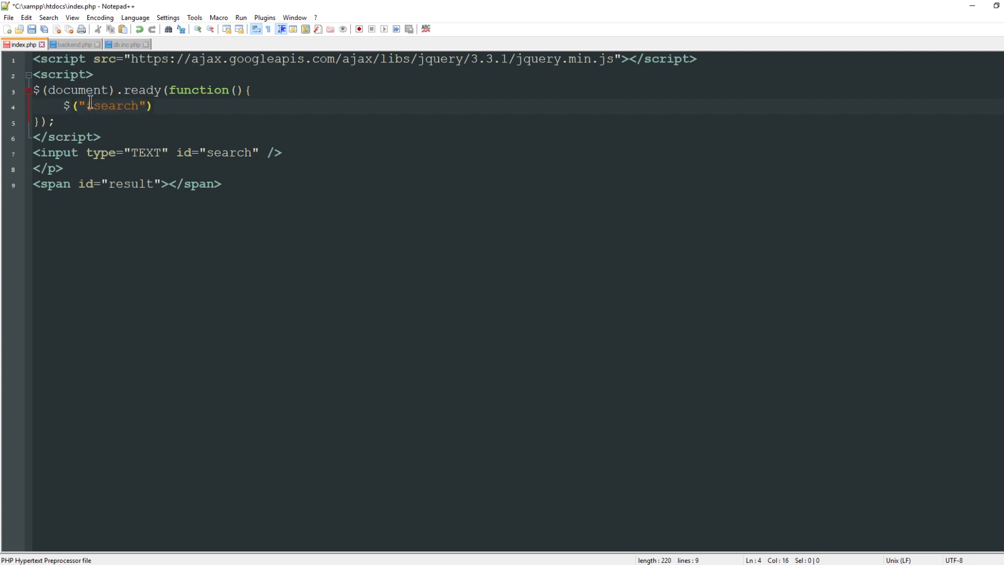
text(#)
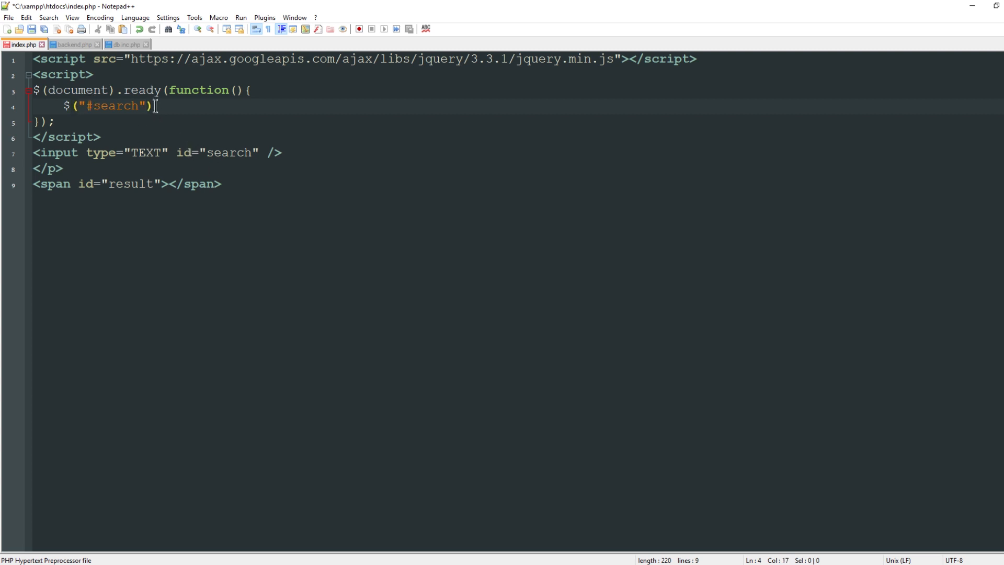
Attach a keyup handler to #search calling $.ajax with url 'backend.php' and empty type, data, success.
text(.keyup(function(){)
text(});)
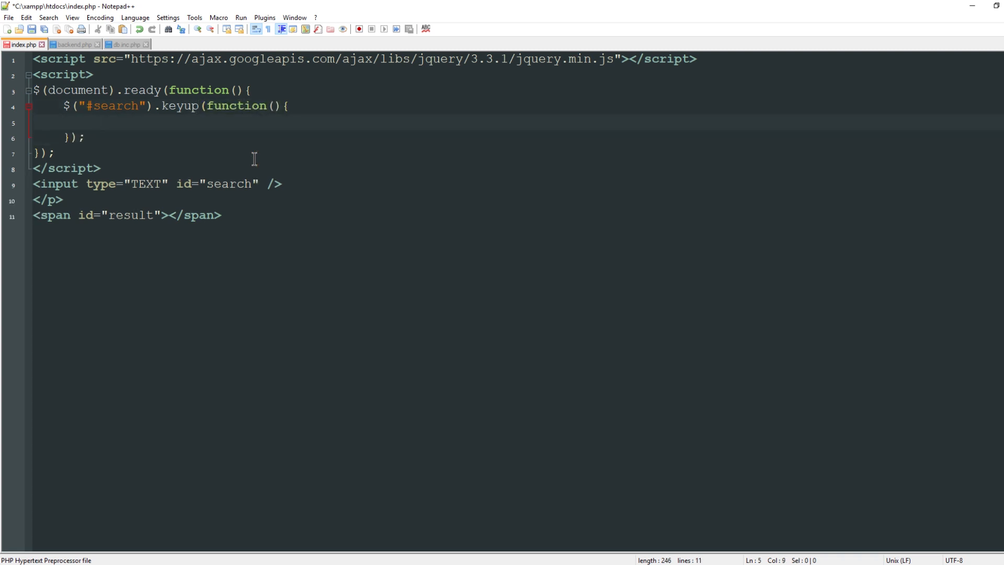
mouse_move(250, 151)
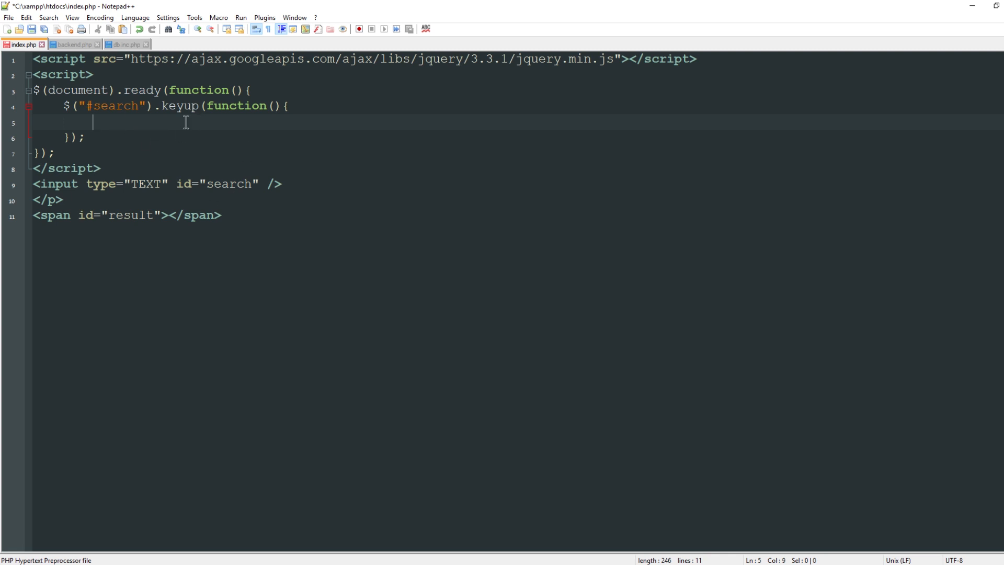
mouse_move(190, 123)
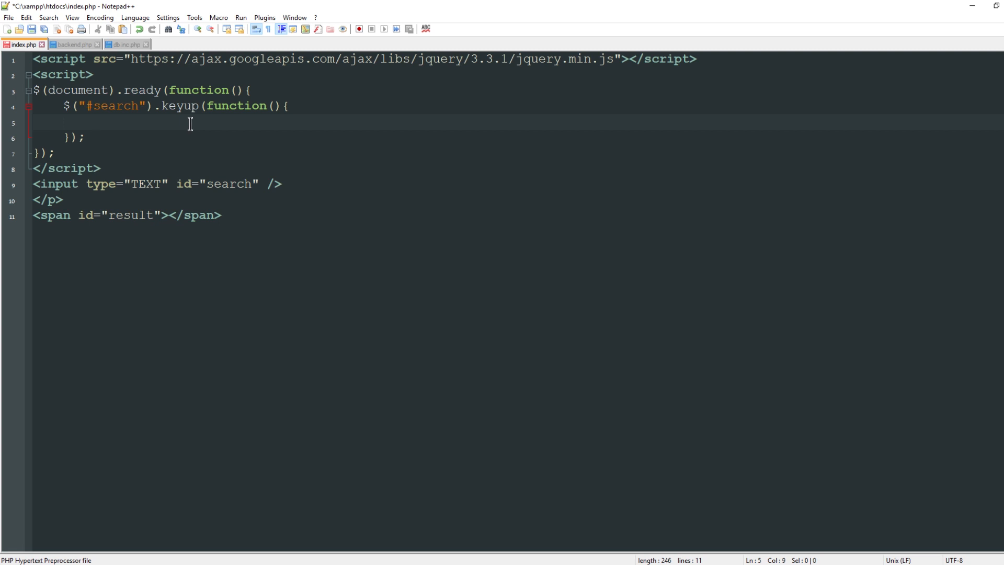
text($)
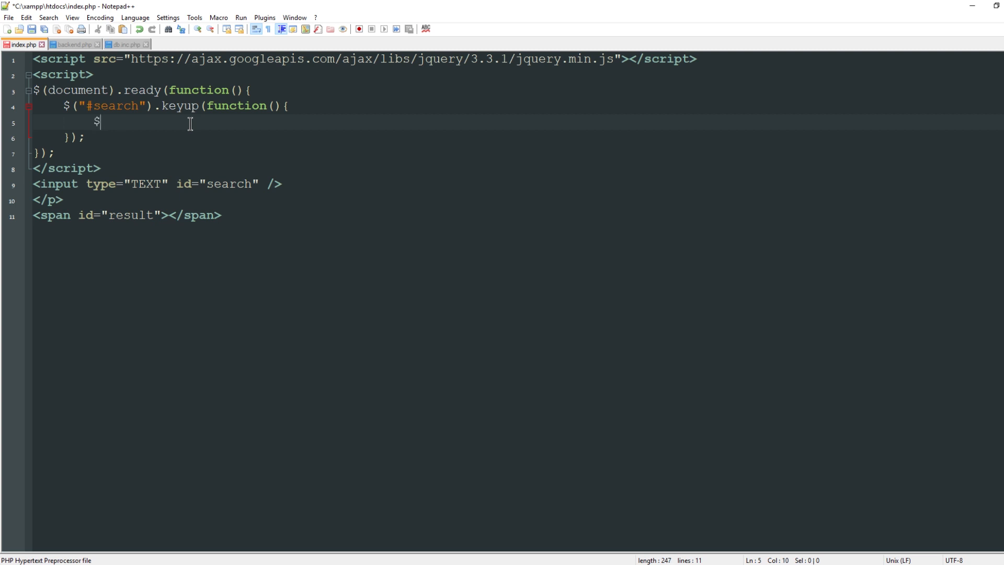
text(.ajax)
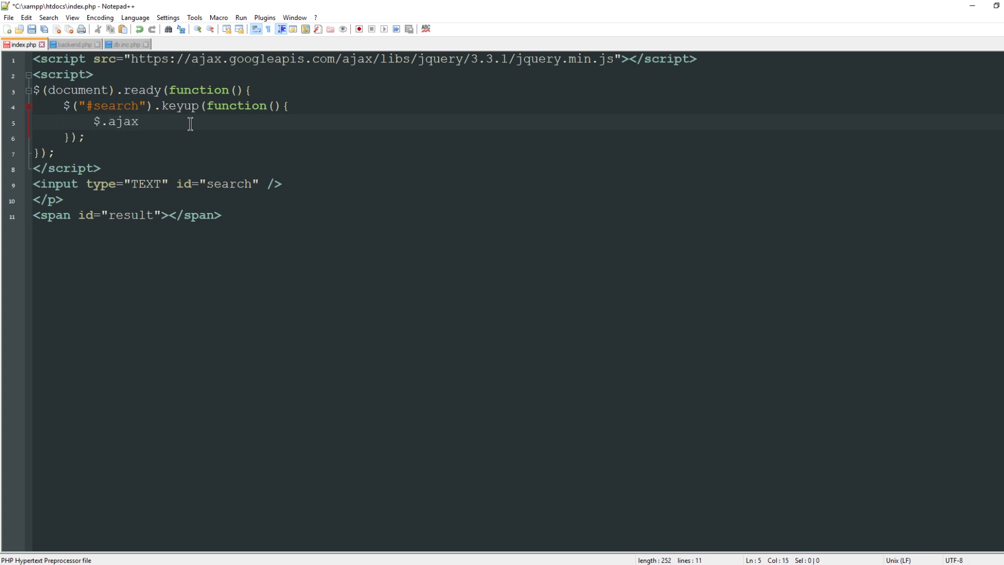
text(({)
text(});)
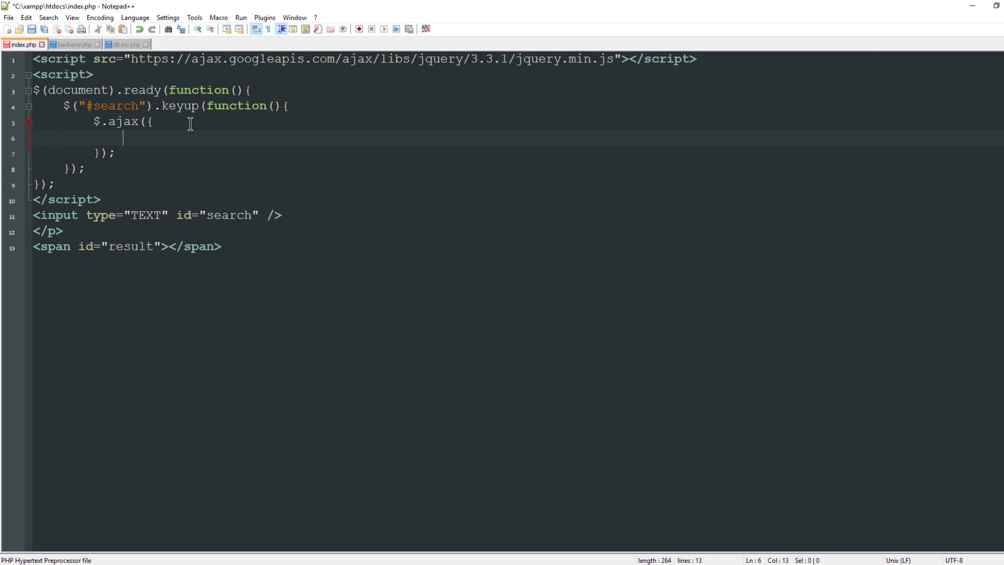
text(url:)
text(s)
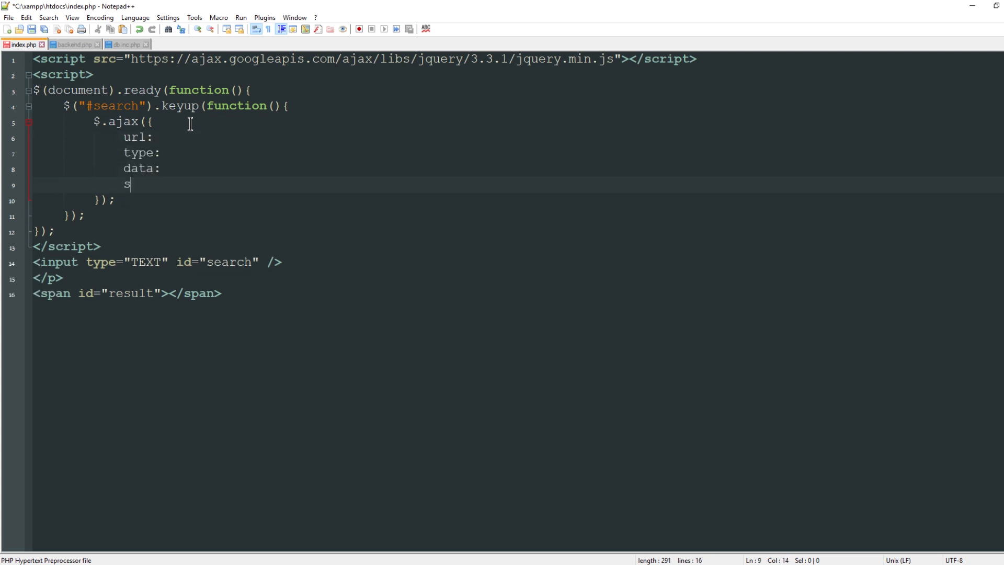
text(uccess:)
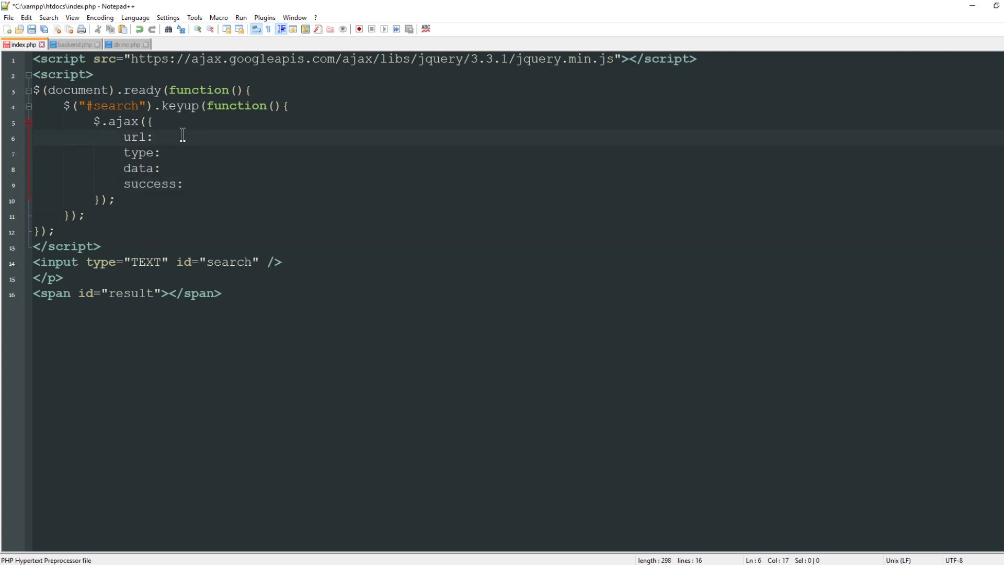
text('')
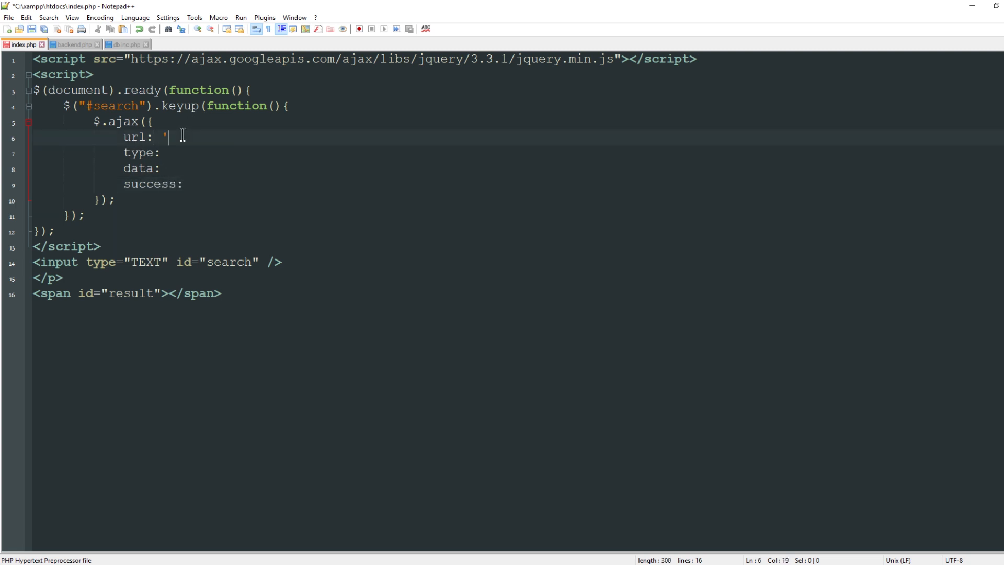
text(bank)
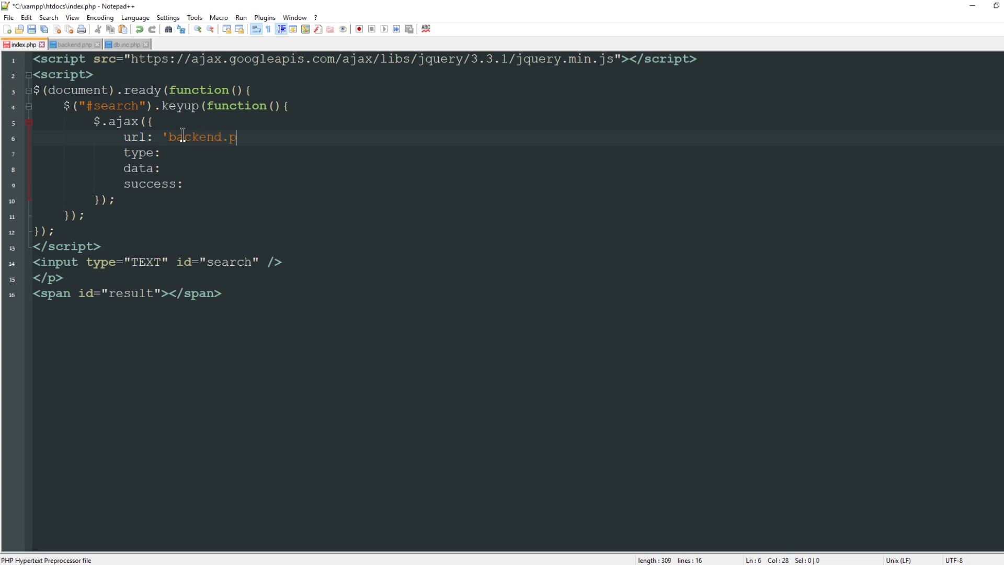
text(hp')
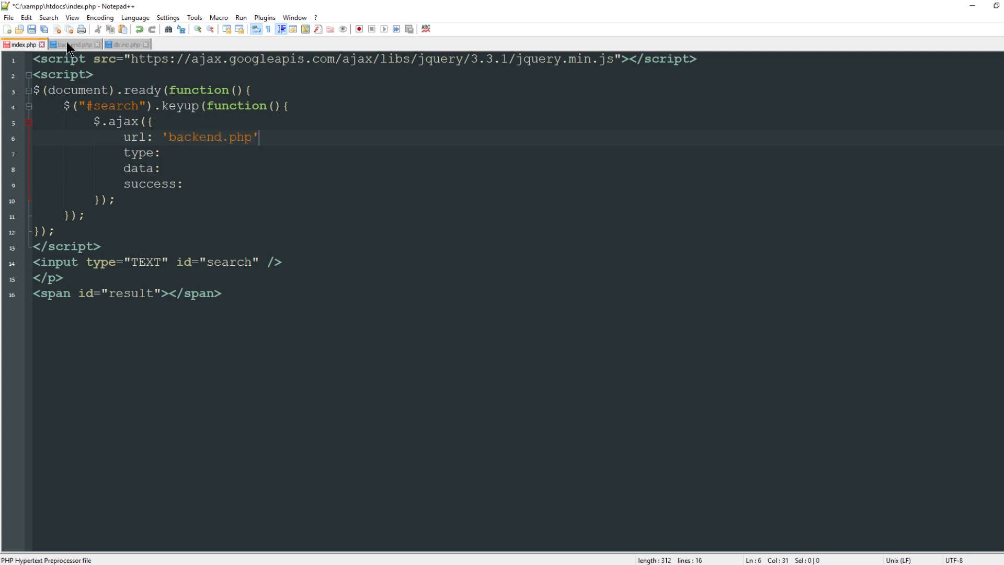
Set the AJAX request type to 'post' after glancing at backend.php.
click(74, 44)
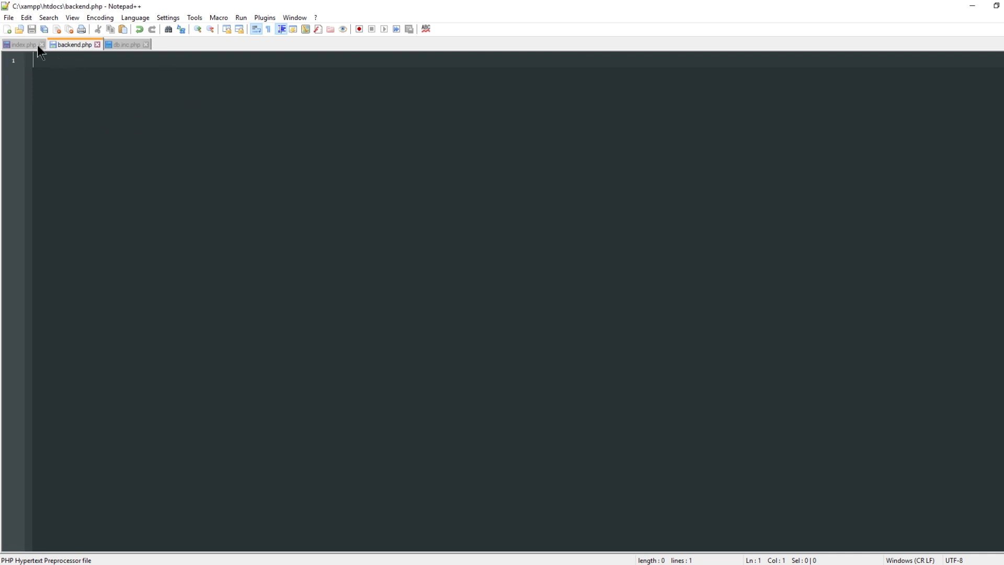
click(23, 44)
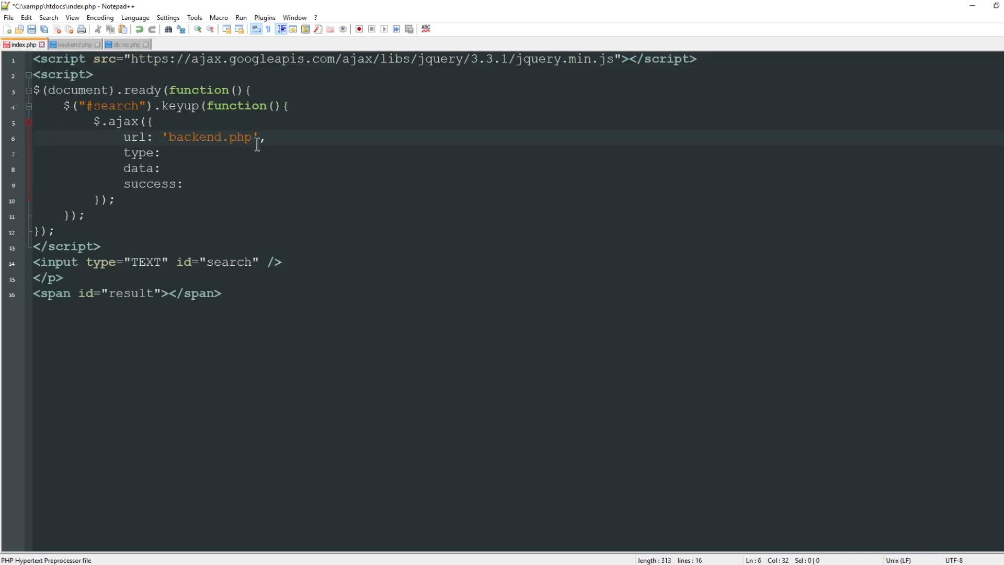
click(189, 153)
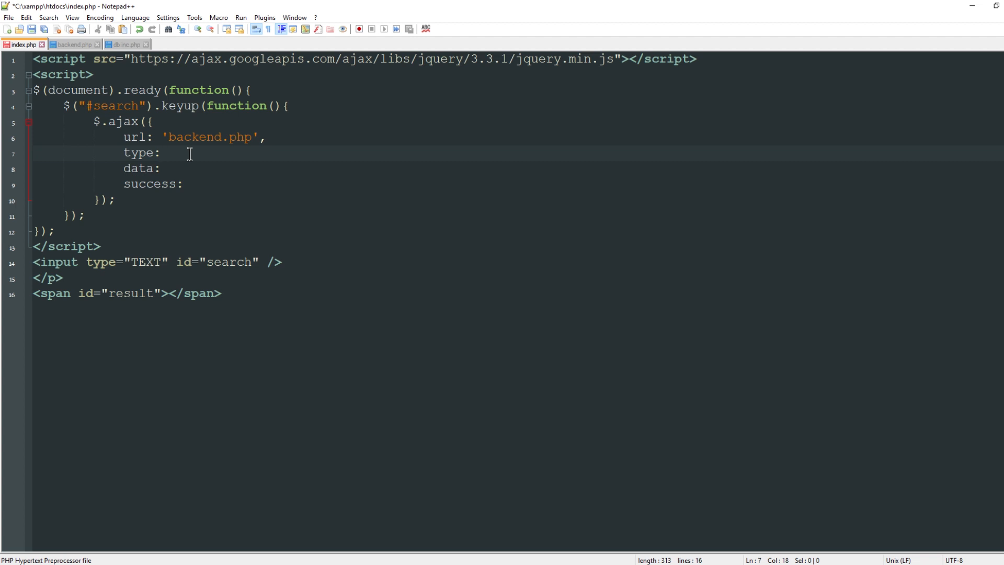
mouse_move(145, 168)
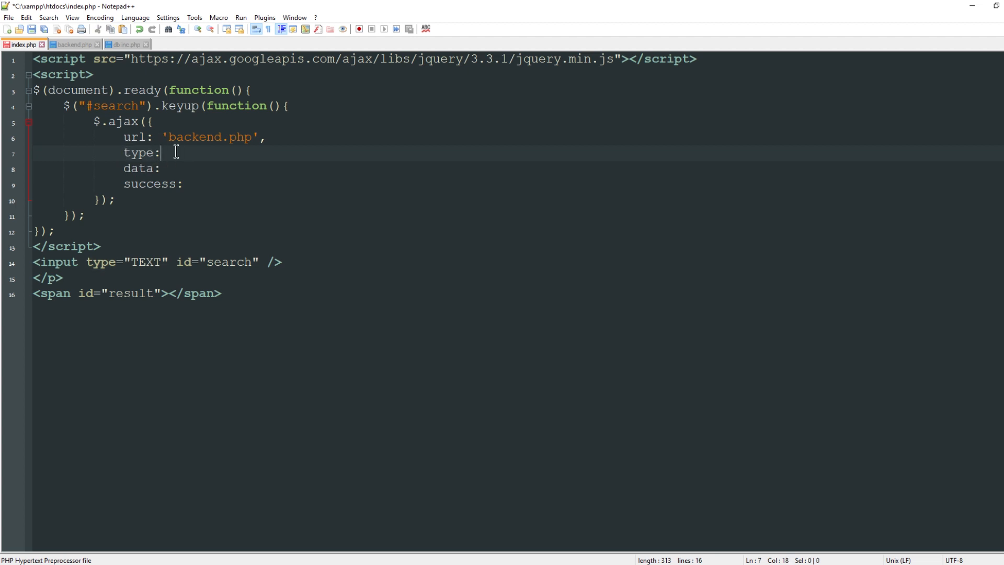
text(')
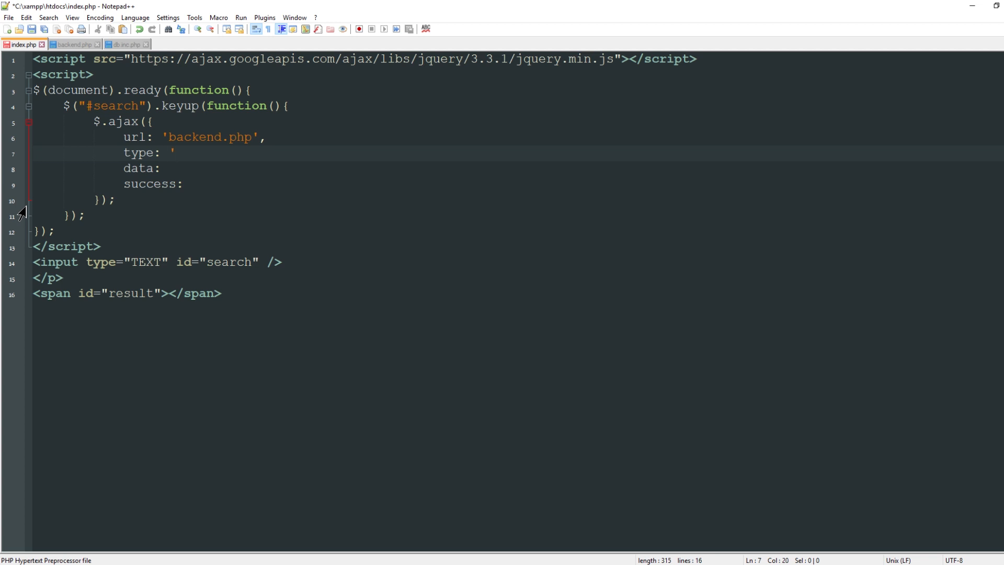
text(post',)
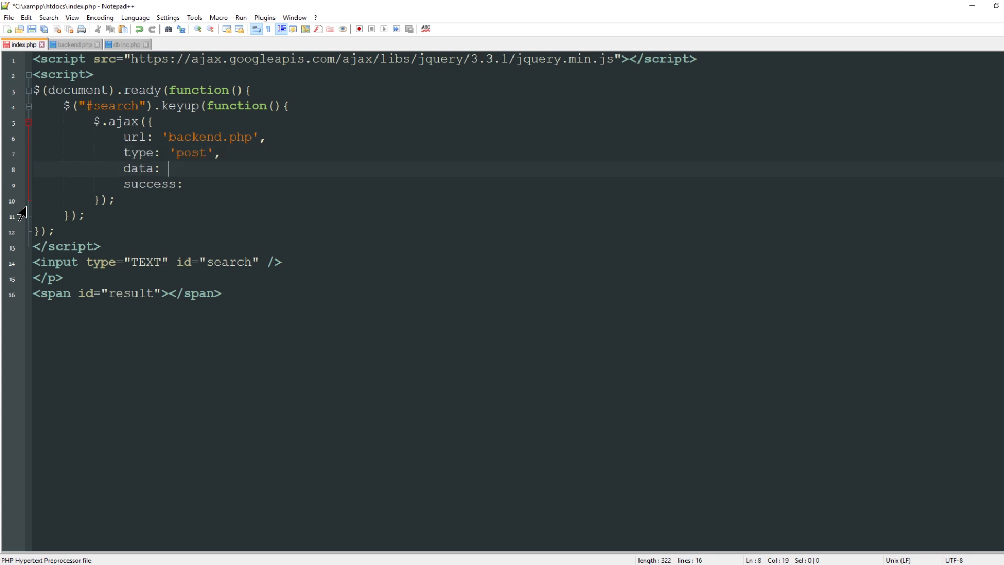
mouse_move(62, 196)
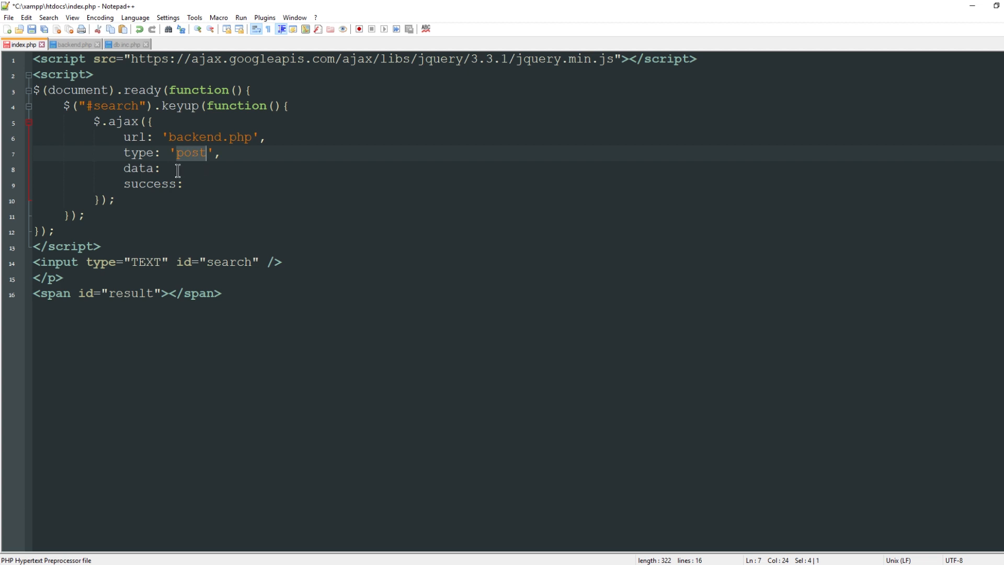
Fill the AJAX data option with {search: $(this).val()}.
click(163, 168)
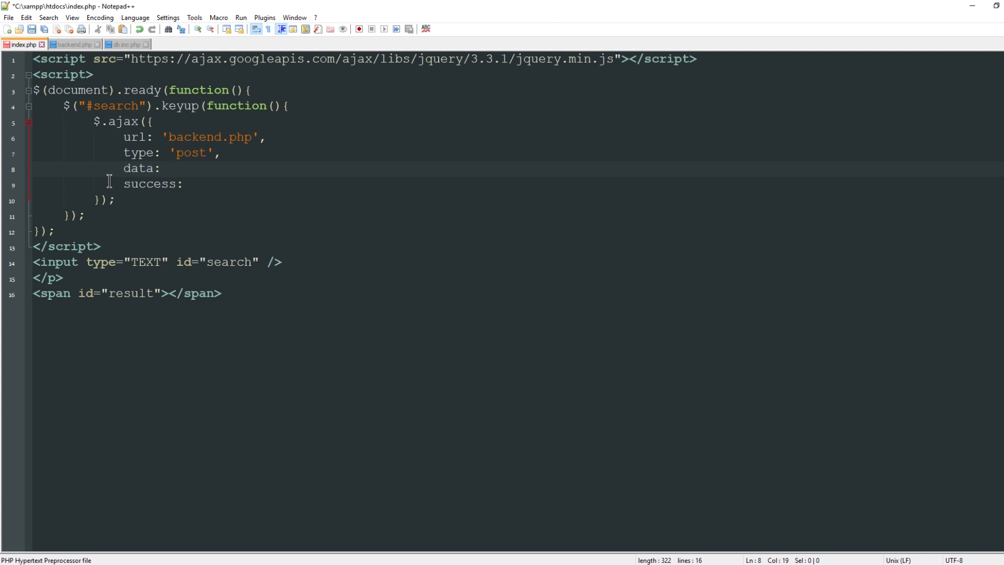
text({},)
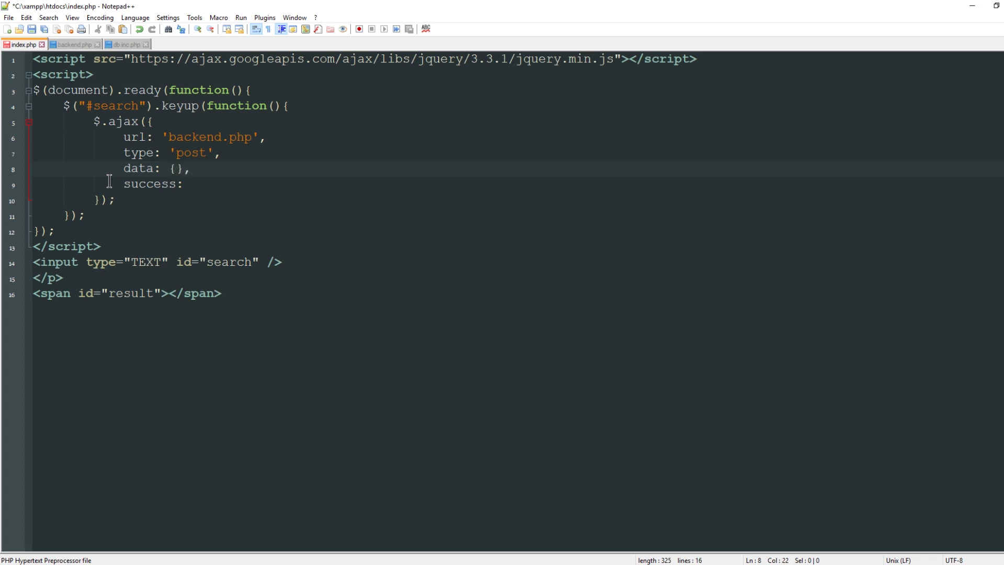
text(search:)
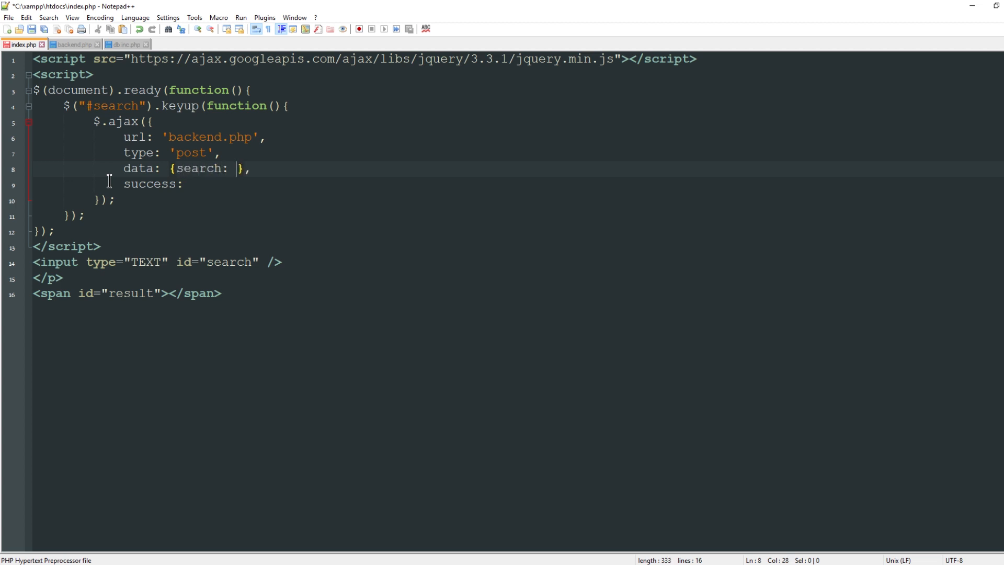
mouse_move(130, 106)
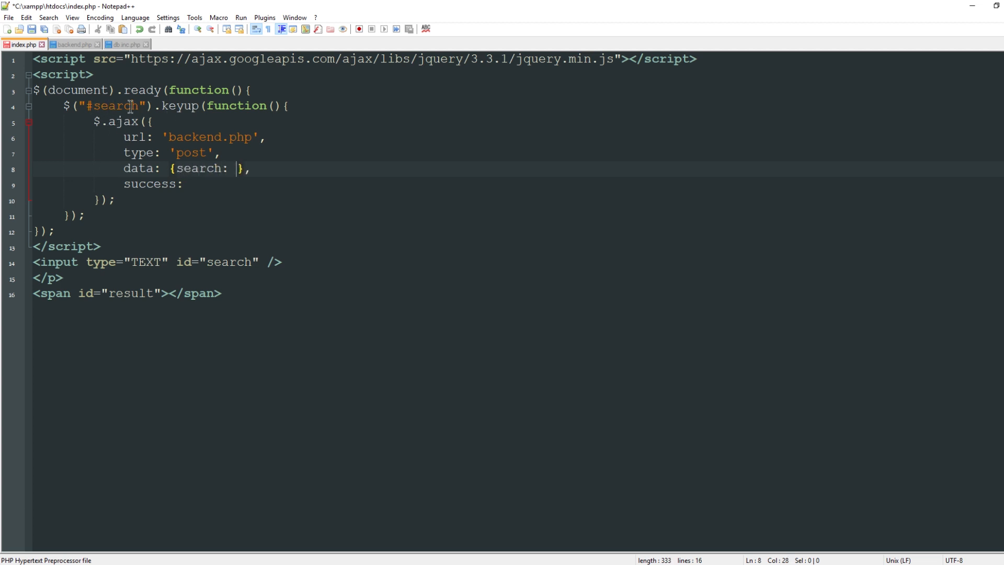
text($)
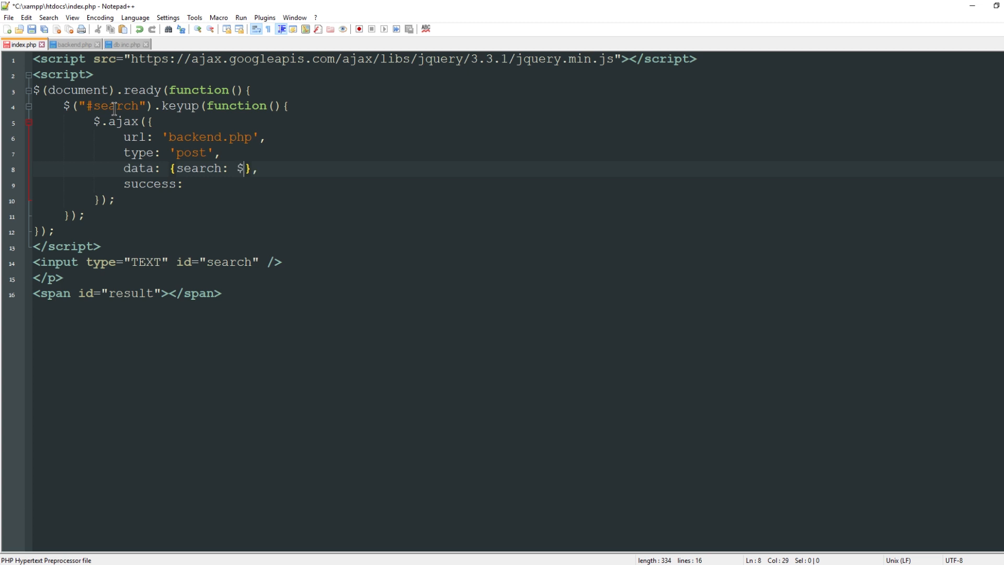
text((this).val)
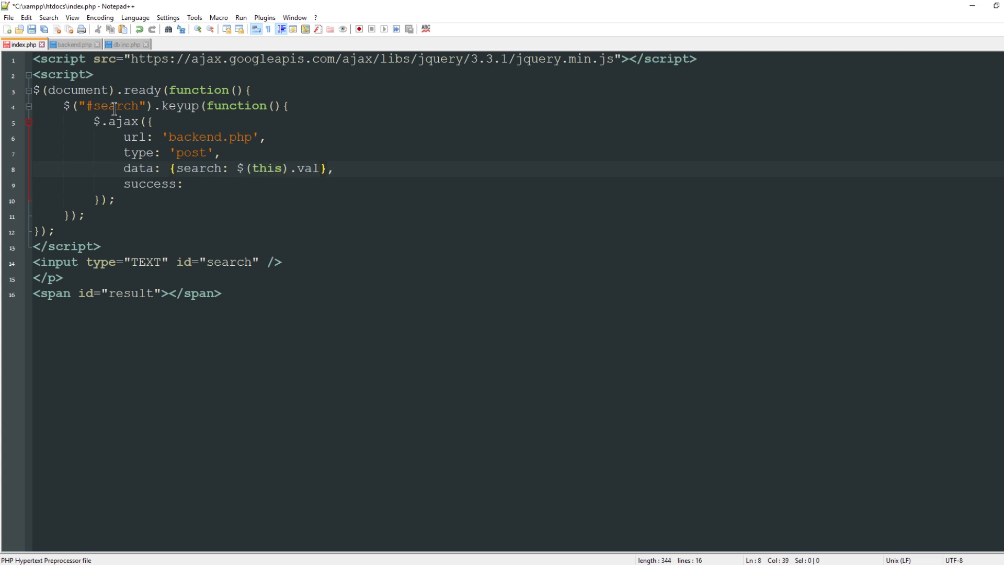
text(())
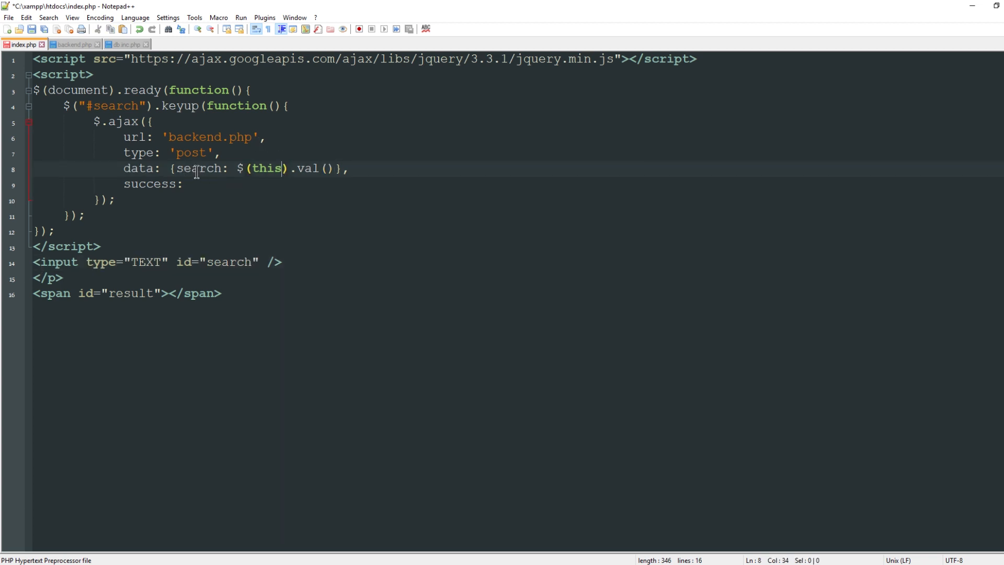
click(209, 183)
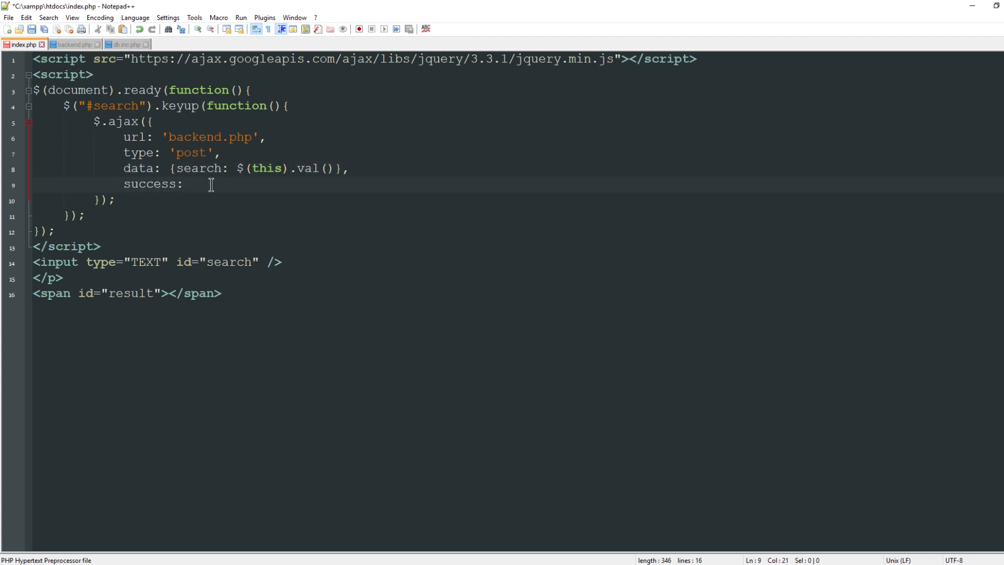
Write the success callback function(result){ $("#result").html(result); }.
text(func)
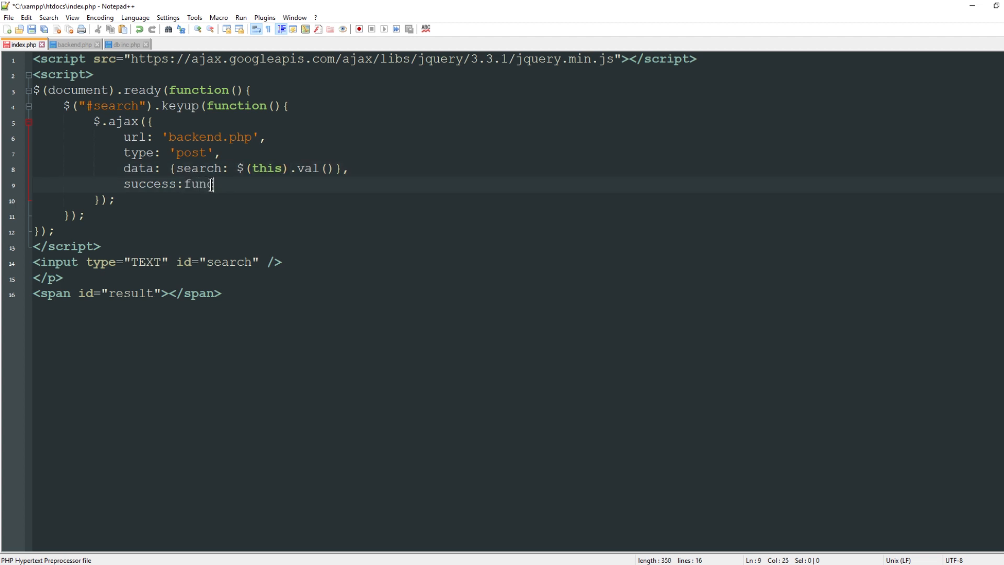
text(tion(resu)
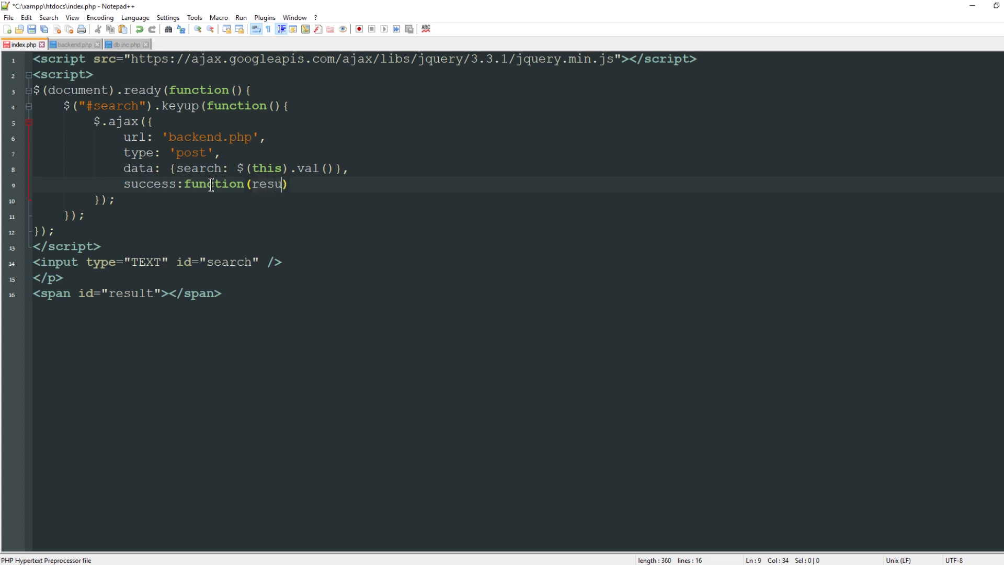
text(lt)
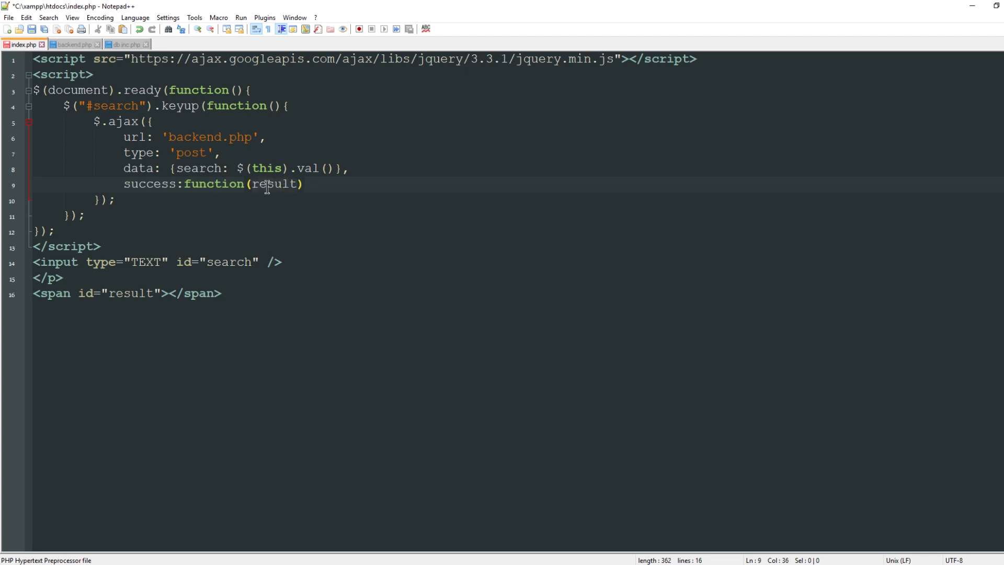
text({})
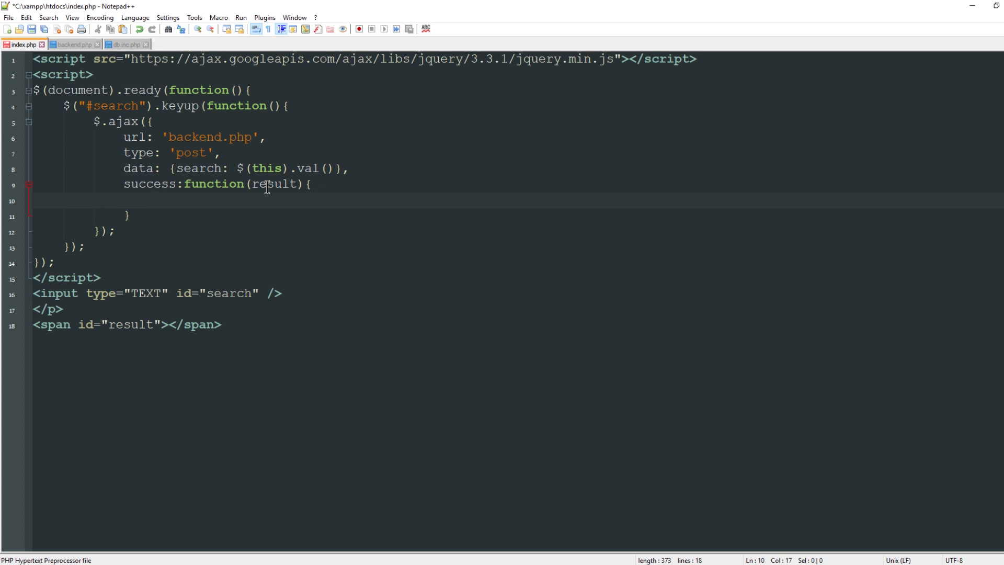
mouse_move(270, 213)
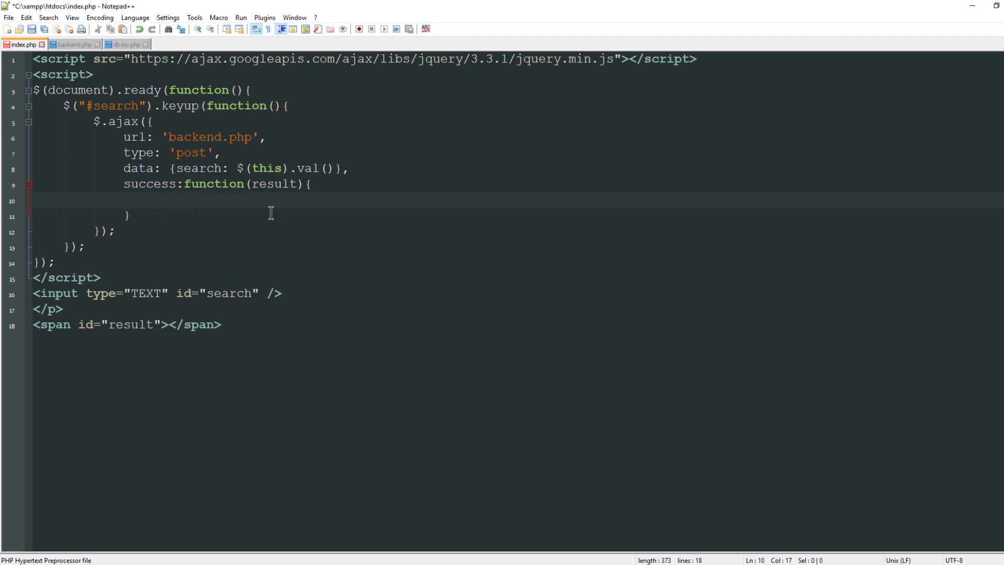
mouse_move(276, 197)
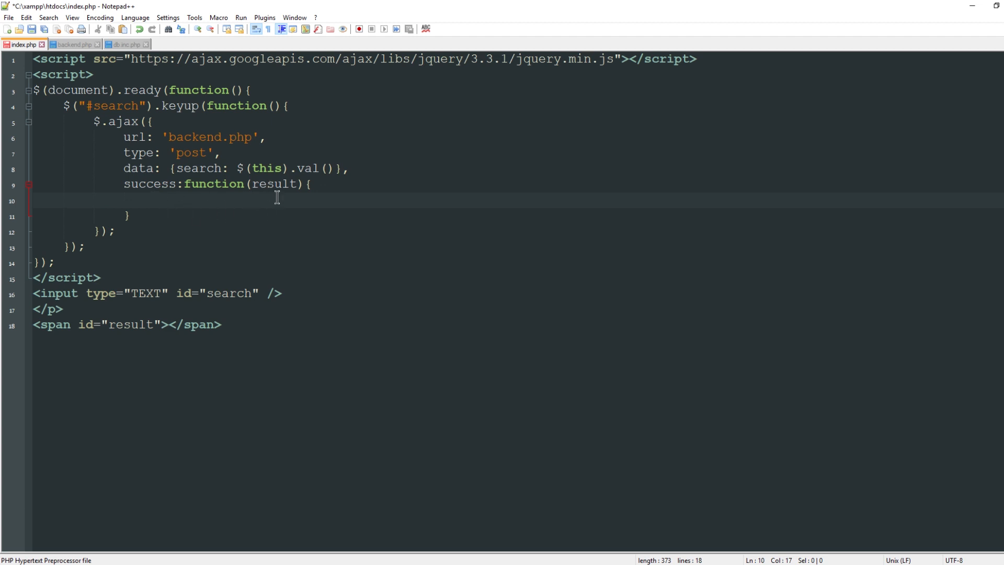
text($("#)
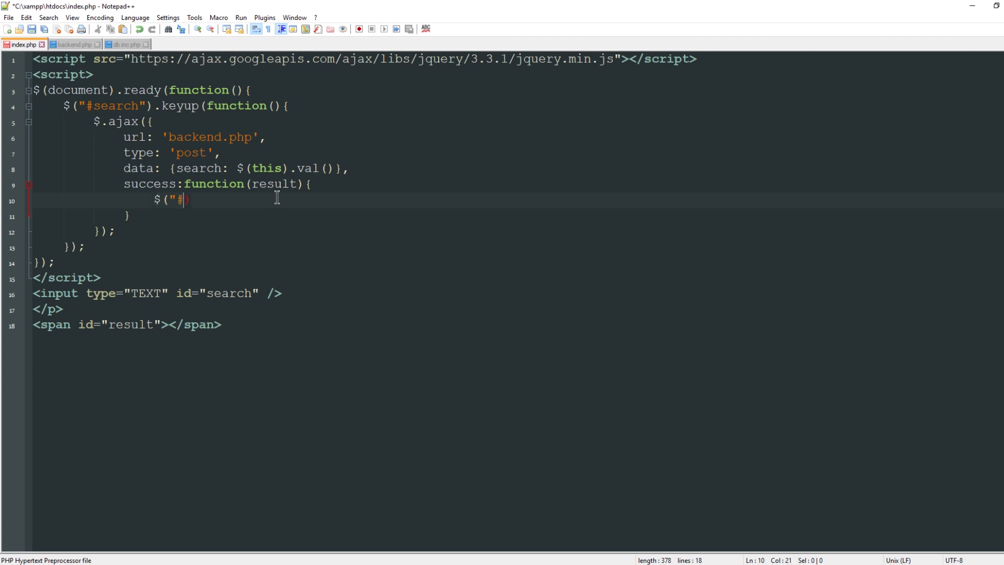
mouse_move(95, 304)
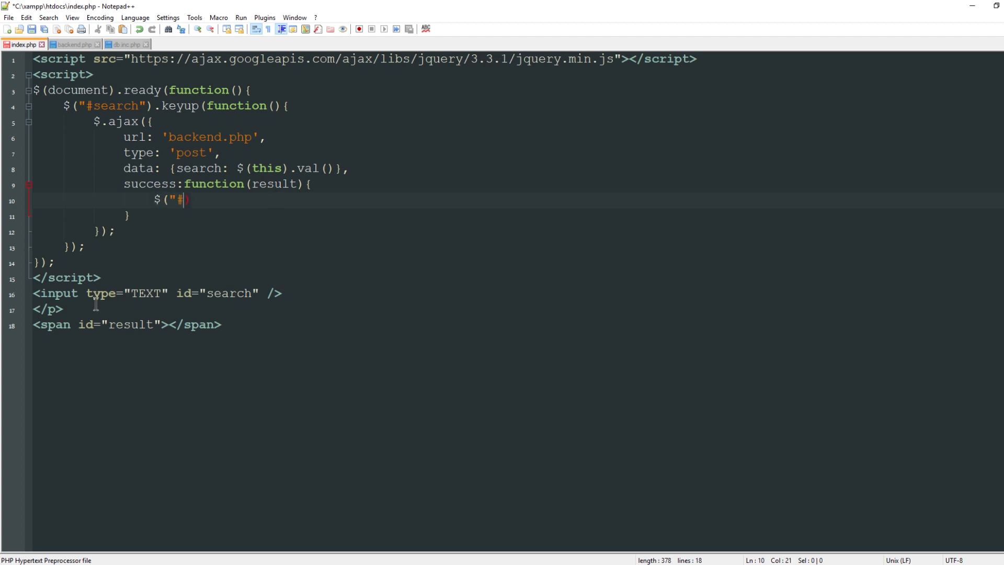
text(result").tht)
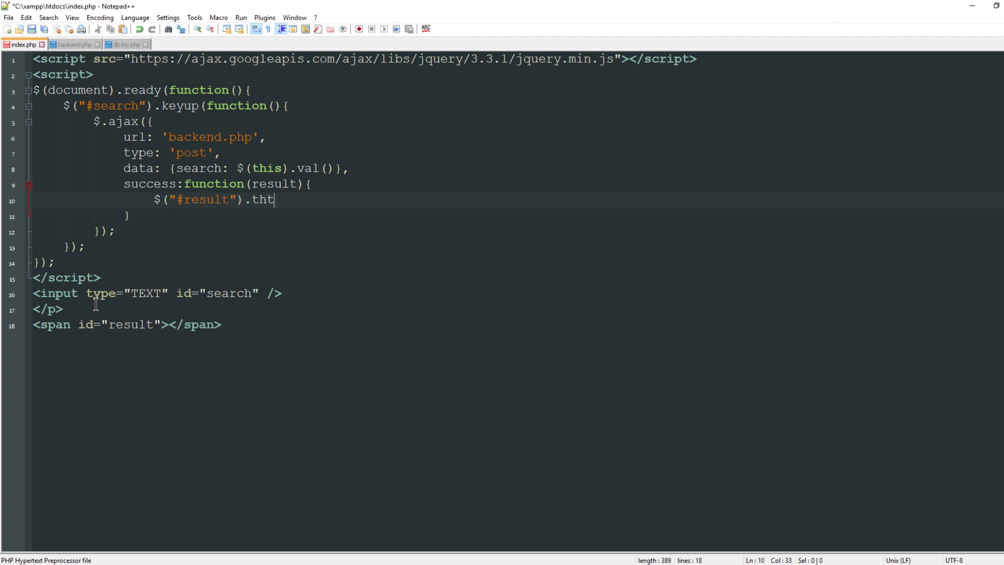
text(ml)
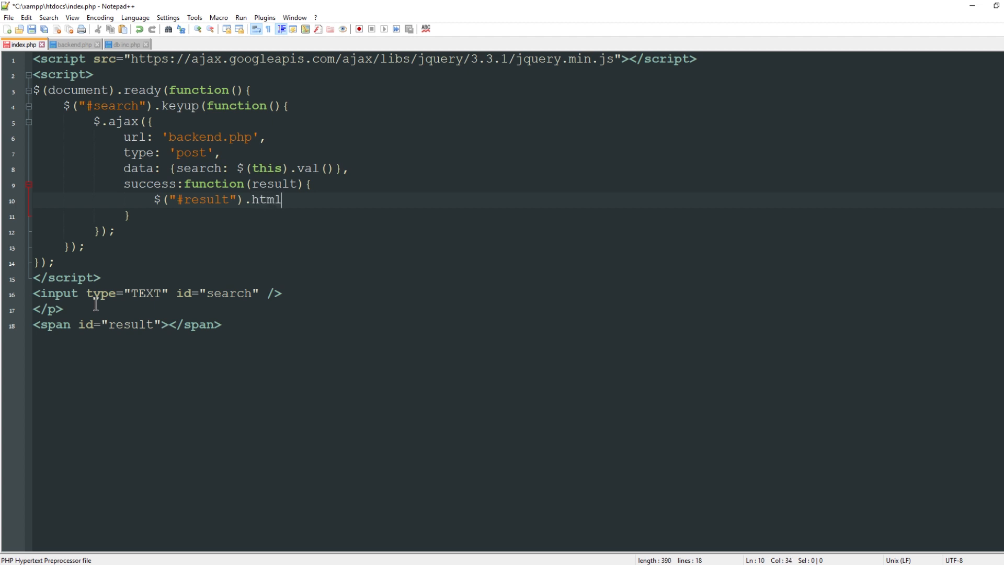
text((result);)
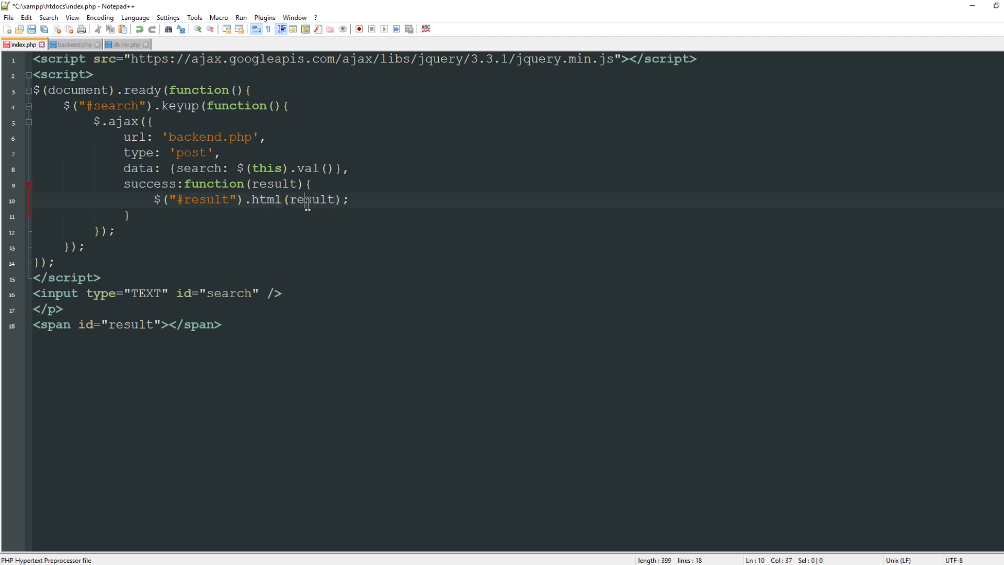
Check the result name usages and select the whole document-ready script block.
double_click(276, 184)
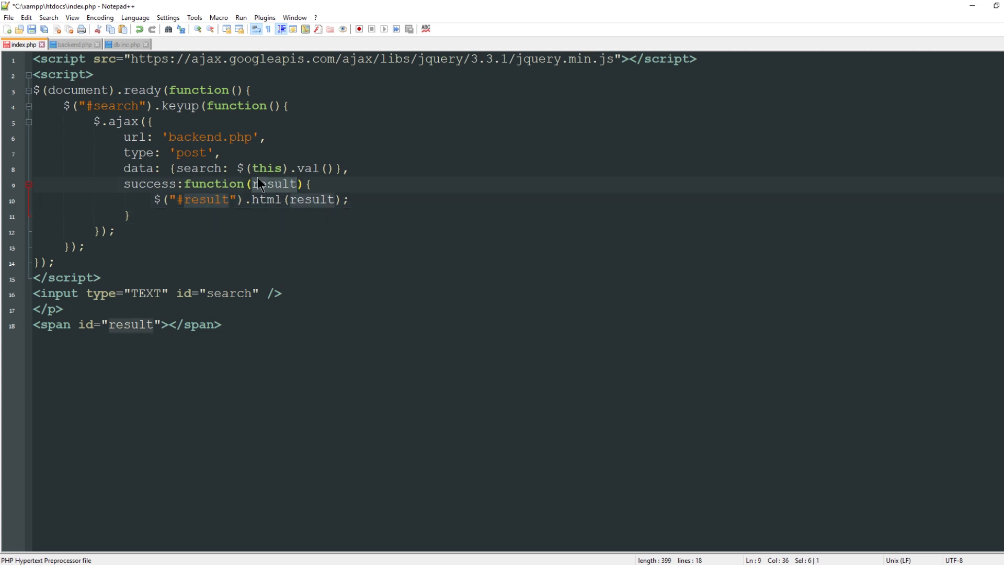
click(312, 199)
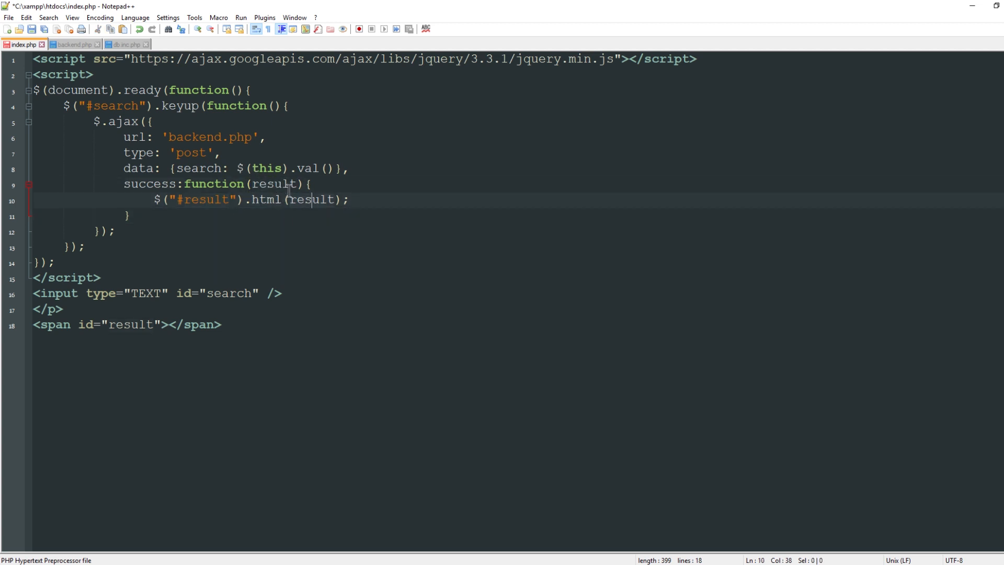
double_click(311, 200)
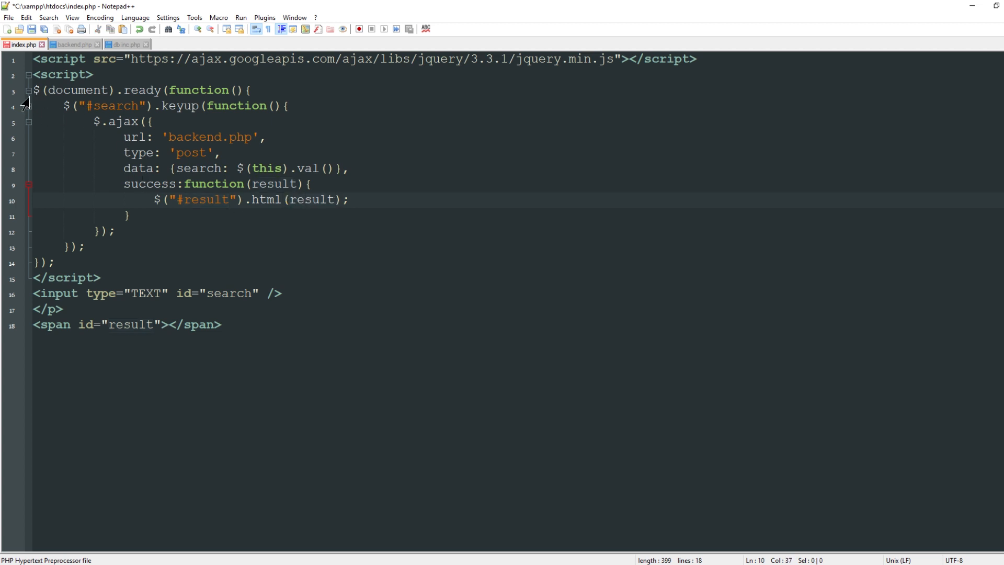
drag(36, 89, 35, 277)
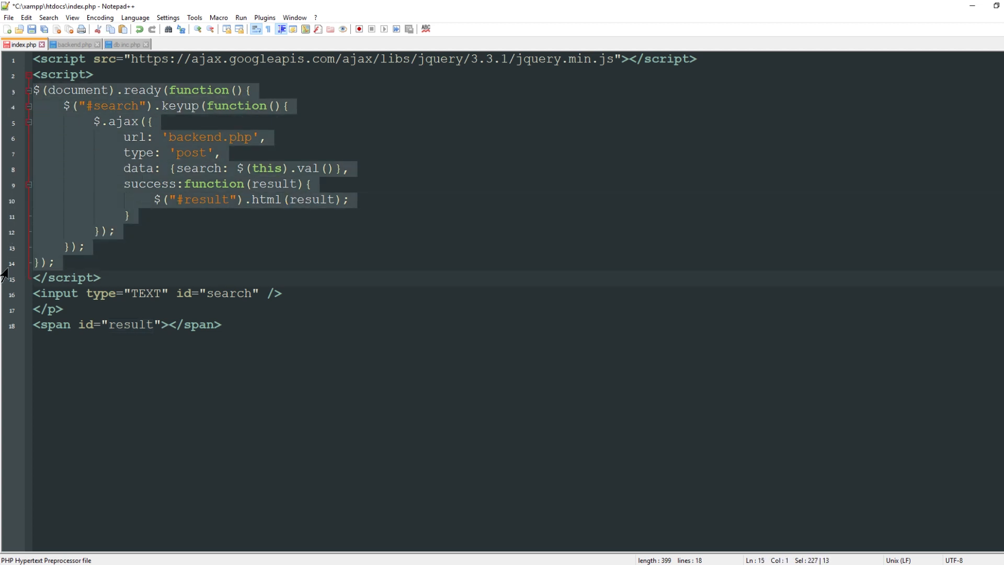
mouse_move(126, 266)
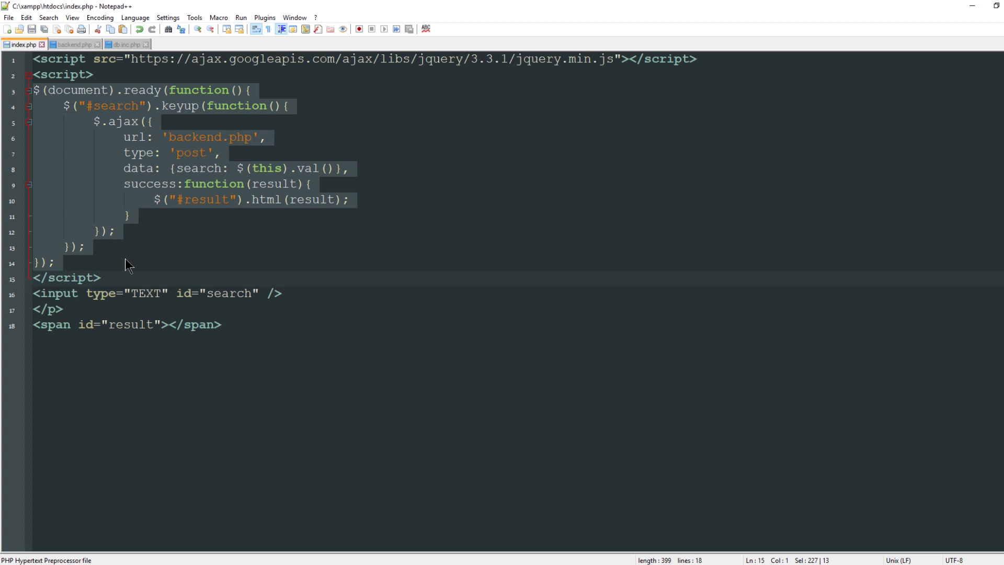
Write a PHP block in backend.php that echoes hello when $_POST['search'] is set.
click(73, 44)
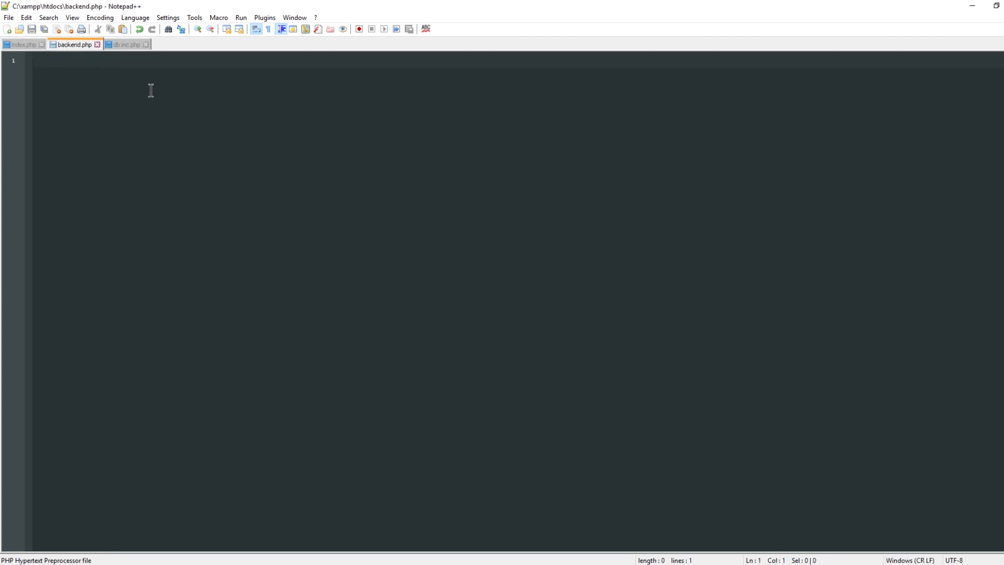
text(<?php)
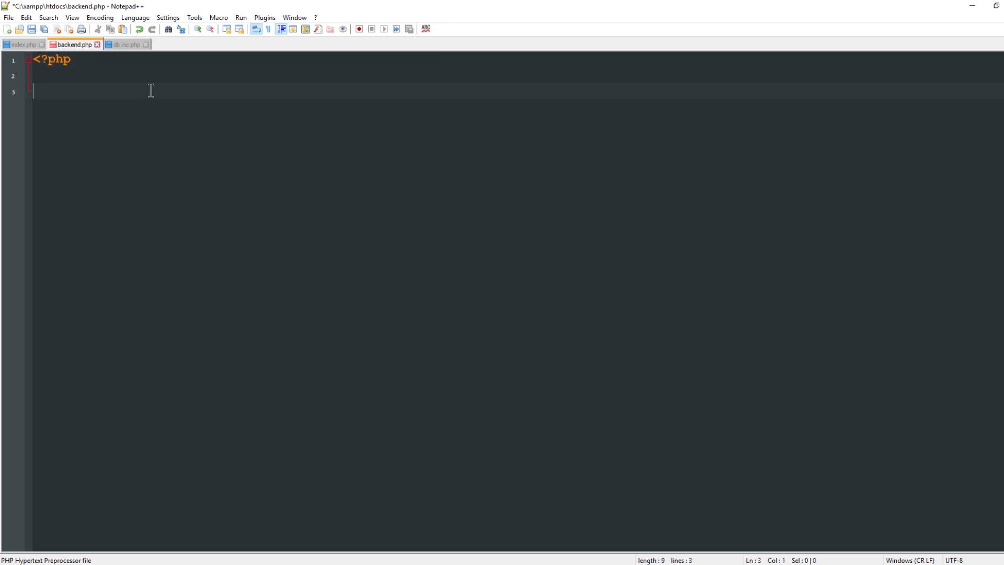
text(?>)
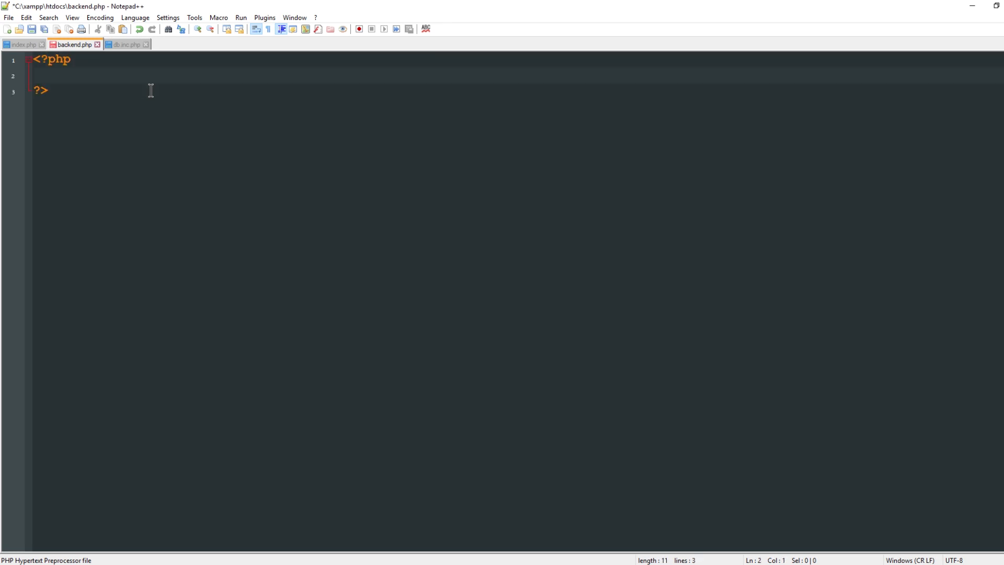
text(if(isset))
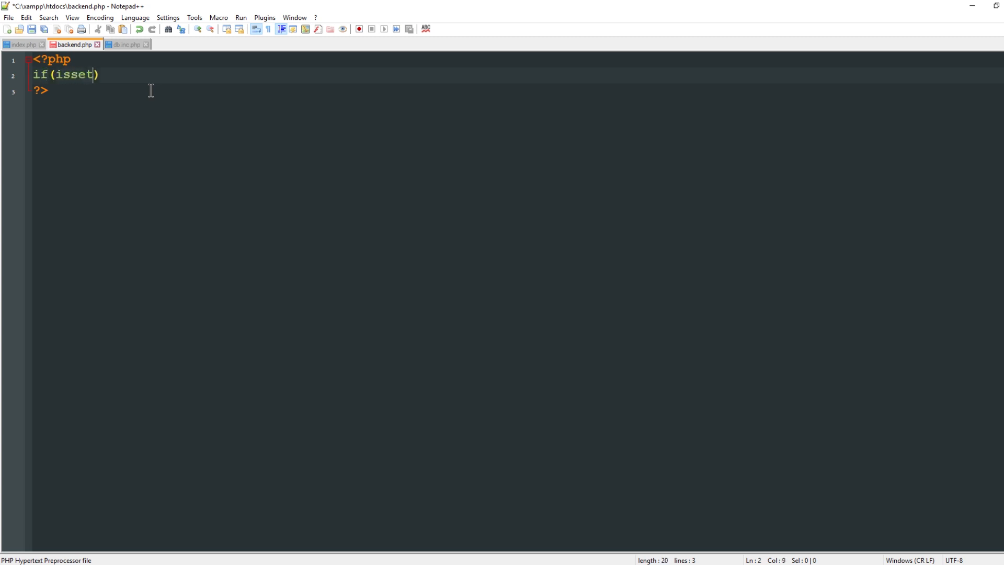
text($_POST')
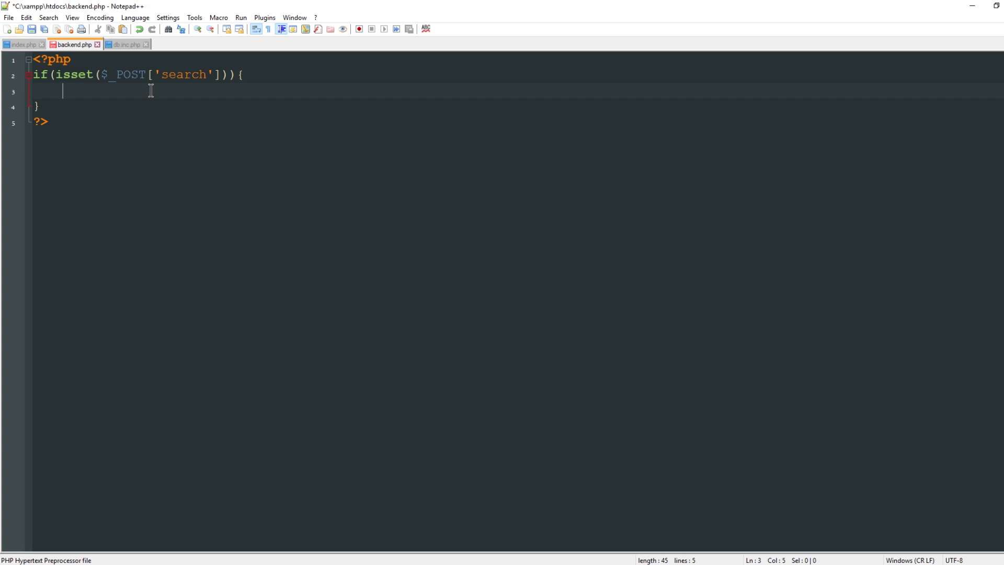
text(eoch)
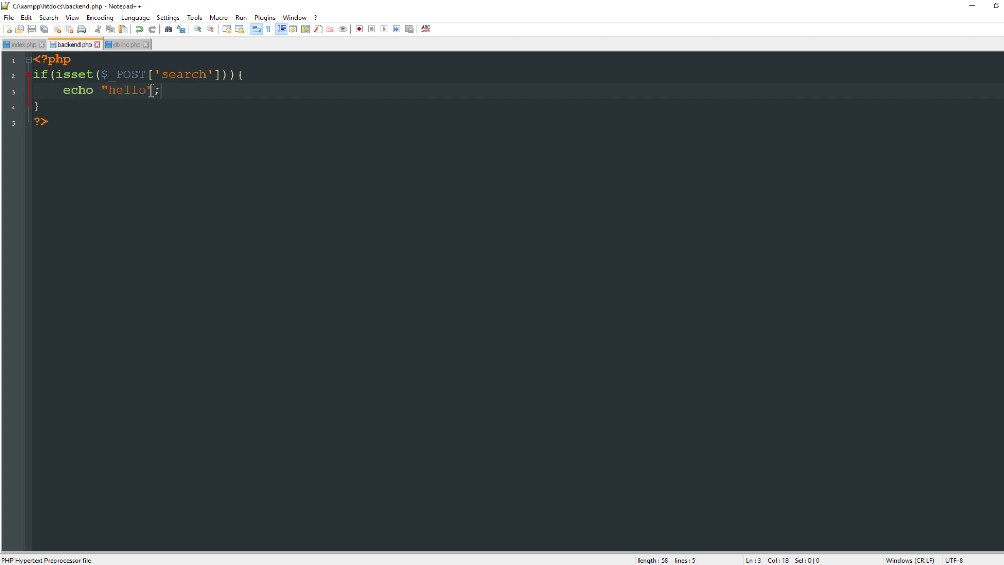
click(128, 89)
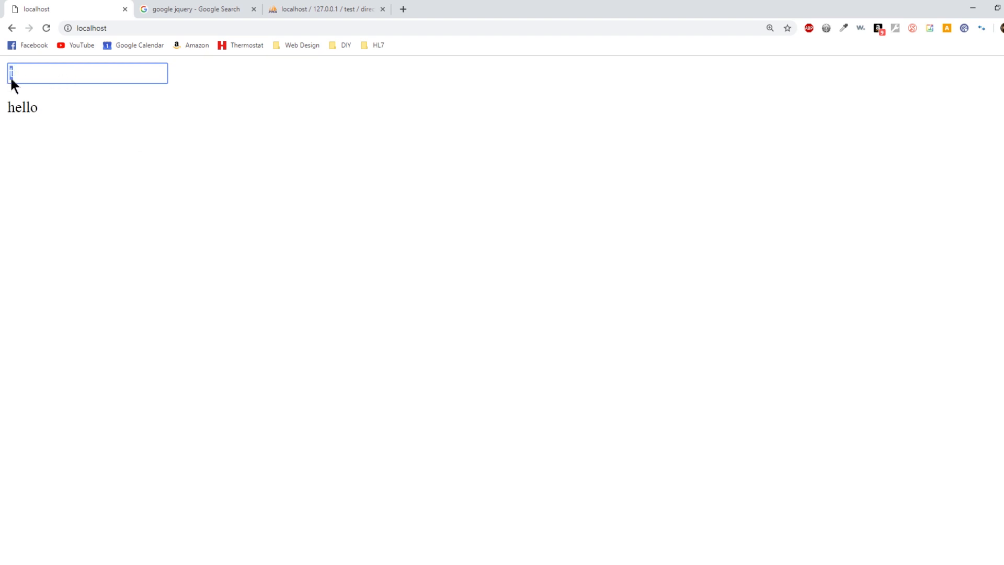
Type 't' into the localhost search box and confirm hello appears below.
text(t)
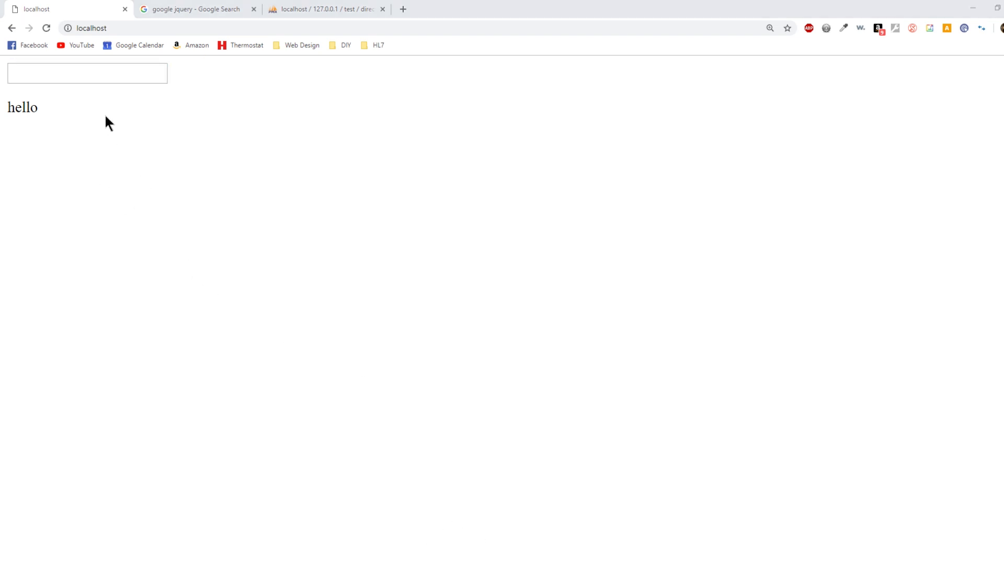
click(86, 73)
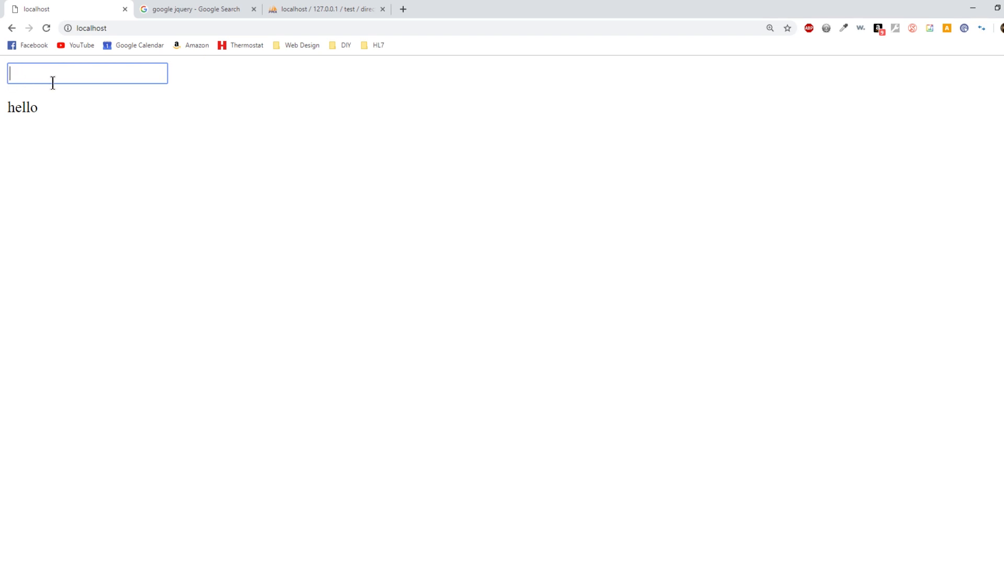
text(t)
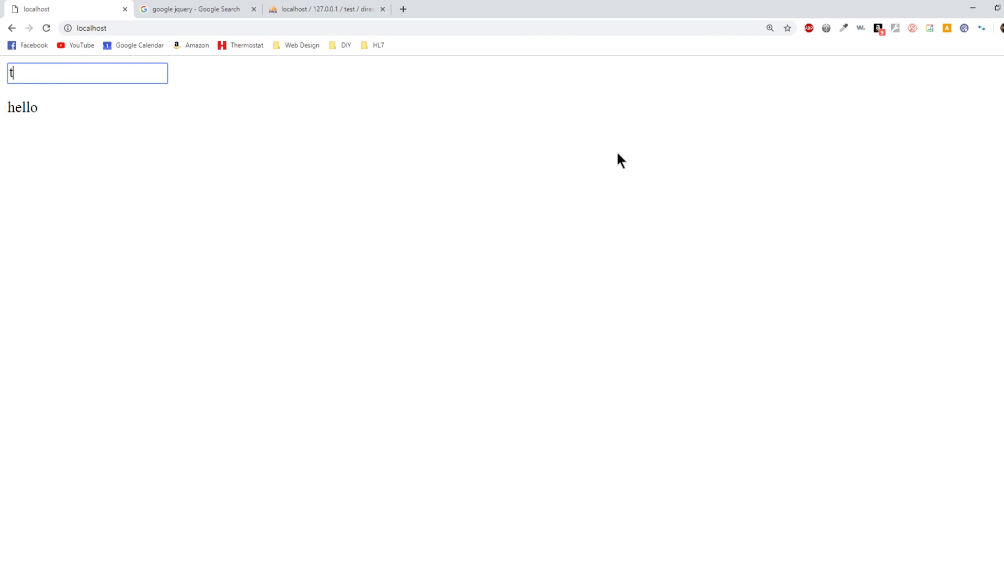
mouse_move(535, 178)
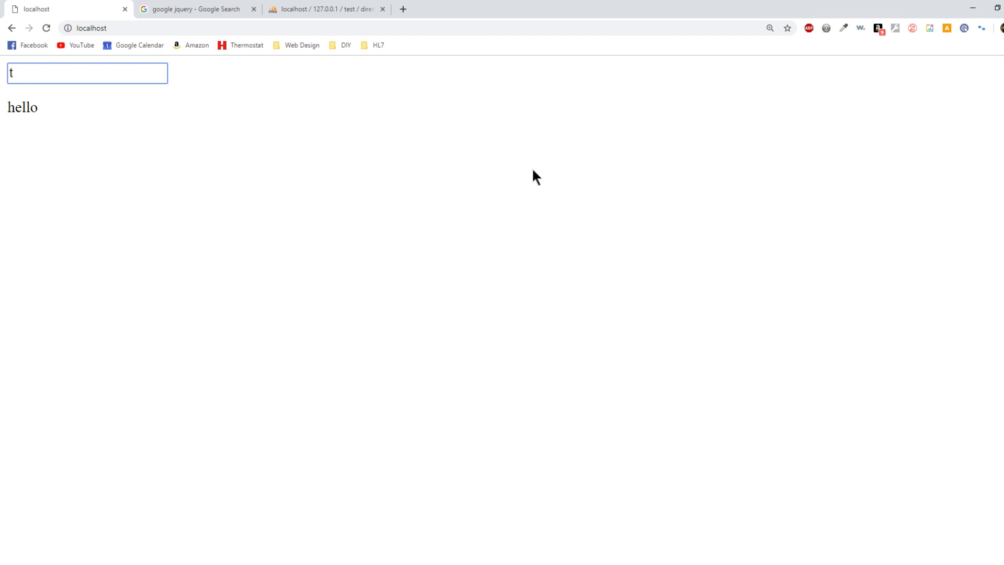
mouse_move(323, 193)
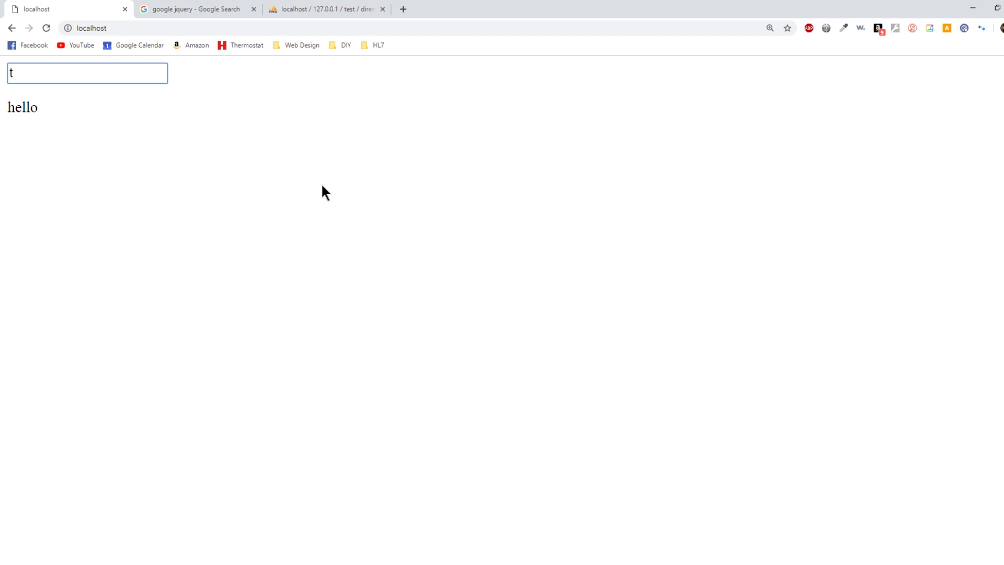
mouse_move(331, 190)
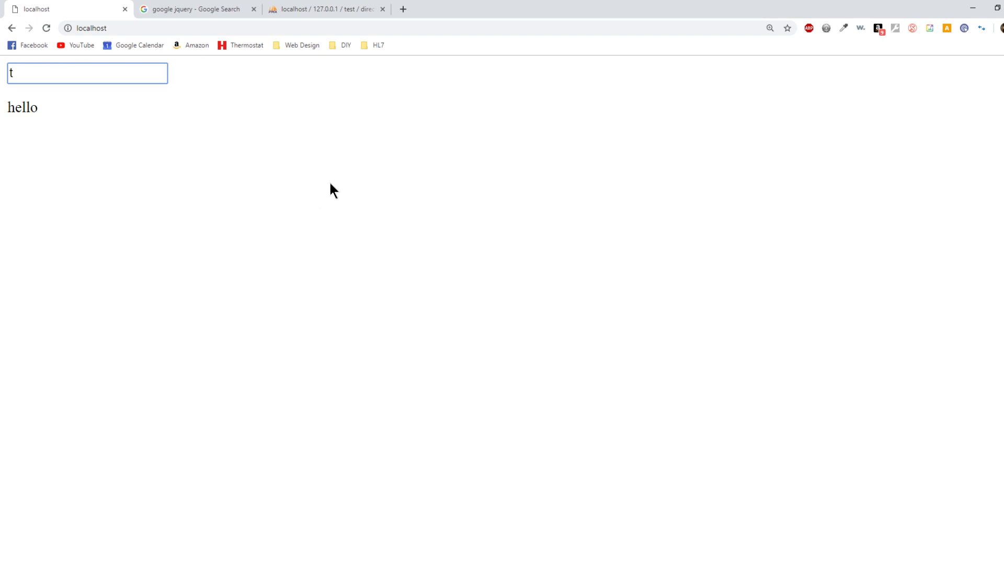
mouse_move(403, 562)
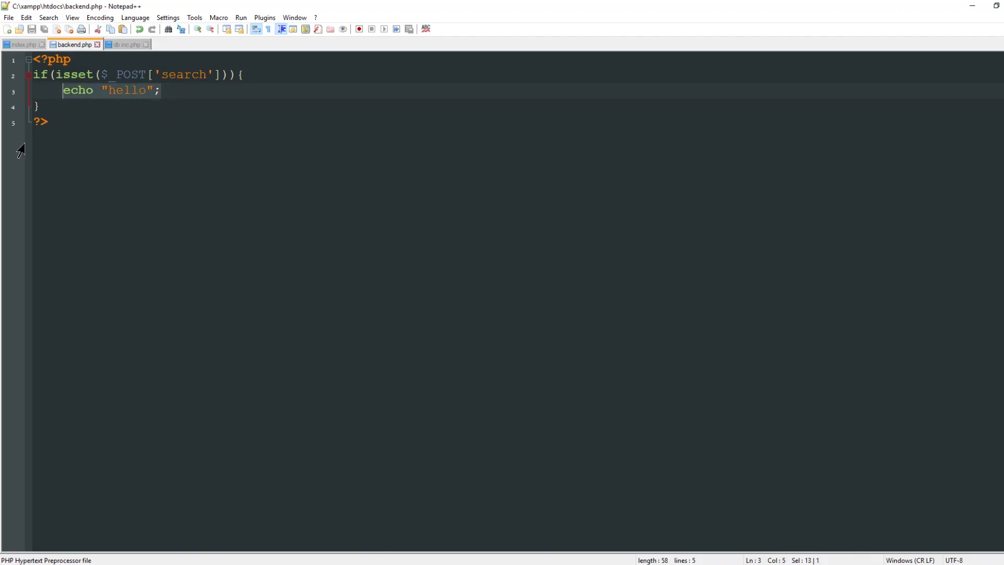
Replace the hello echo line with $search = $_POST['search'];.
key(Delete)
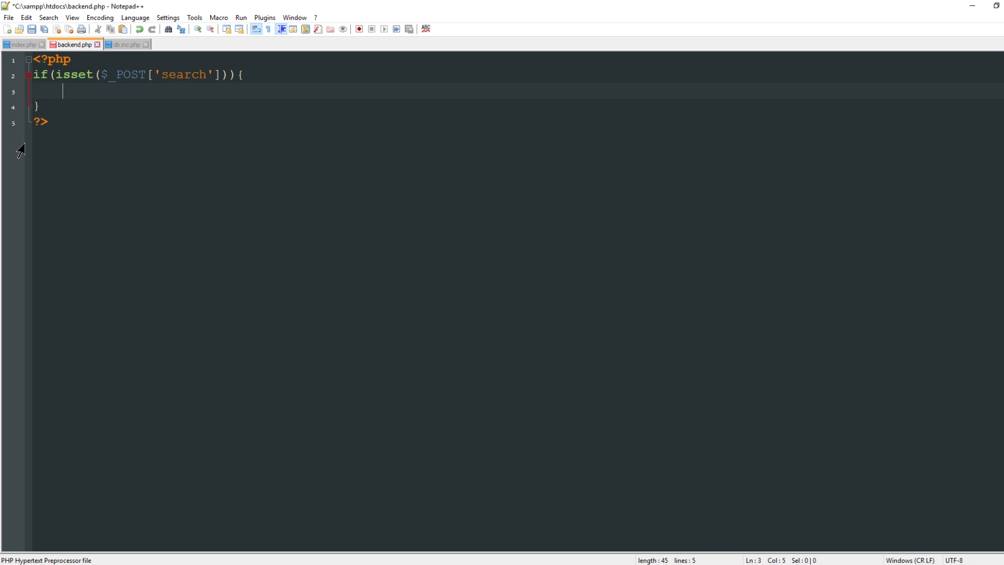
text($s)
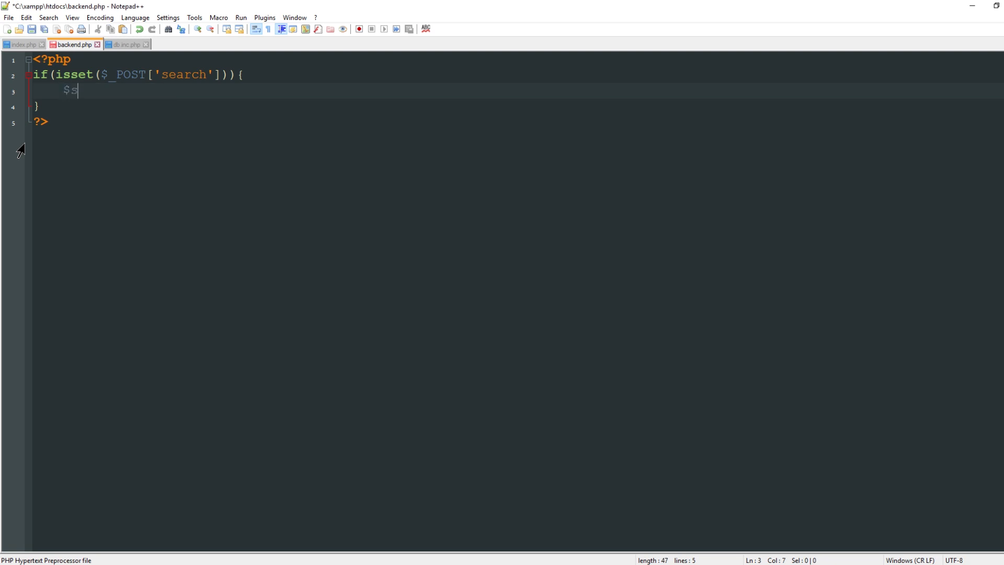
text(earch = $)
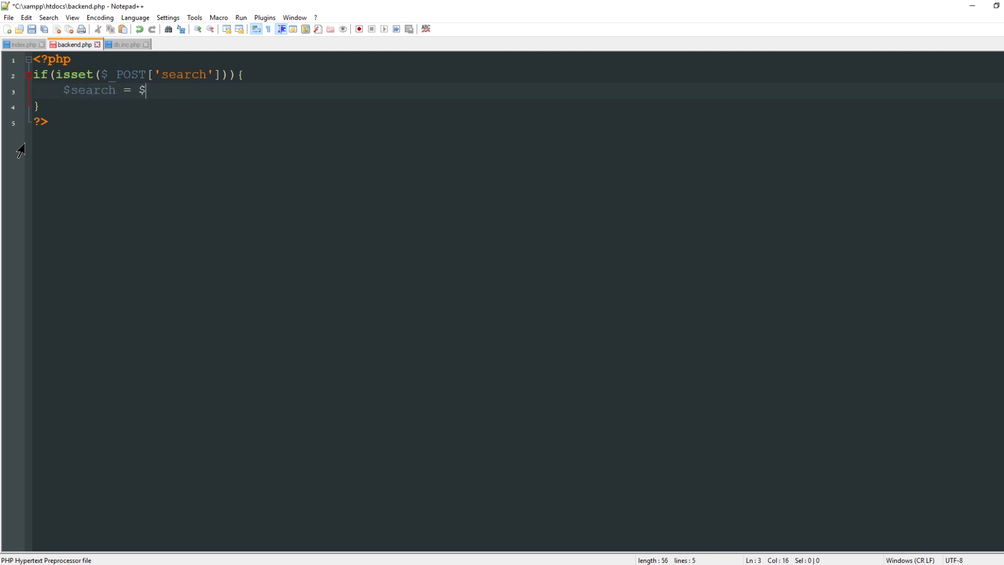
text(_POST['searc)
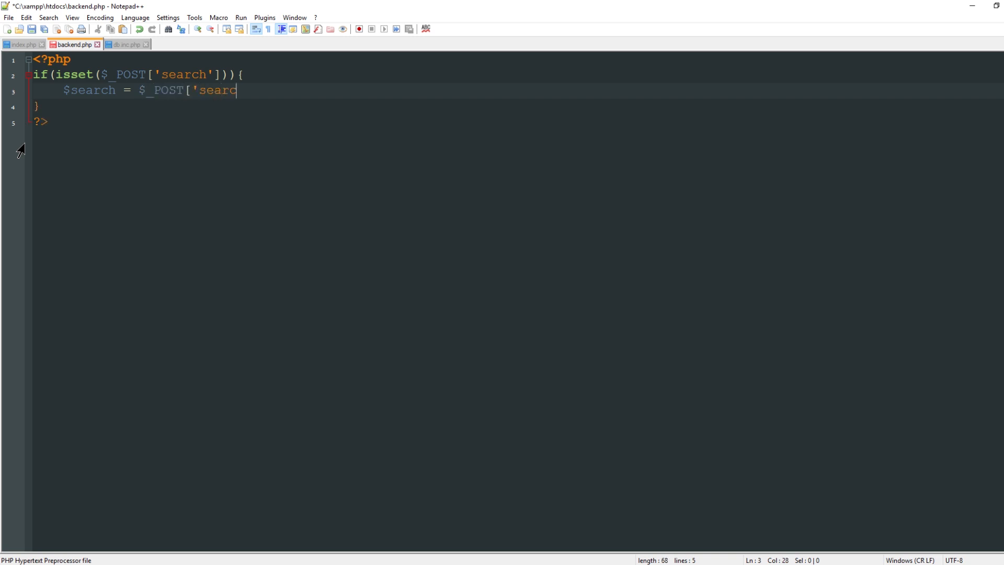
text(h'];)
text(if()
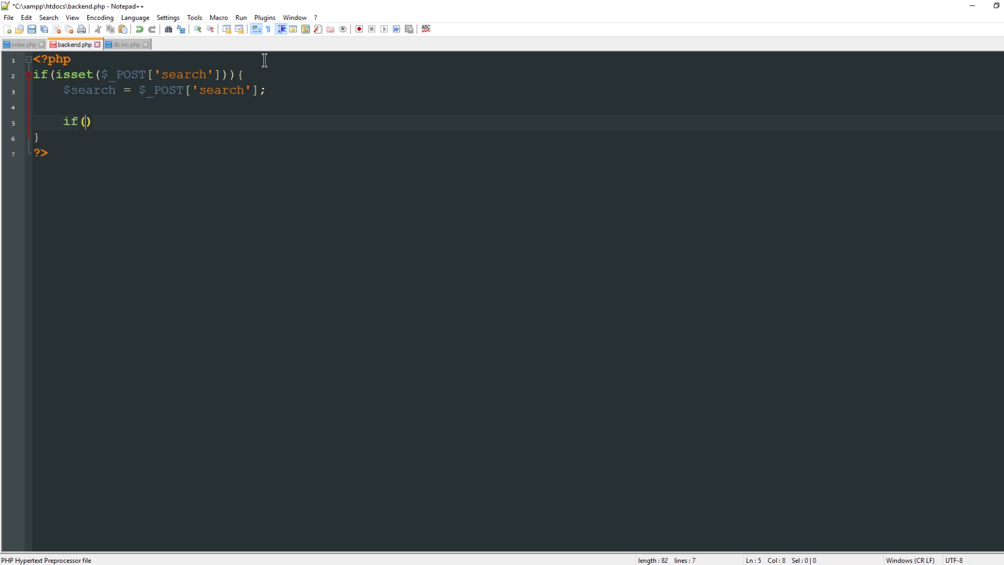
Echo $search only when strlen($search) > 2.
text(strlen($search)
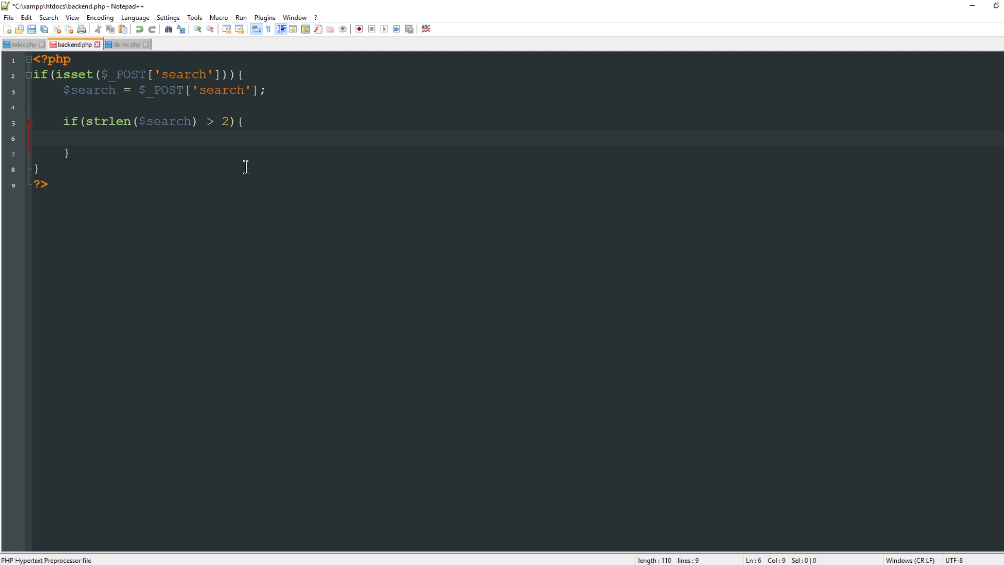
text(echo)
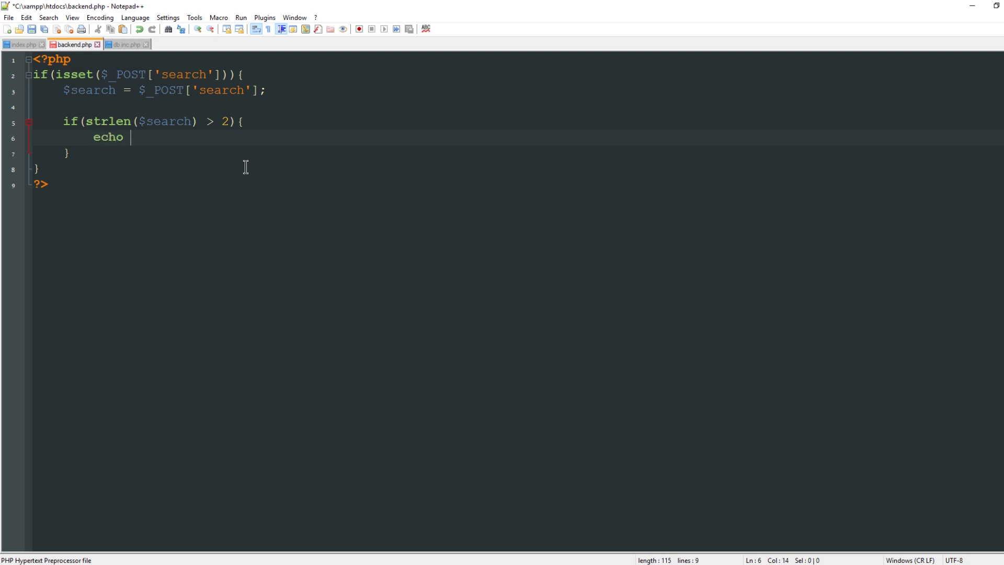
text($search;)
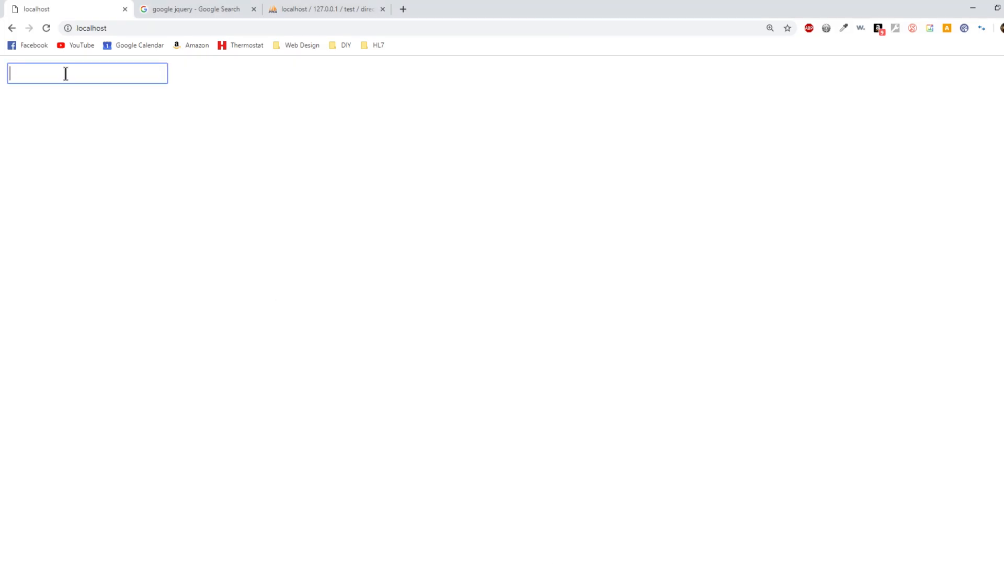
Test the echo by typing 'john' and random letters into the localhost search box.
text(jo)
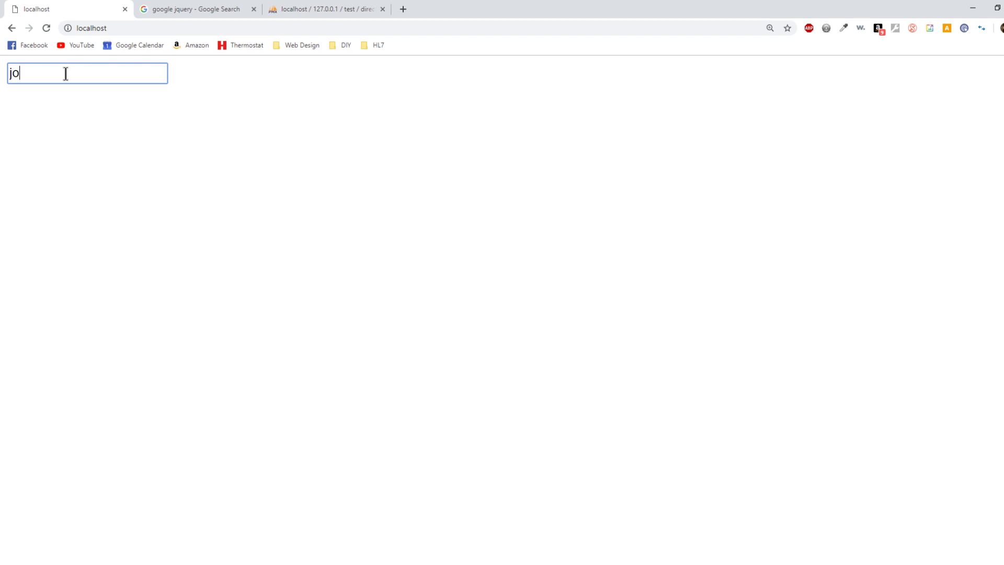
text(h)
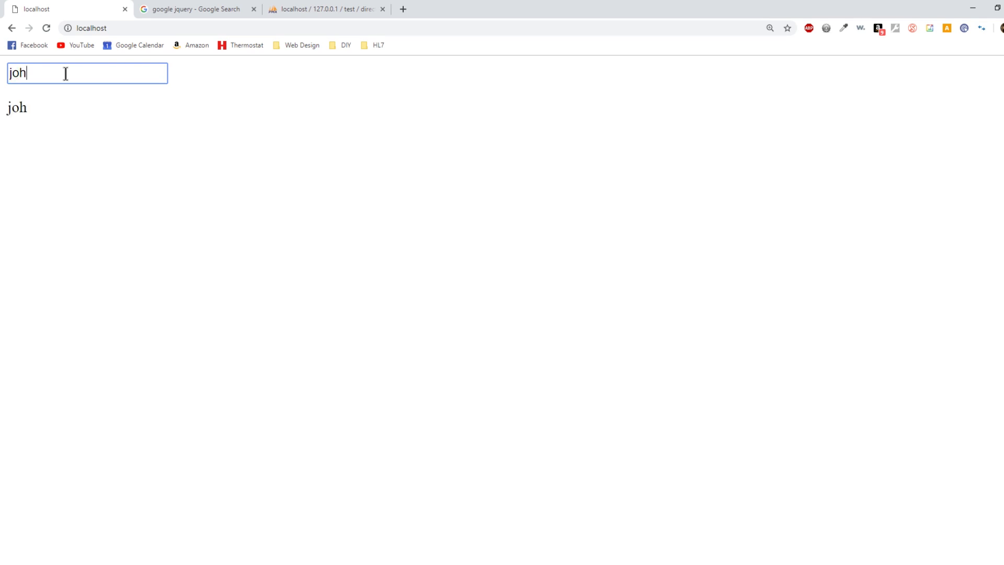
text(n)
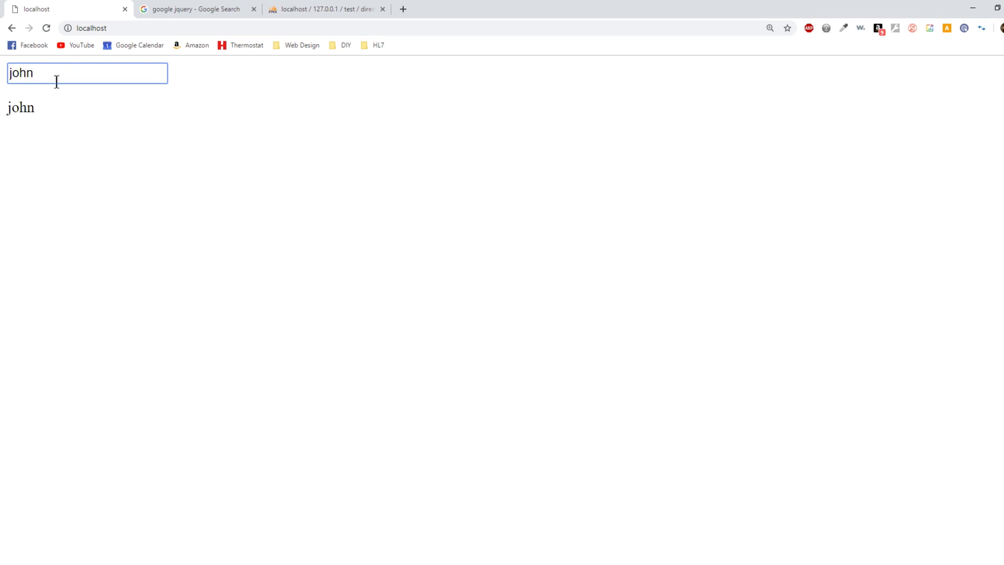
text(snhtsnthsnatoehusntaoehusntaoehusntaoheu)
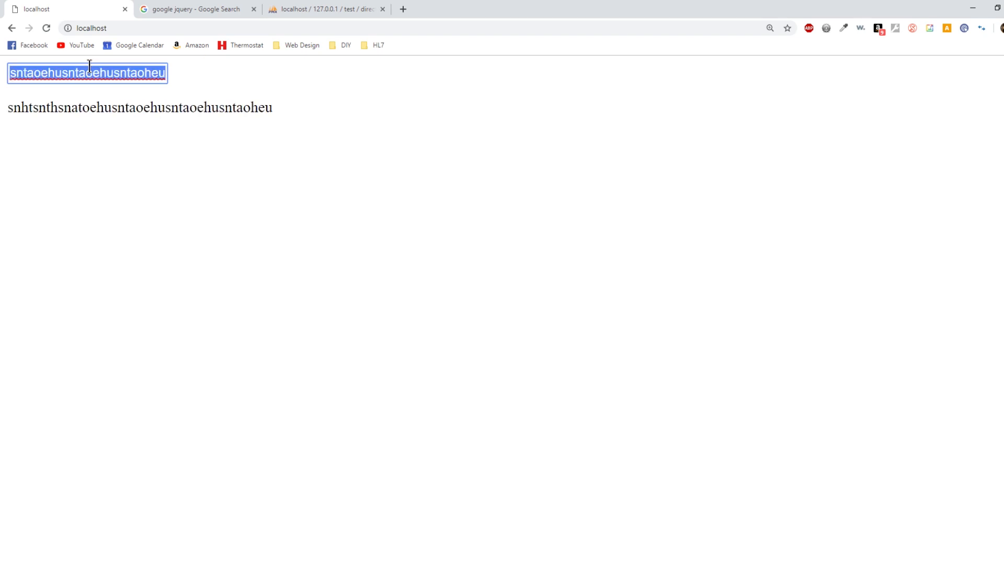
key(Delete)
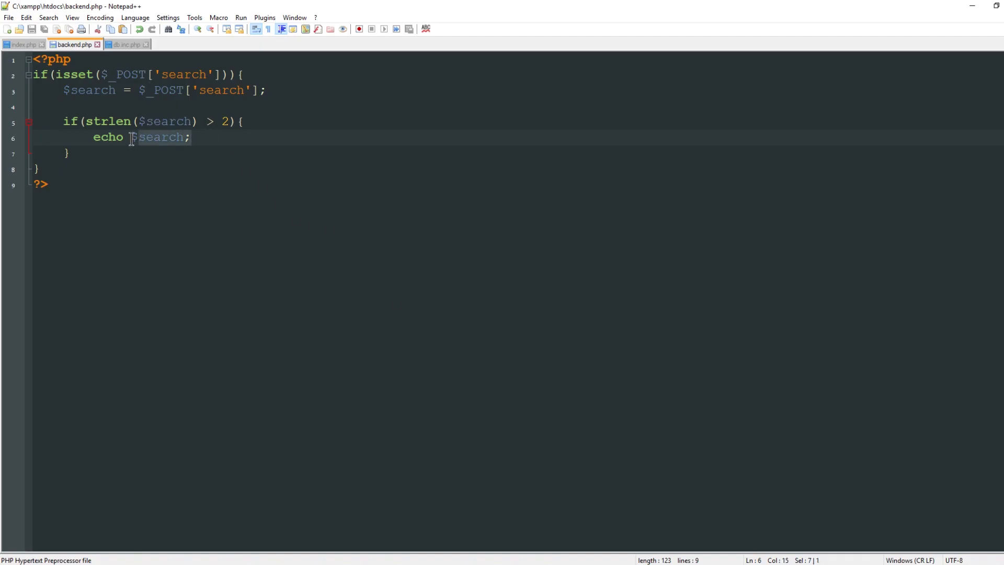
Delete the echo $search; statement and view db.inc.php.
key(Delete)
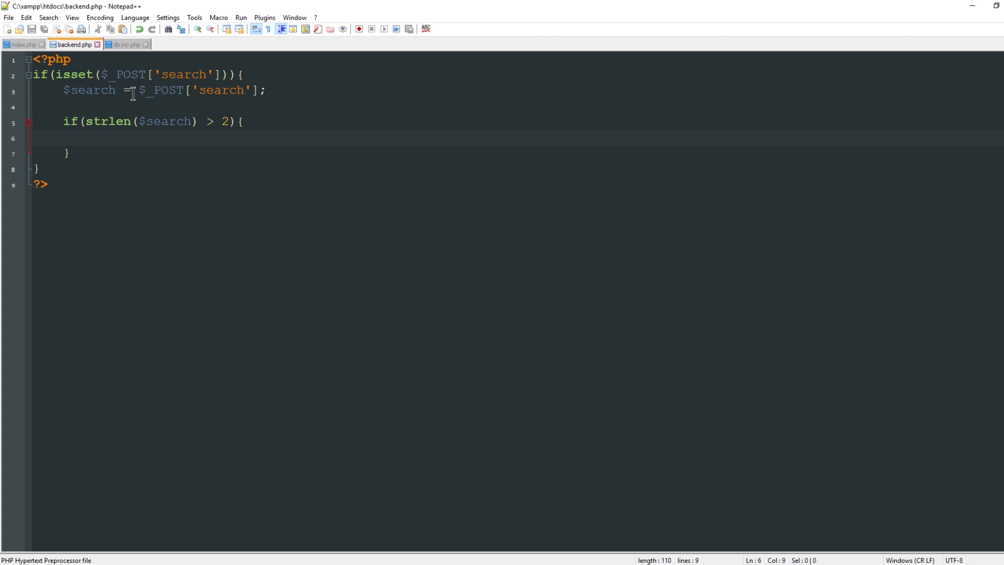
click(125, 43)
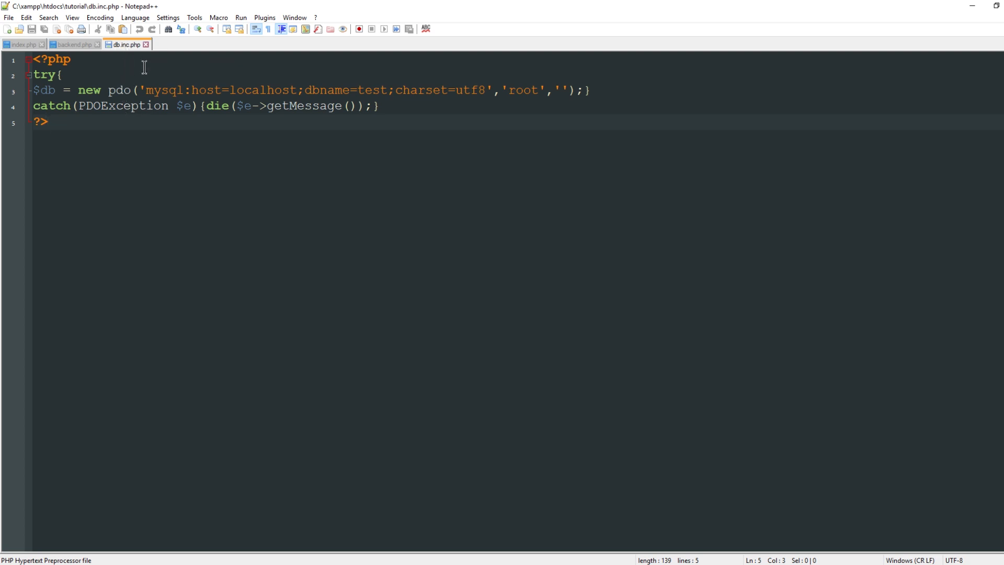
Highlight try, the PDO constructor, charset and the exception message in db.inc.php.
double_click(44, 75)
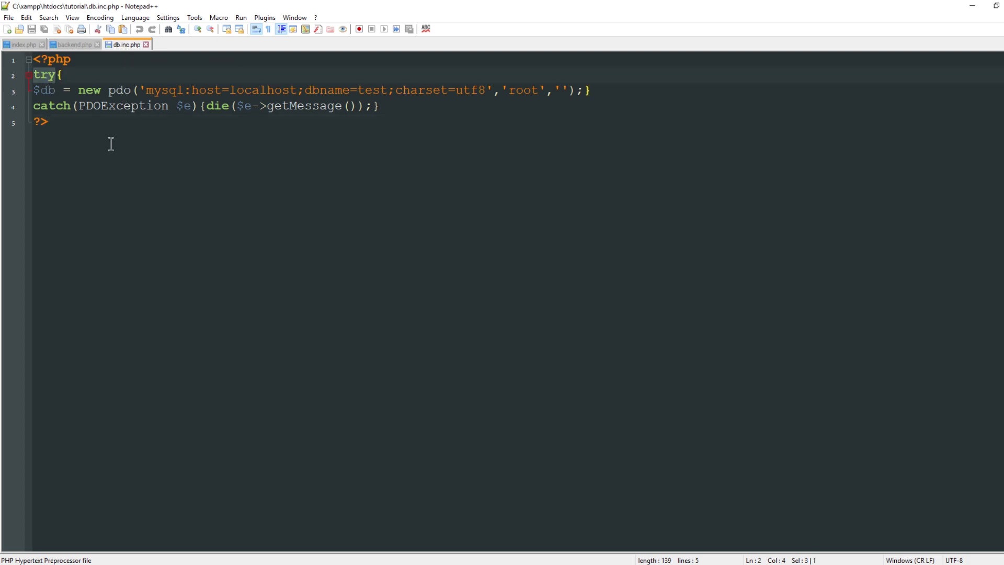
click(89, 90)
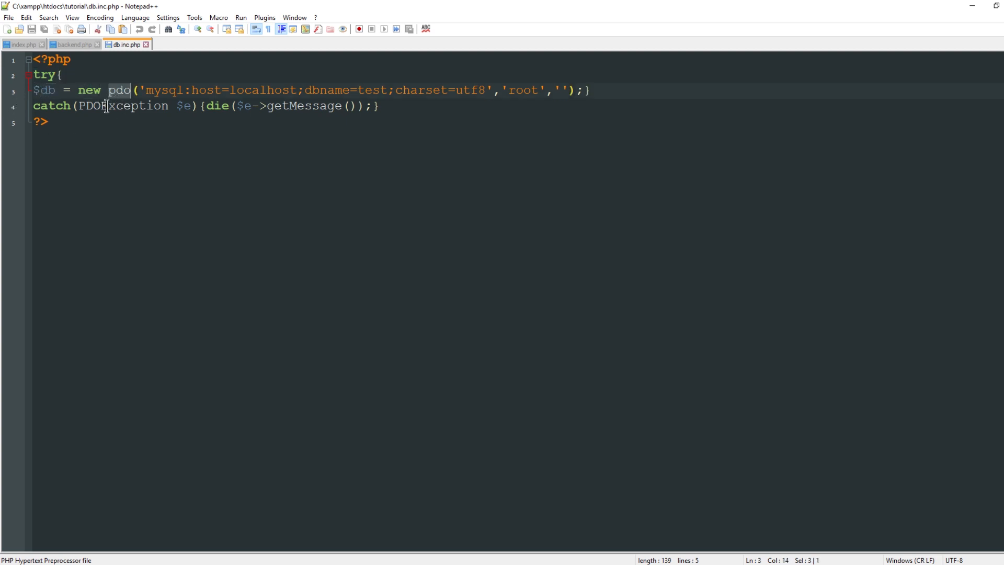
double_click(163, 89)
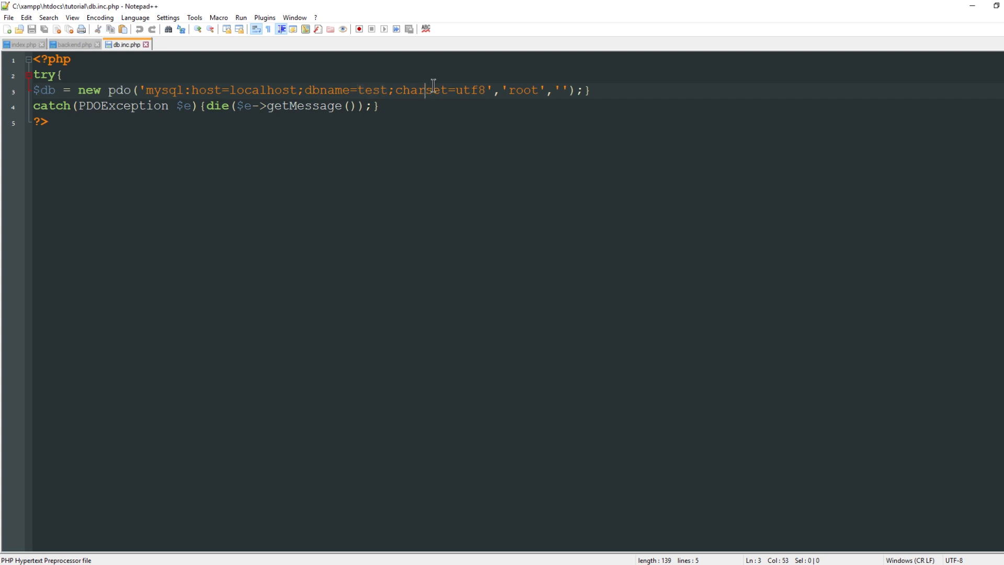
double_click(468, 90)
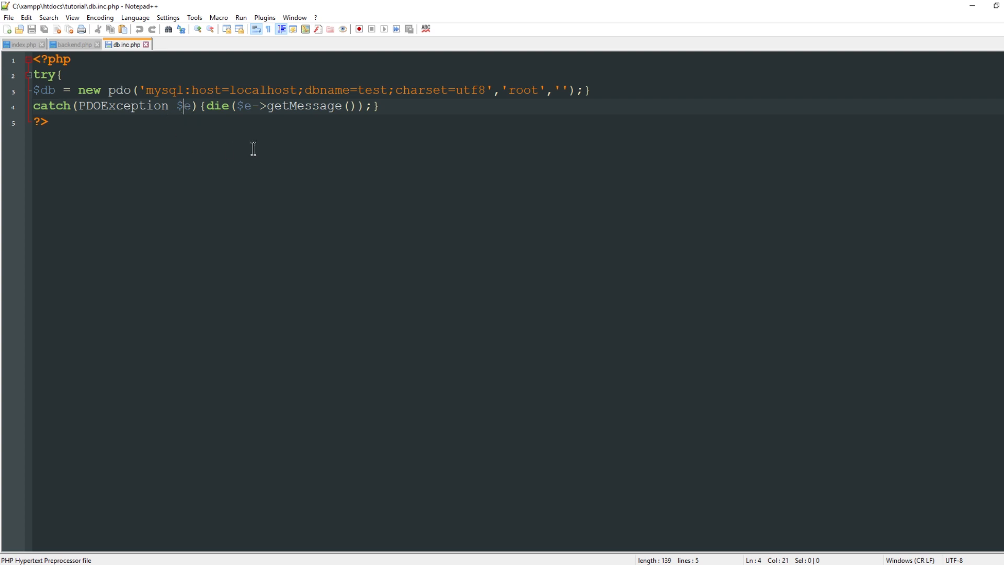
drag(237, 106, 317, 106)
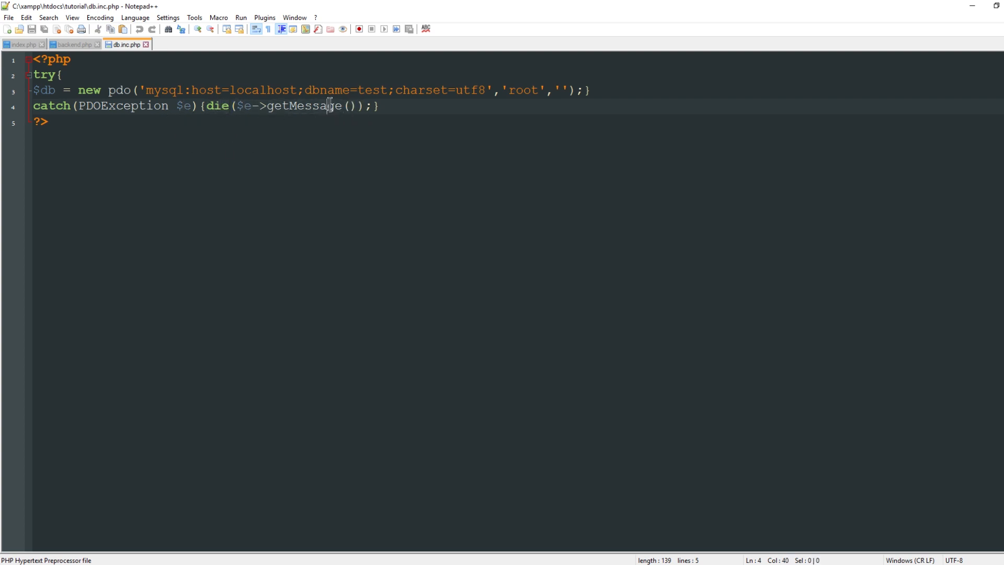
click(73, 44)
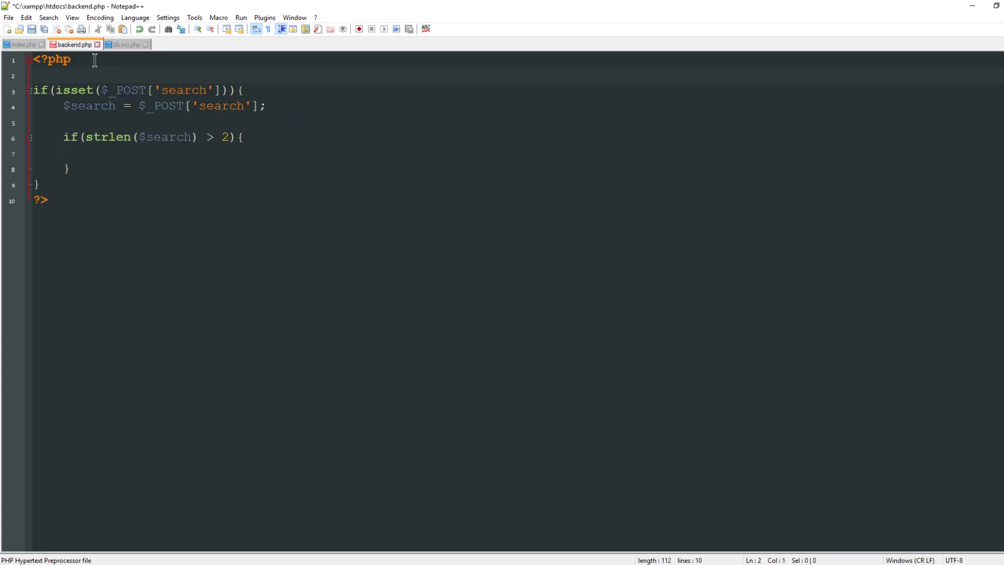
Include 'db.inc.php' and start $sql: SELECT * FROM directory WHERE first_name LIKE :s.
text(include 'db.inc.php';)
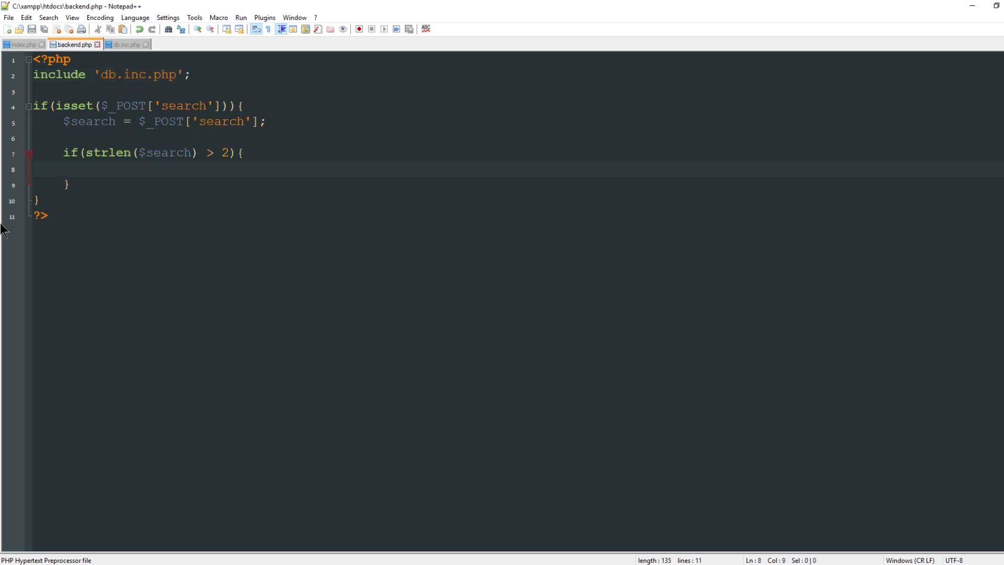
text($)
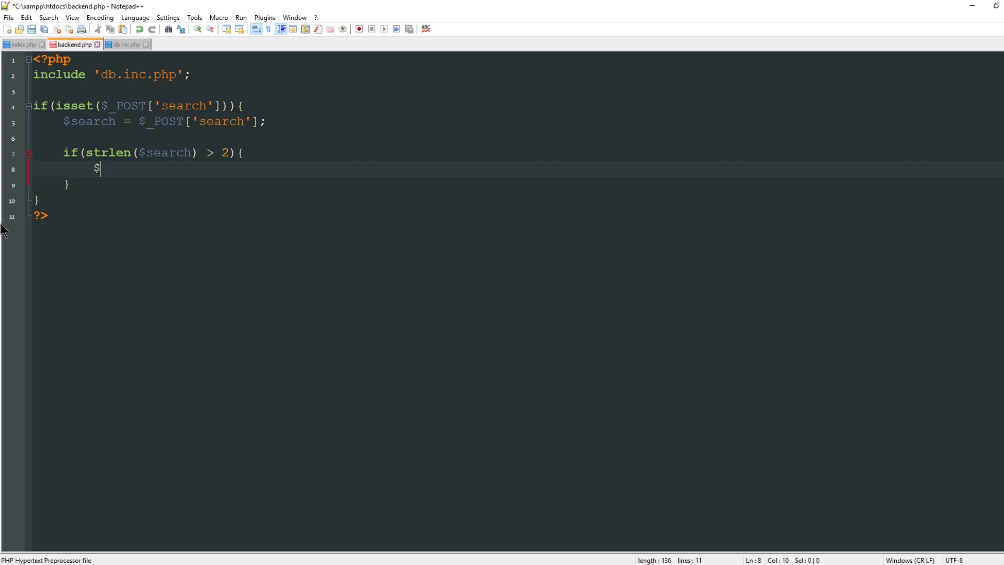
text(sql =)
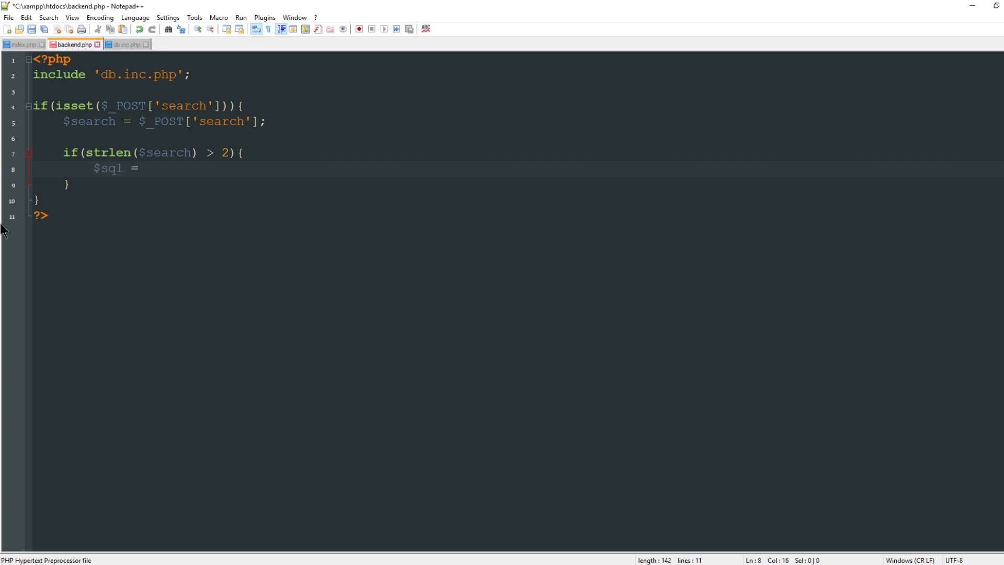
text("SELECT * F)
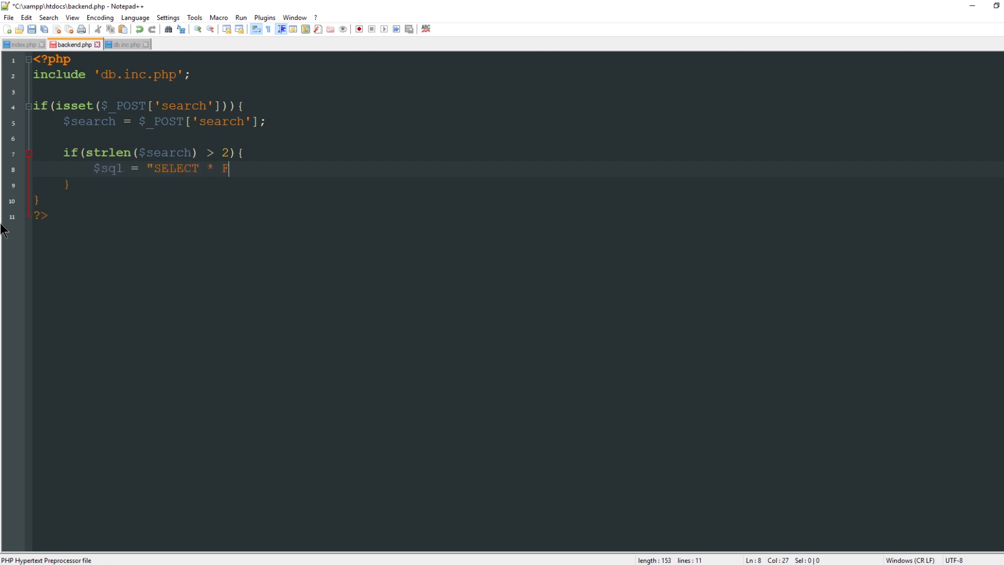
text(ROM directory WHERE)
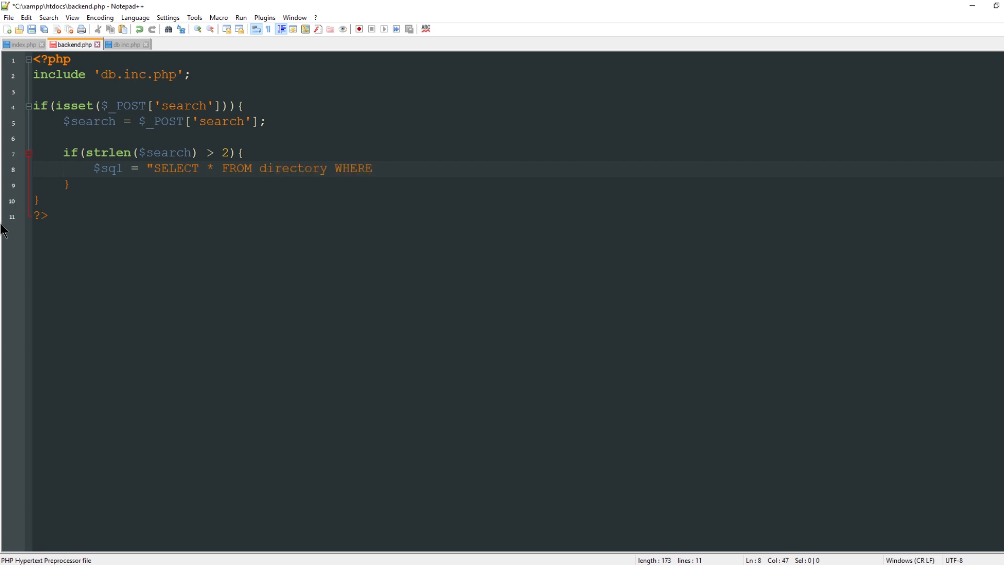
text(first_name LIKE)
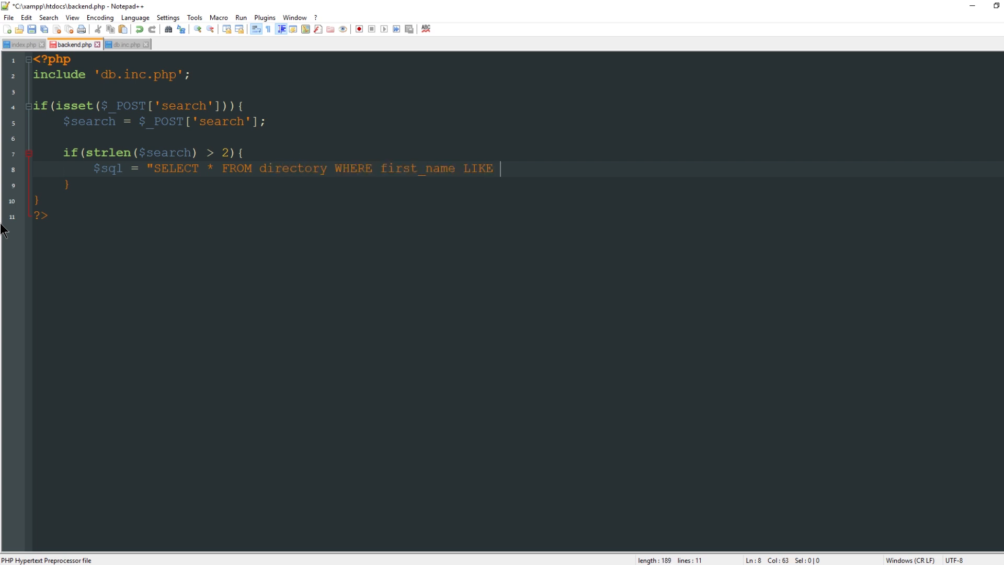
text(:)
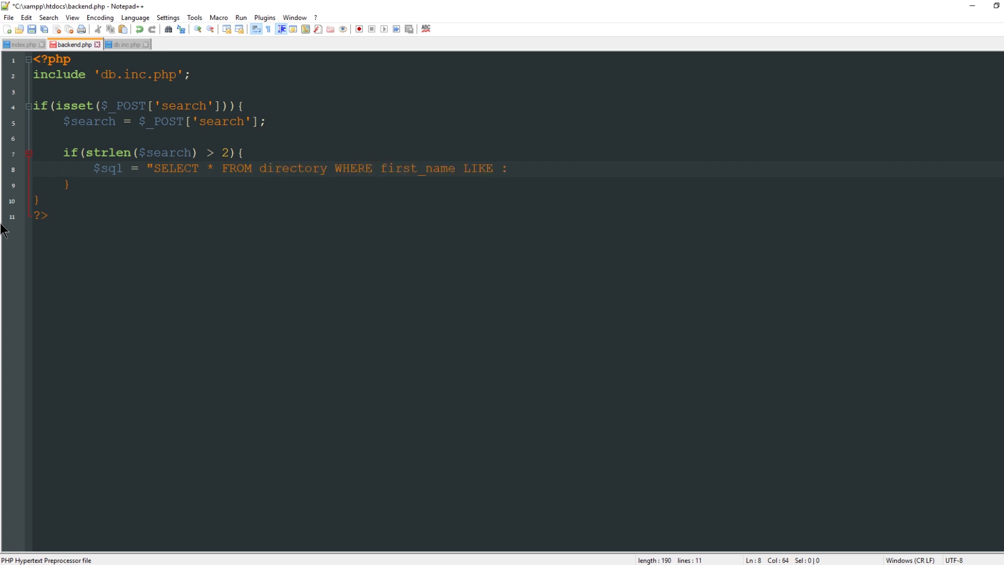
text(s)
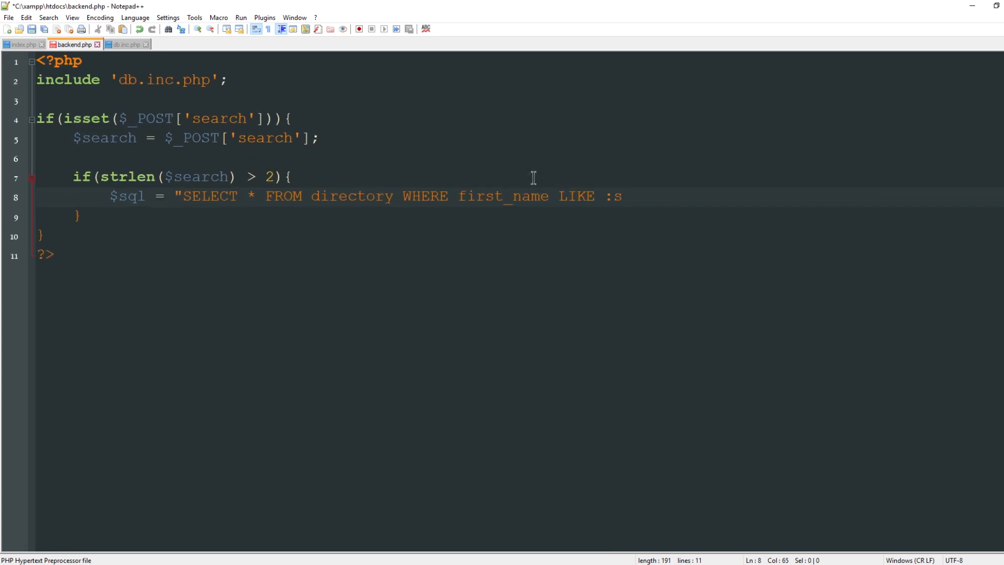
Finish the query with || last_name LIKE :s and add % wildcards.
text(||)
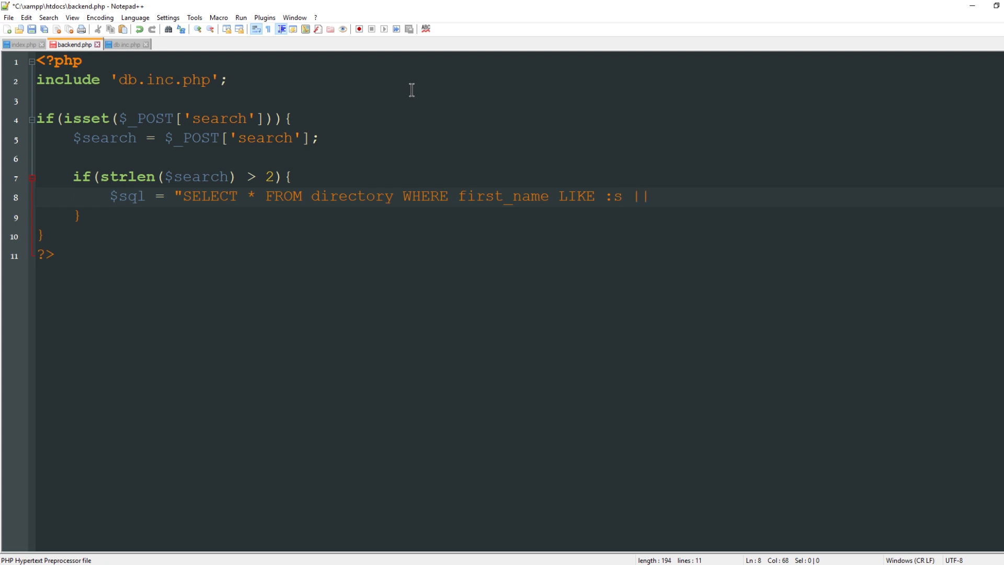
text(last_name LIKE :)
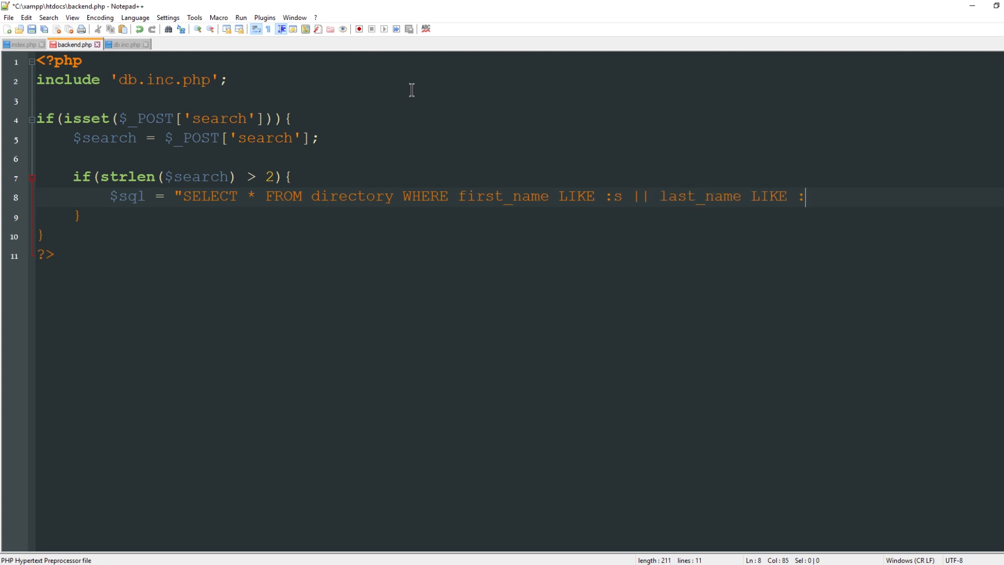
text(s)
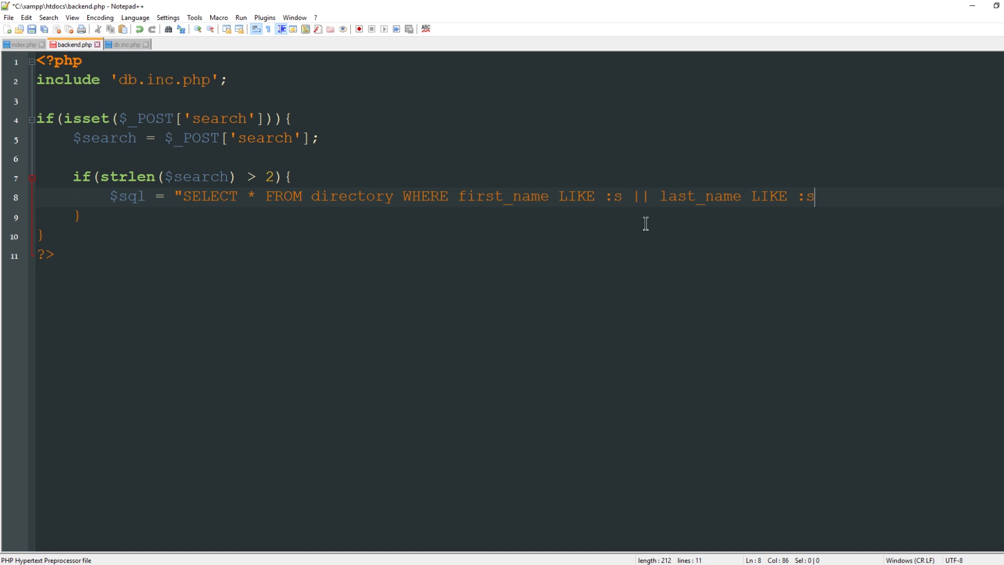
text(";)
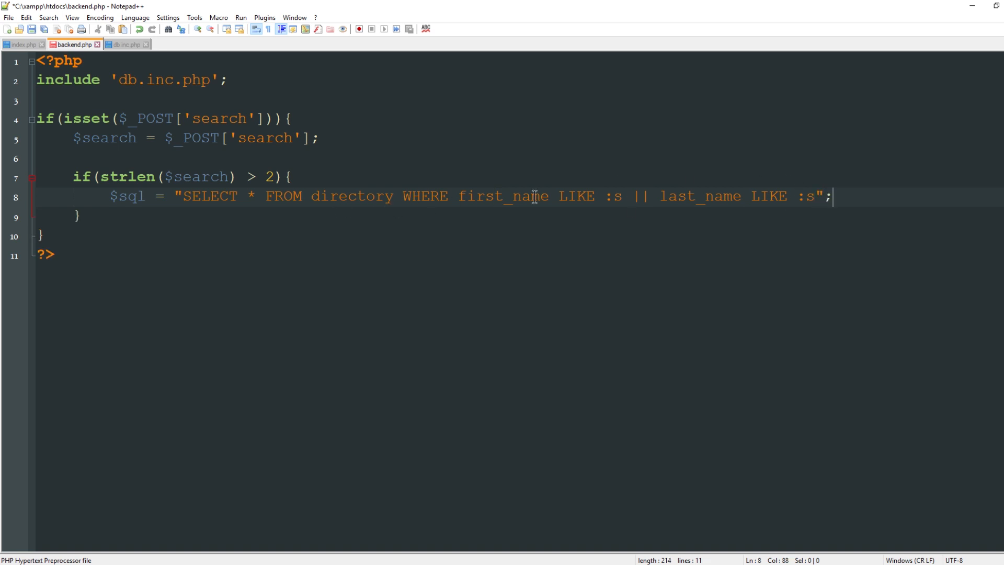
mouse_move(856, 196)
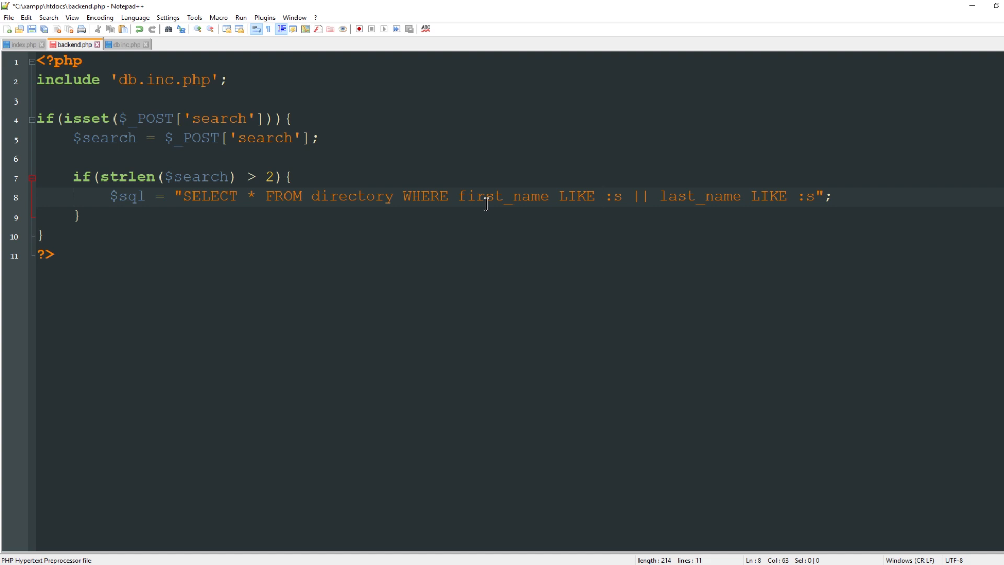
text(%)
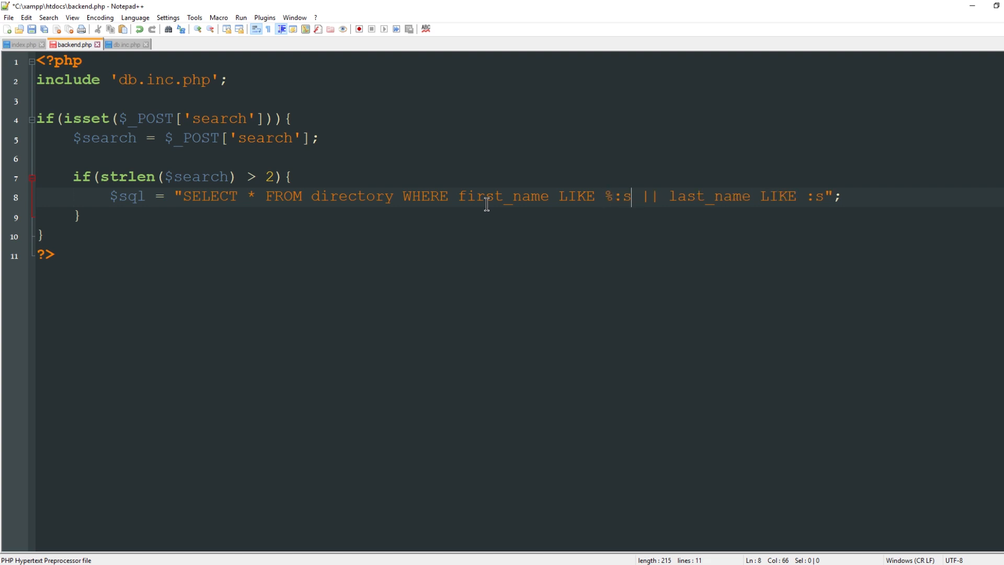
text(%)
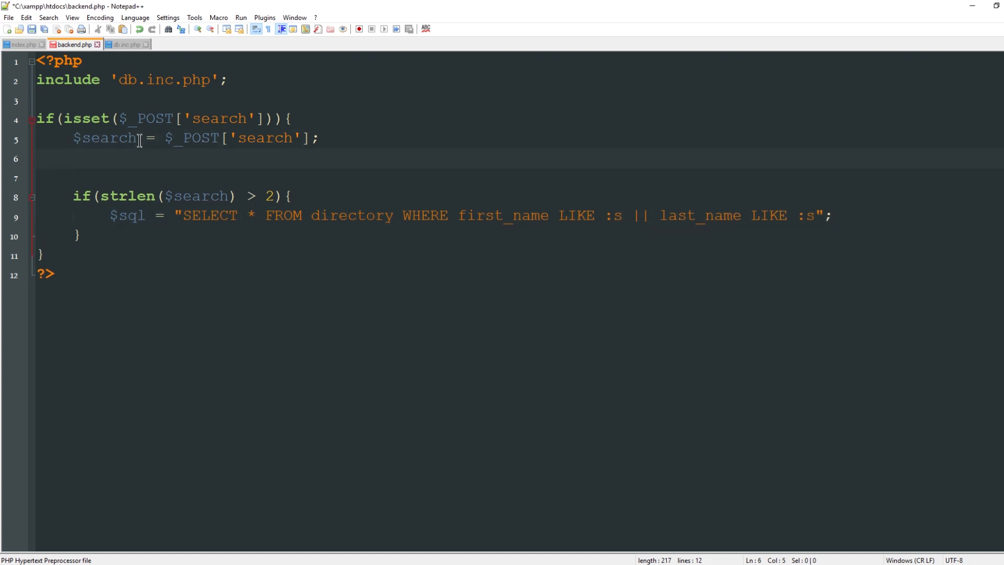
Add $search = "%$search%"; to wrap the search term in wildcards.
text($search = ")
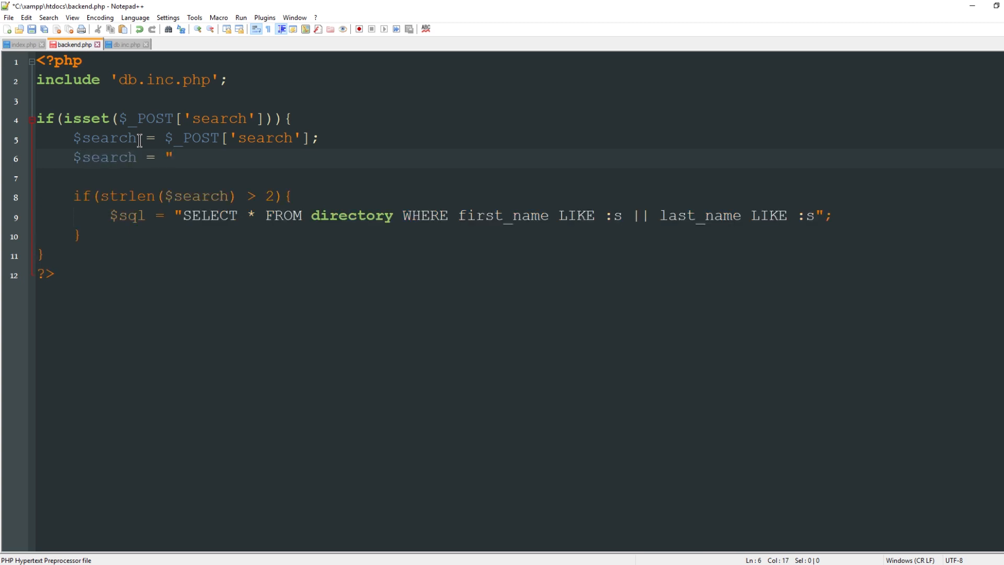
text(%$searc)
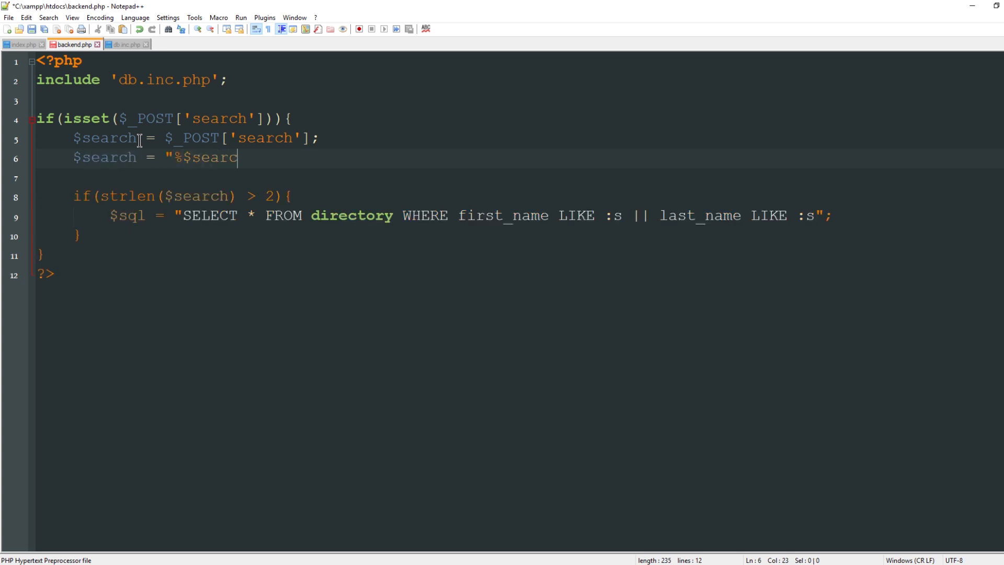
text(h%";)
text($)
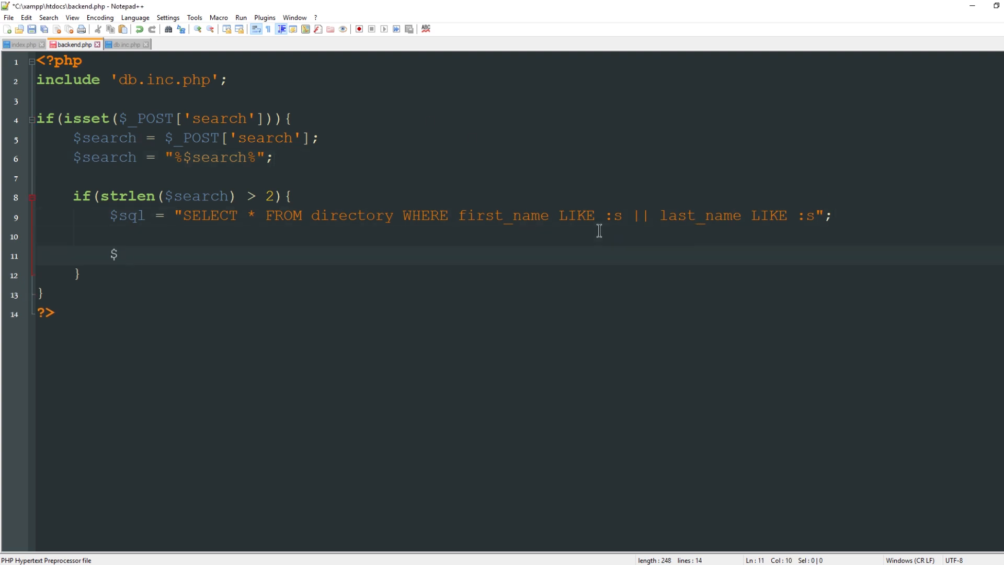
Prepare the query as $stmt = $db->prepare($sql), confirming $db in db.inc.php.
text(stmt =)
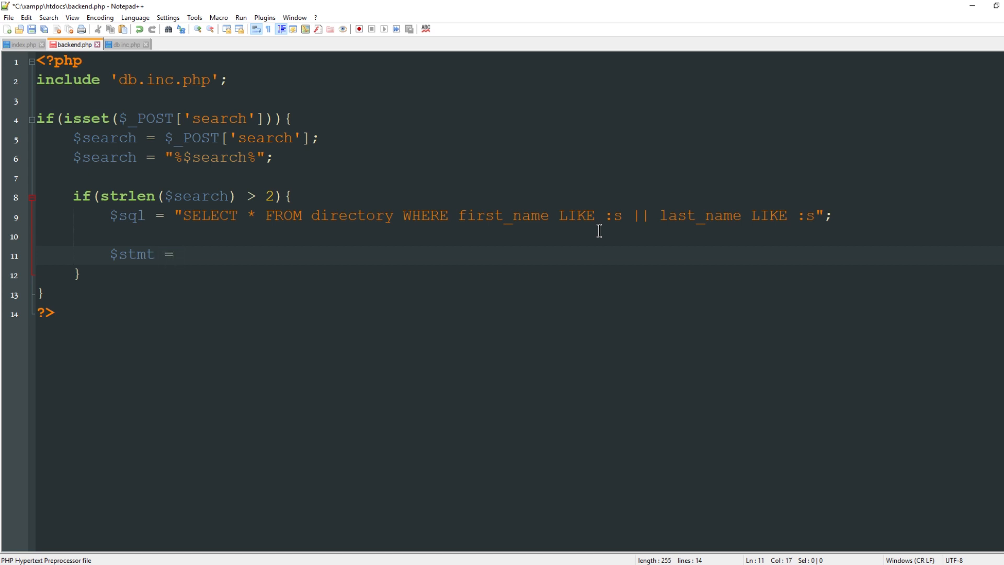
text($db)
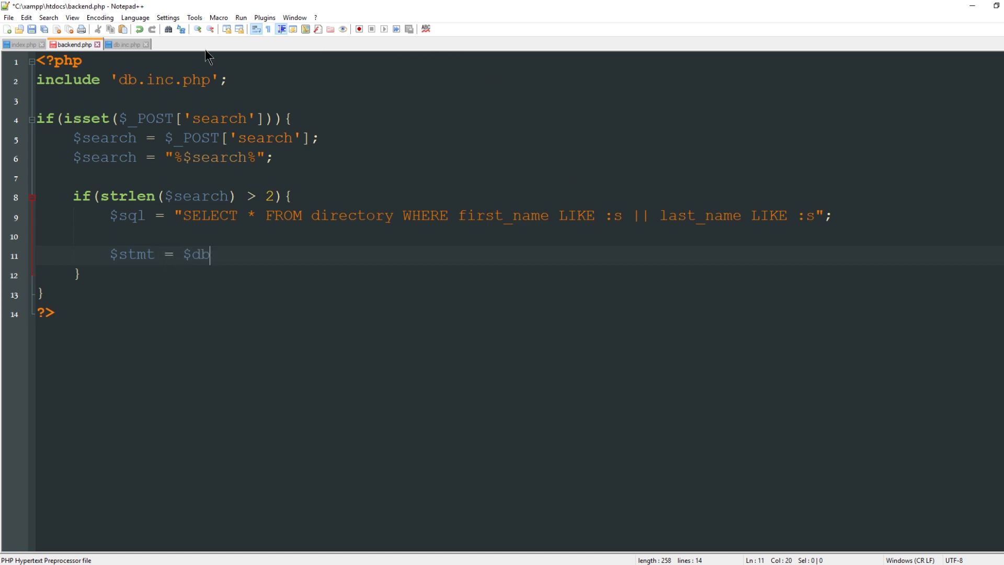
click(126, 44)
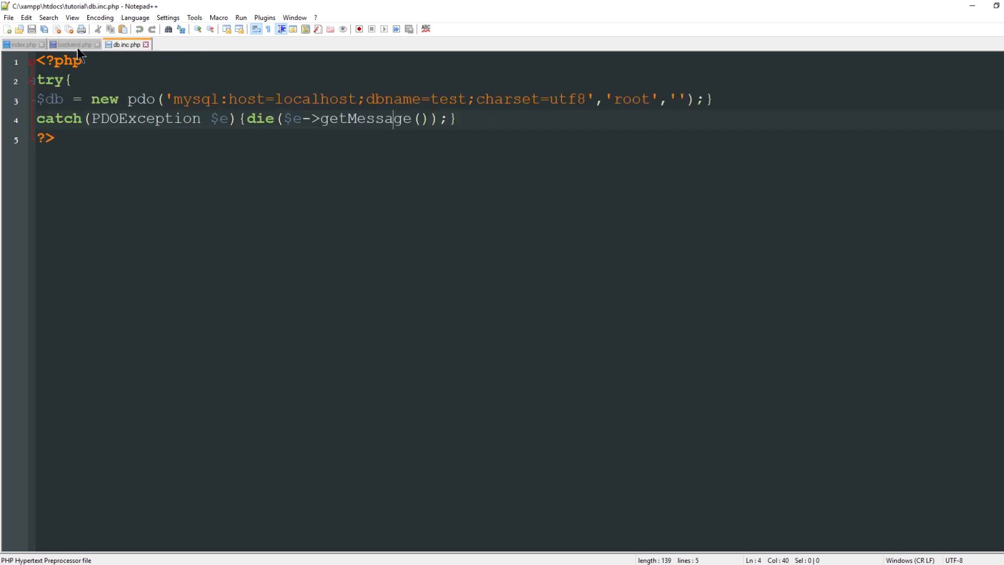
click(70, 44)
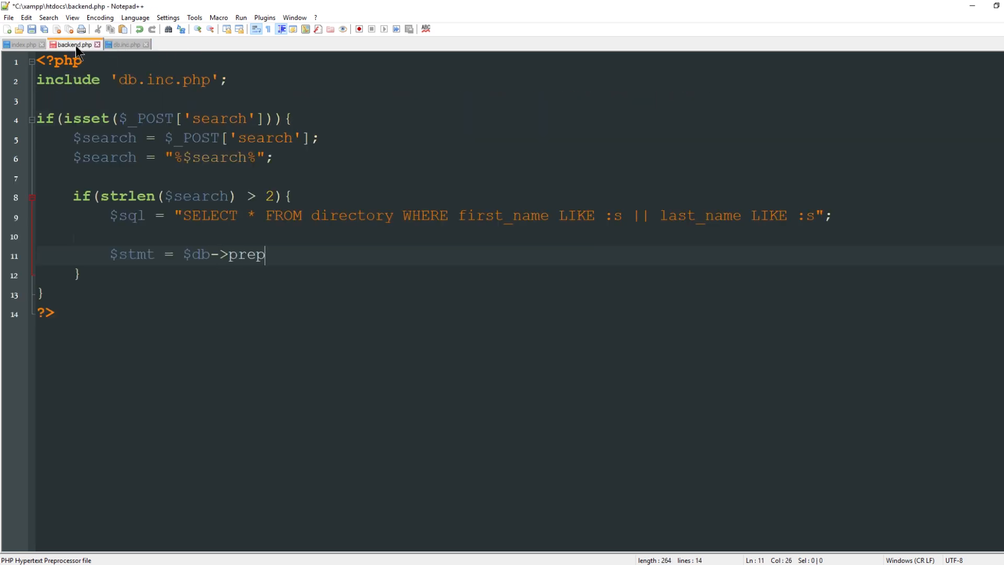
text(are($sql);)
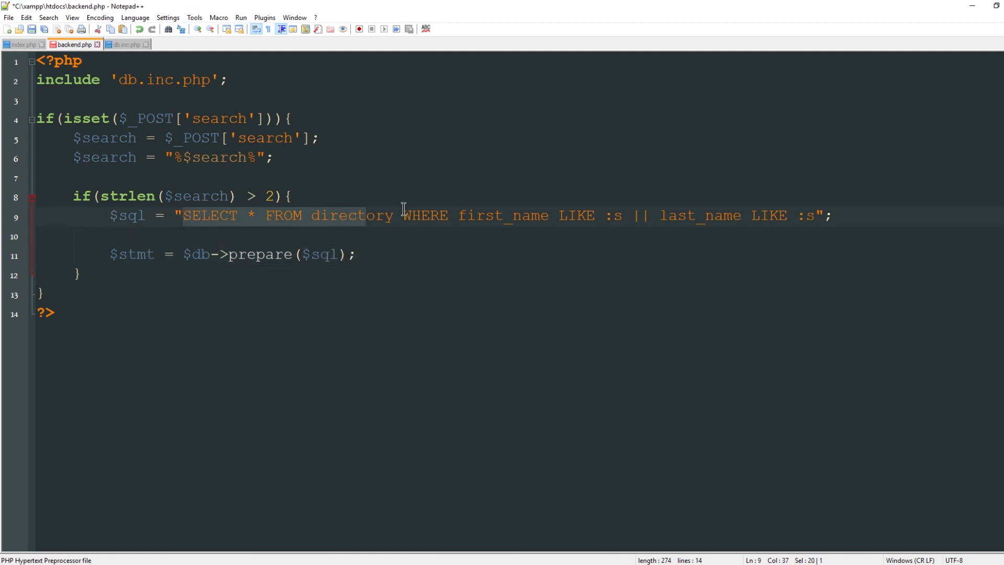
click(319, 254)
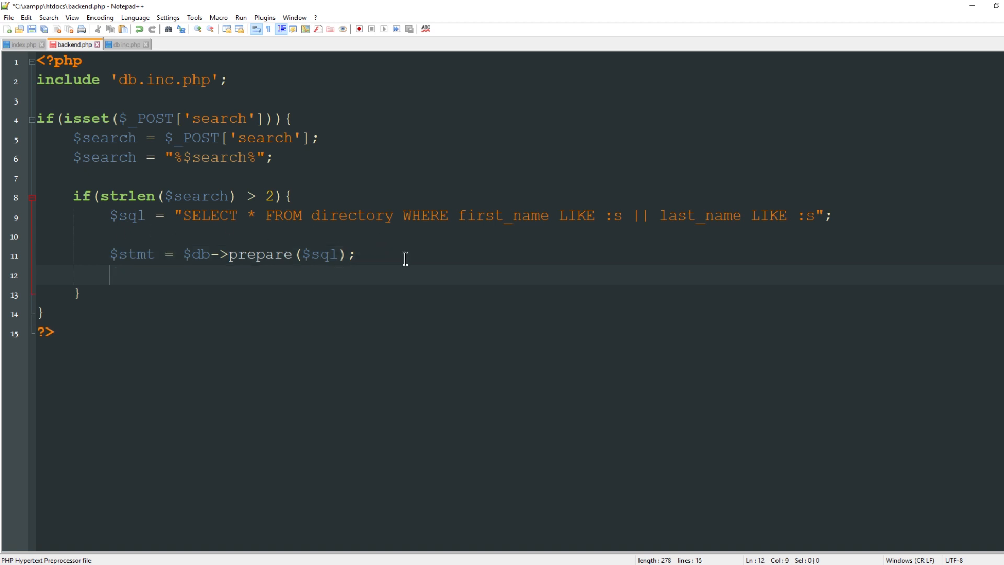
Bind :s to $search with bindParam and execute the statement.
text($stmt)
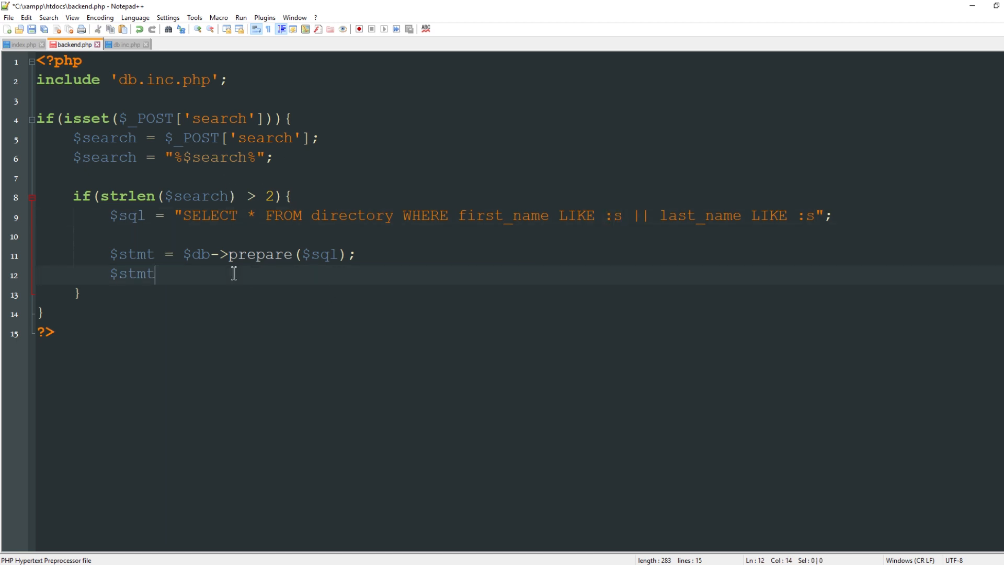
text(->bindParam)
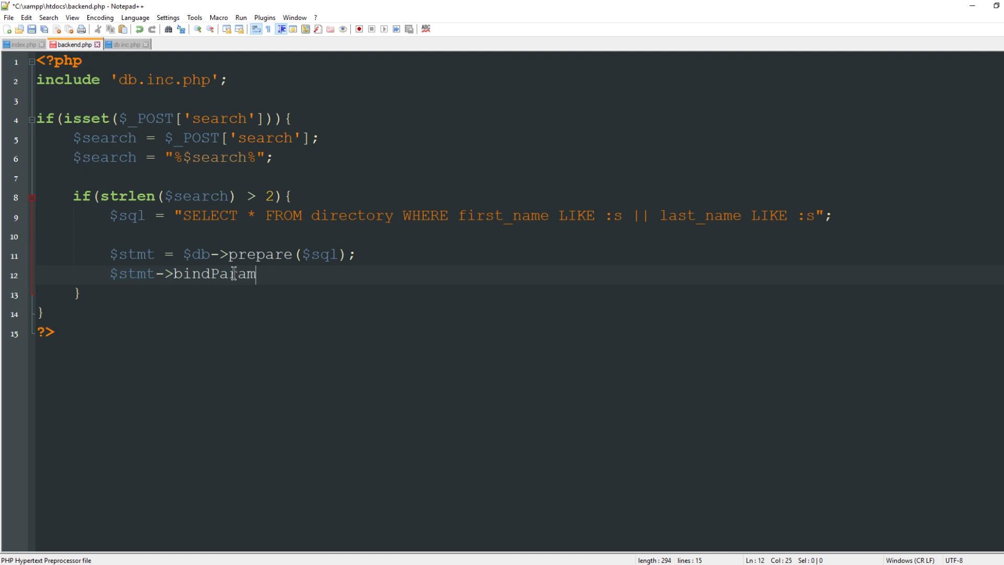
text(('s')
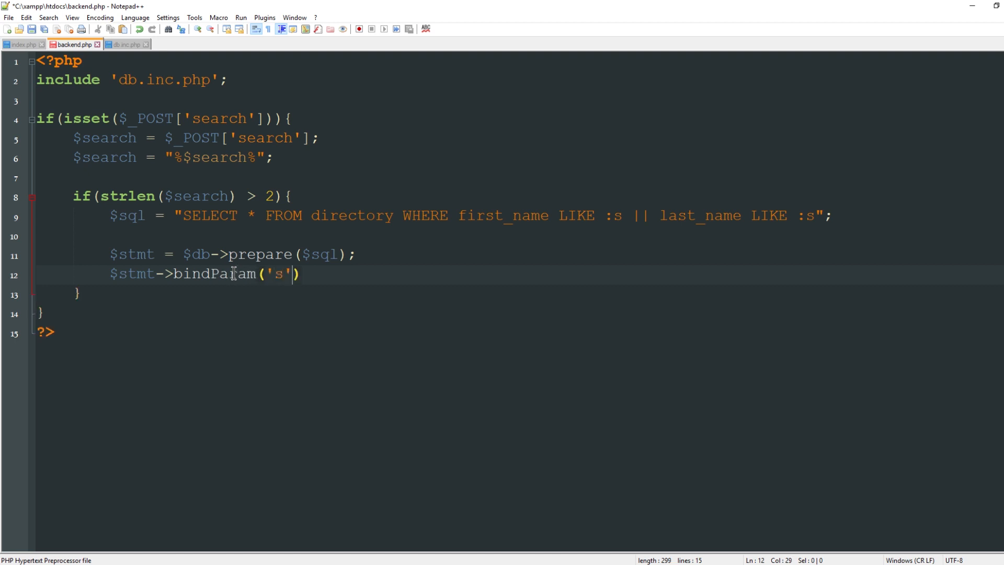
text(,$search)
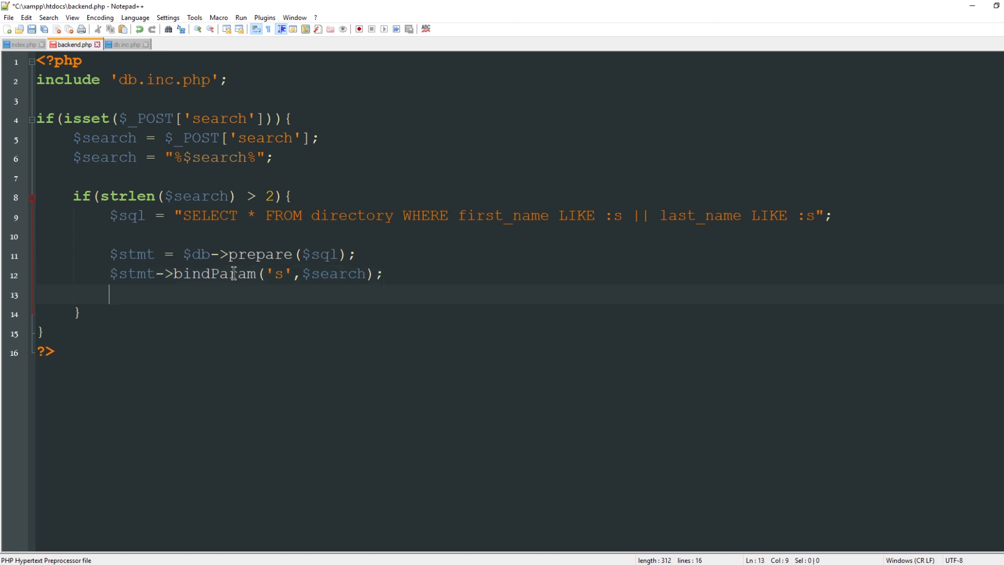
text($stmt)
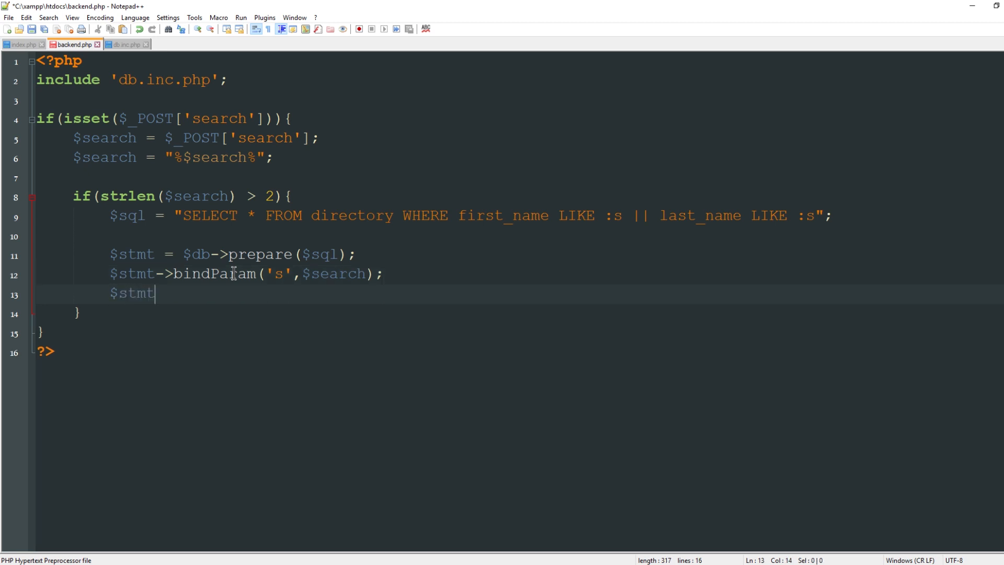
text(->execute())
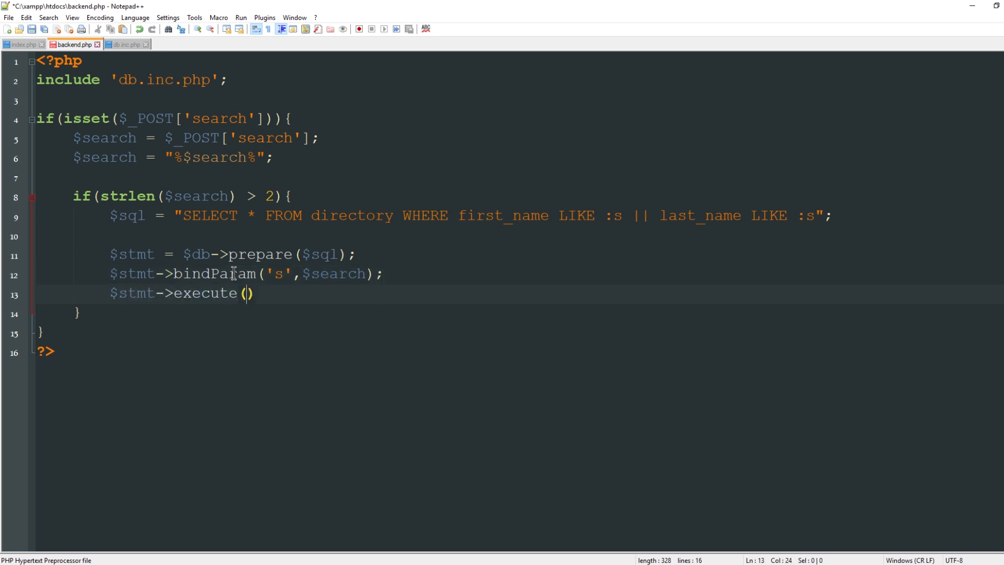
text(;)
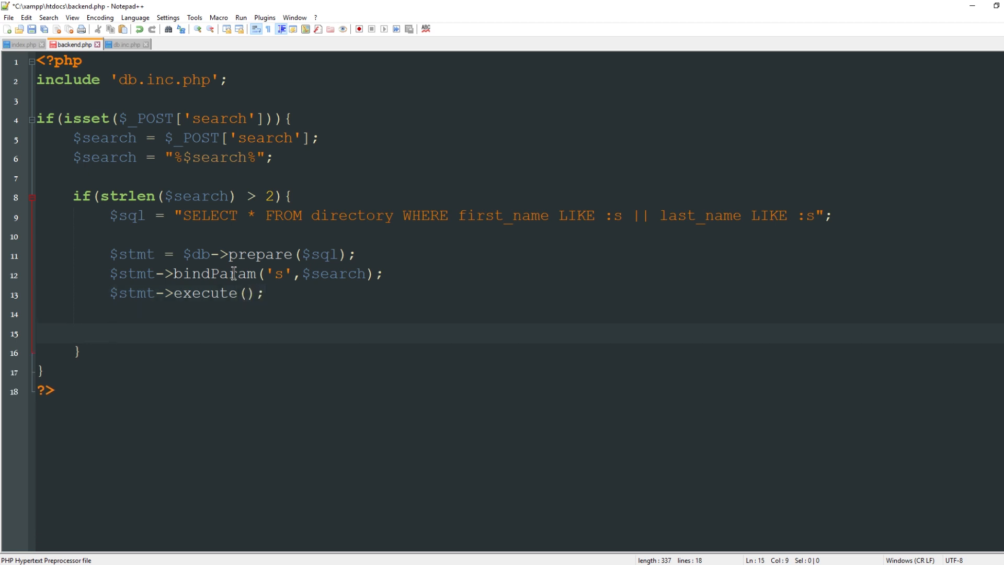
Loop with while($row = $stmt->fetch()) and assign $first_name from the row.
text(while)
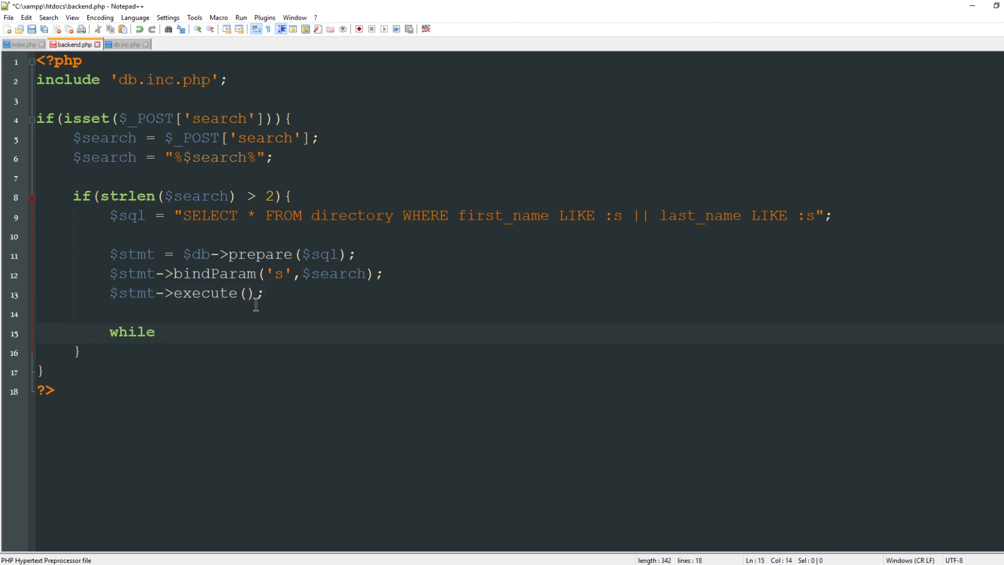
text((){)
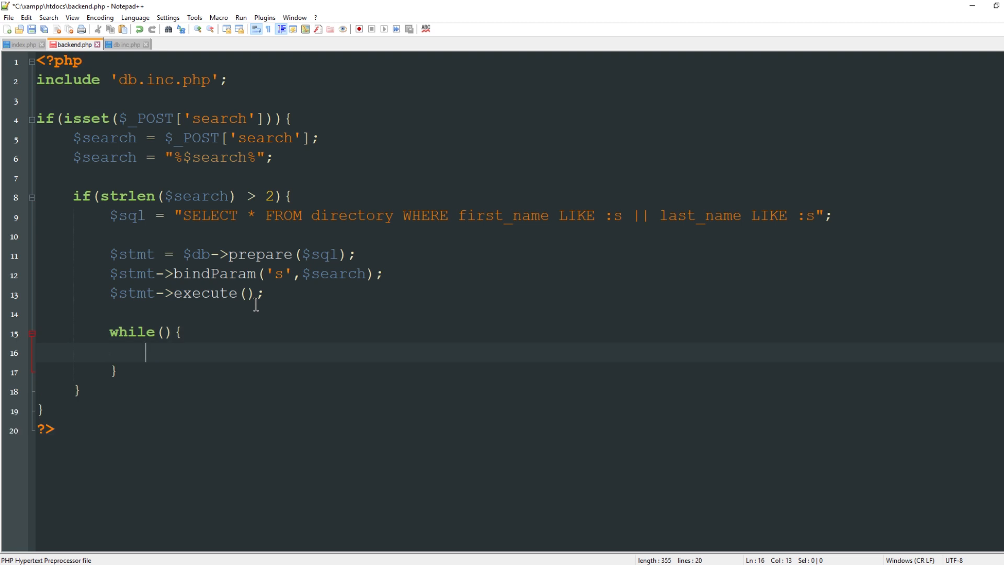
text($r)
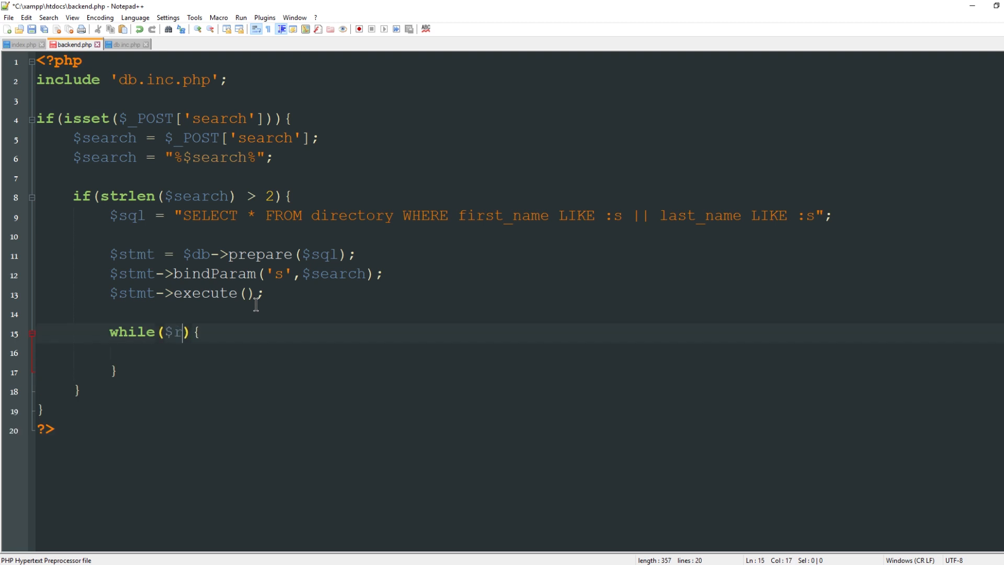
text(ow = $)
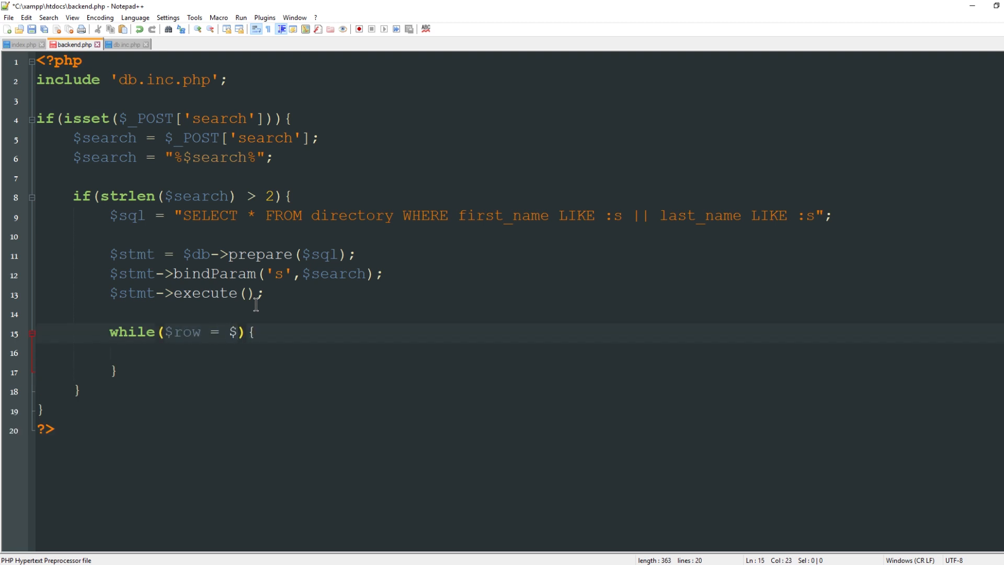
text(stmt->fetch)
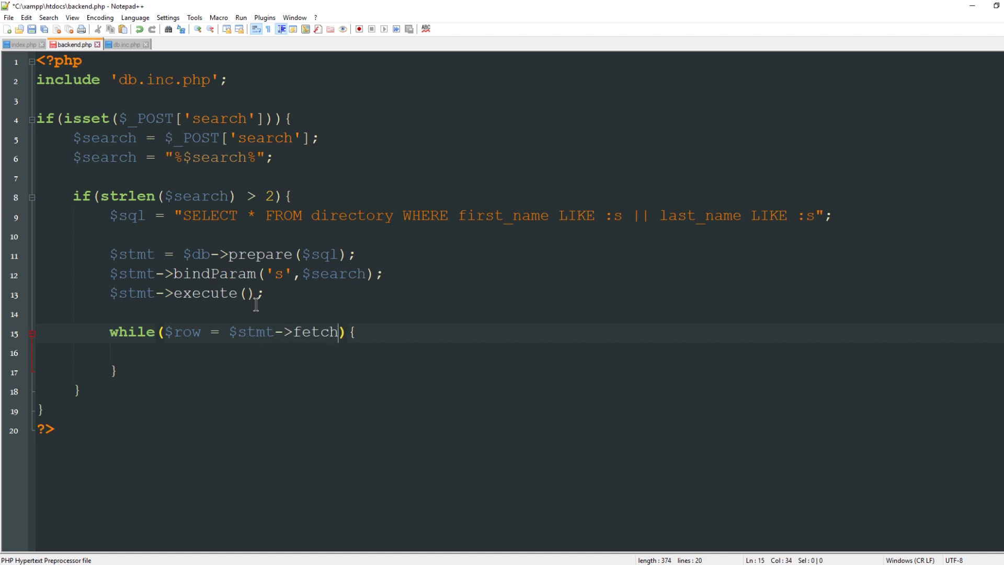
text(())
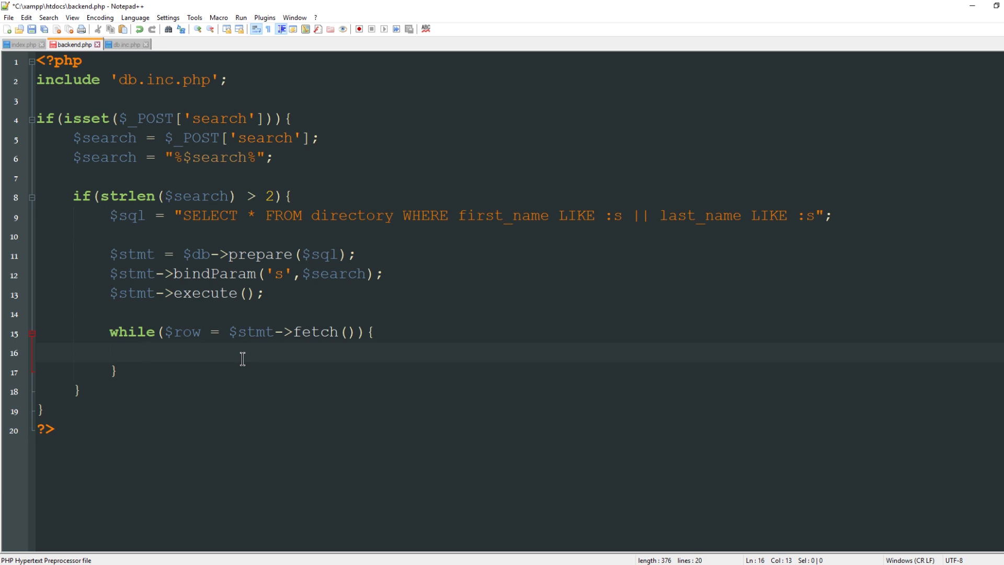
text($fi)
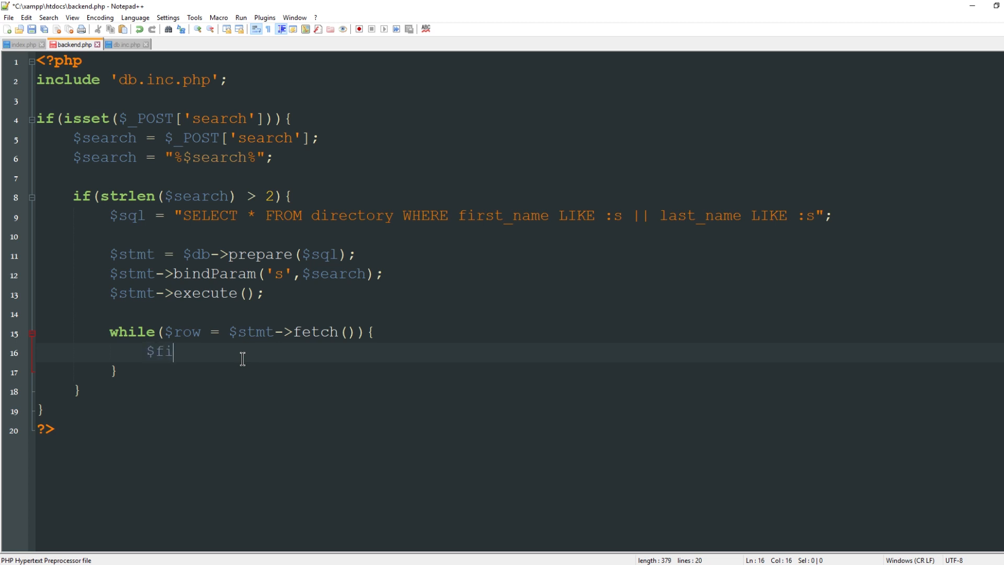
text(rst_name = $row['first_name'];)
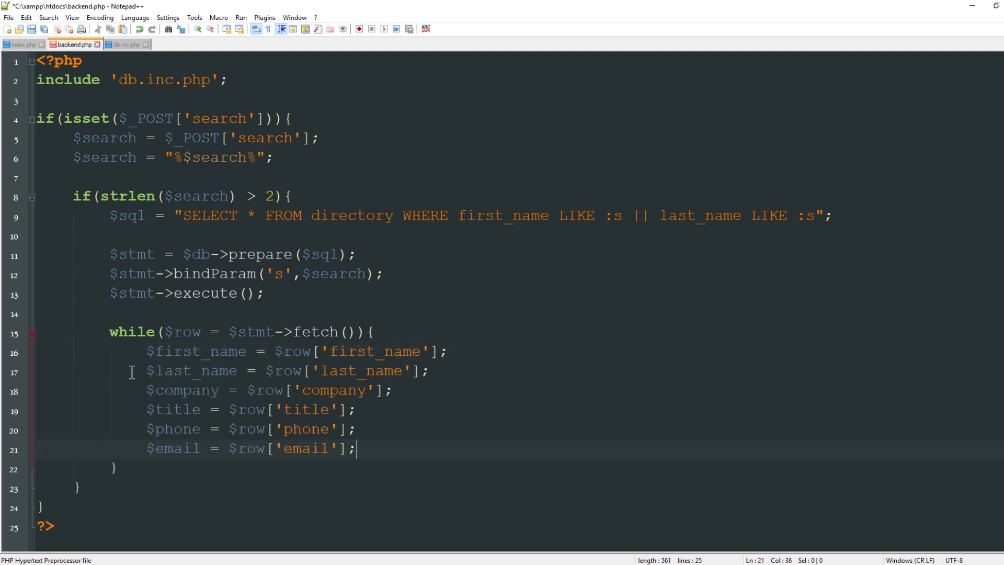
mouse_move(226, 301)
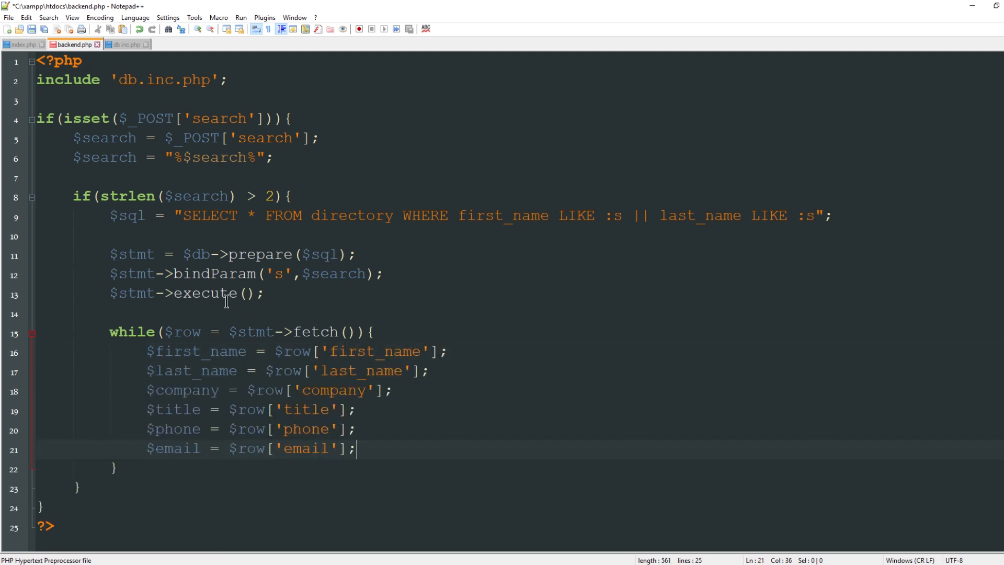
Echo each contact in a div with name, company, title, phone and mailto email link.
key(Enter)
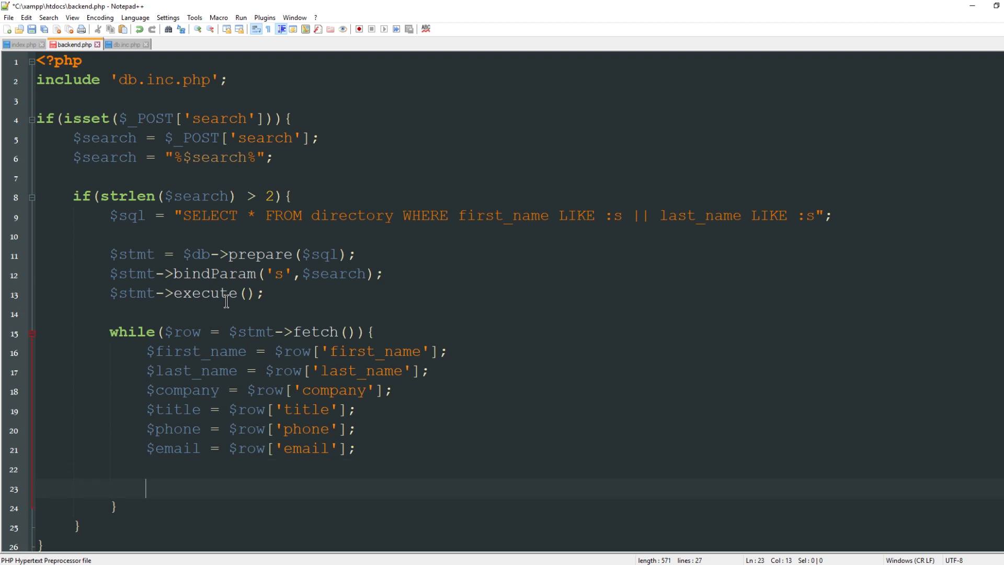
text(echo "div>$first_)
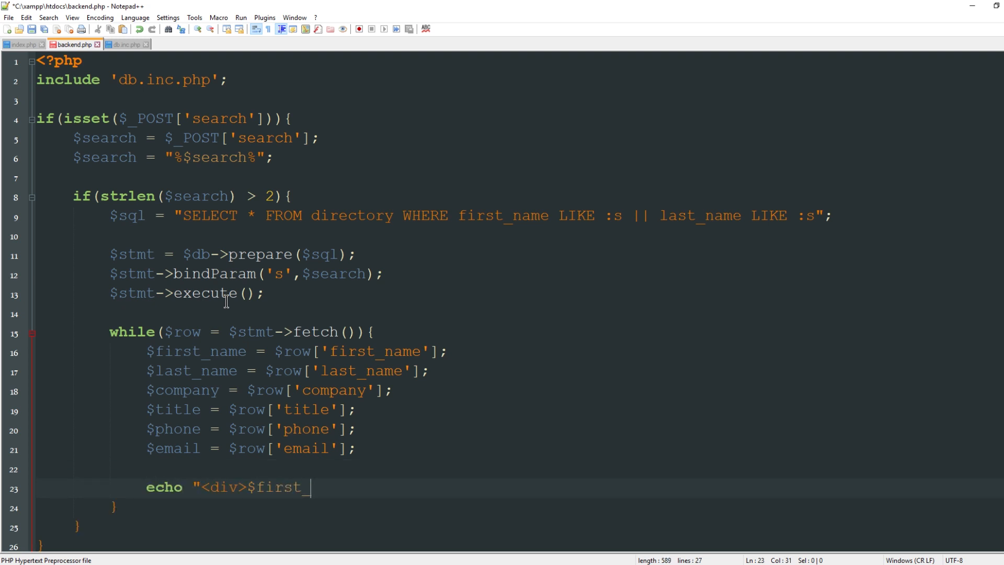
text(name $last_name</)
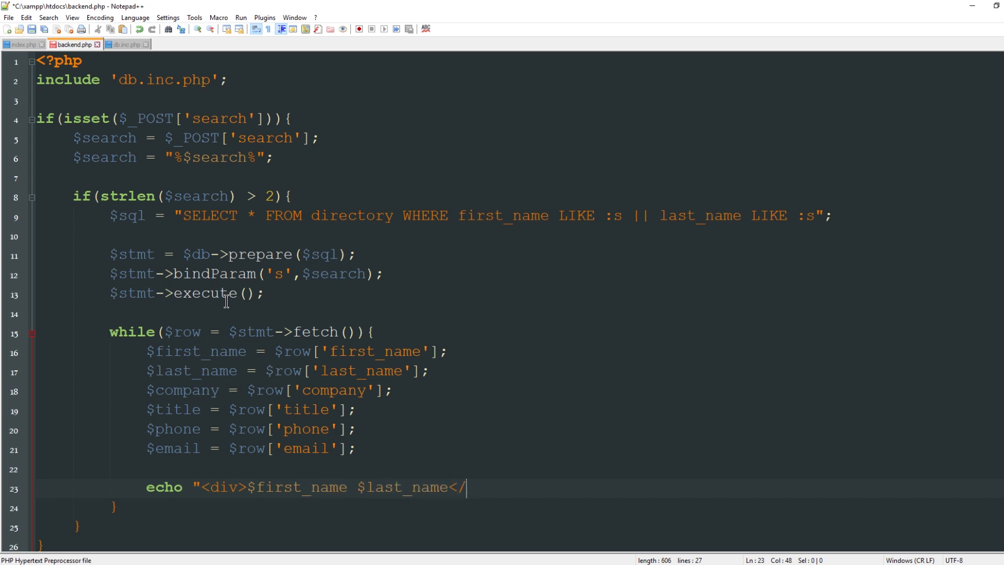
text(p>$)
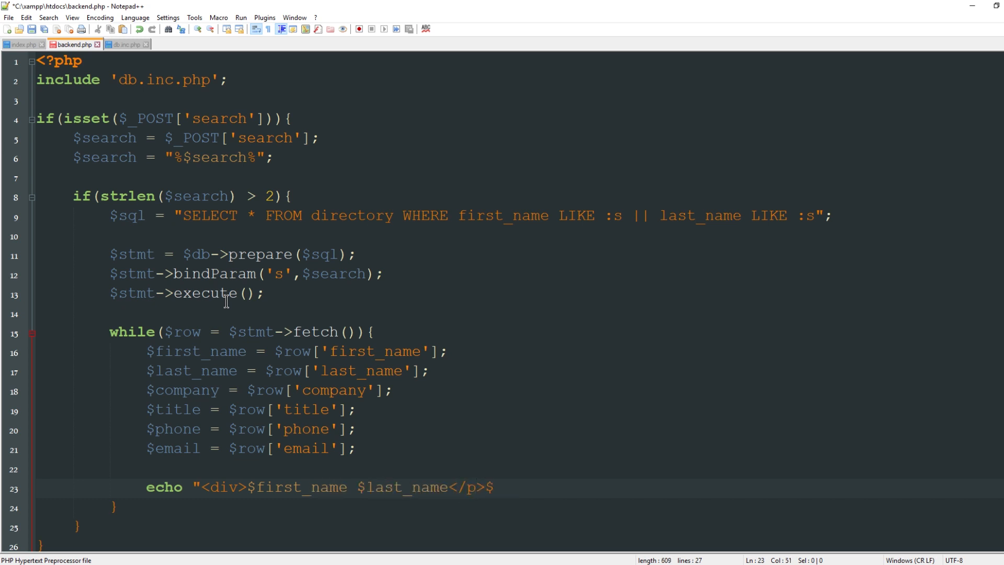
text($company<br/>$title</br>$phone</br>)
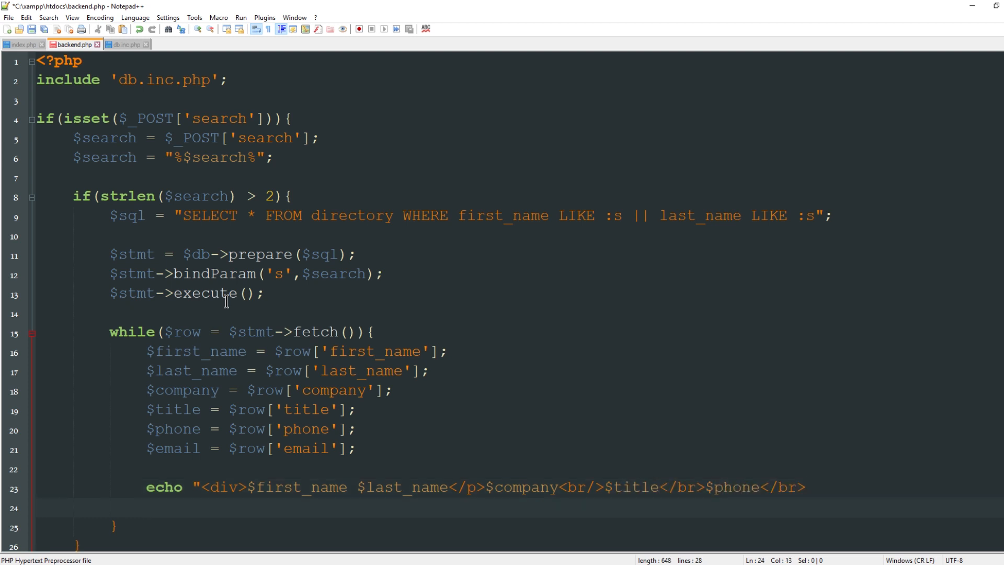
text(<a href=')
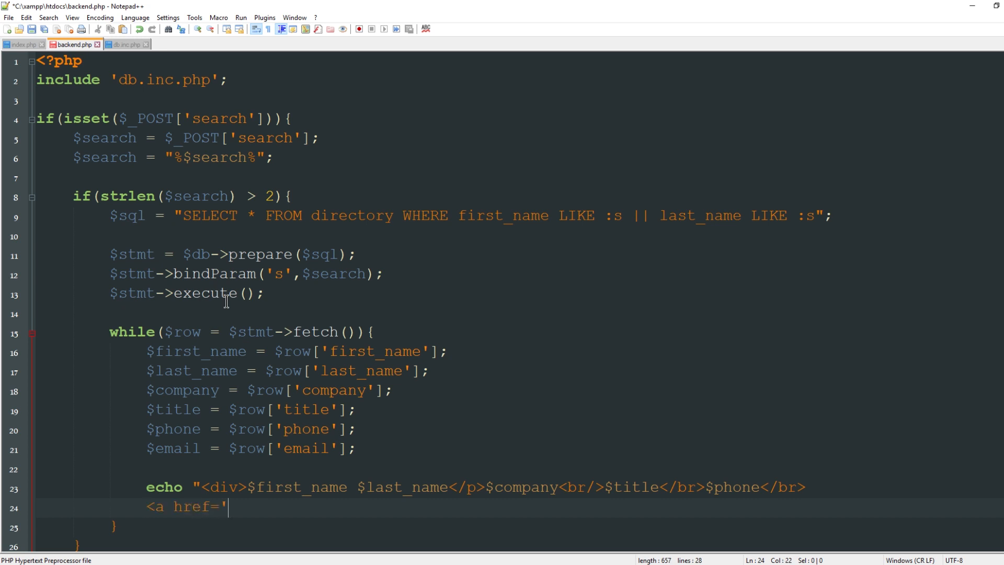
text(mailto:)
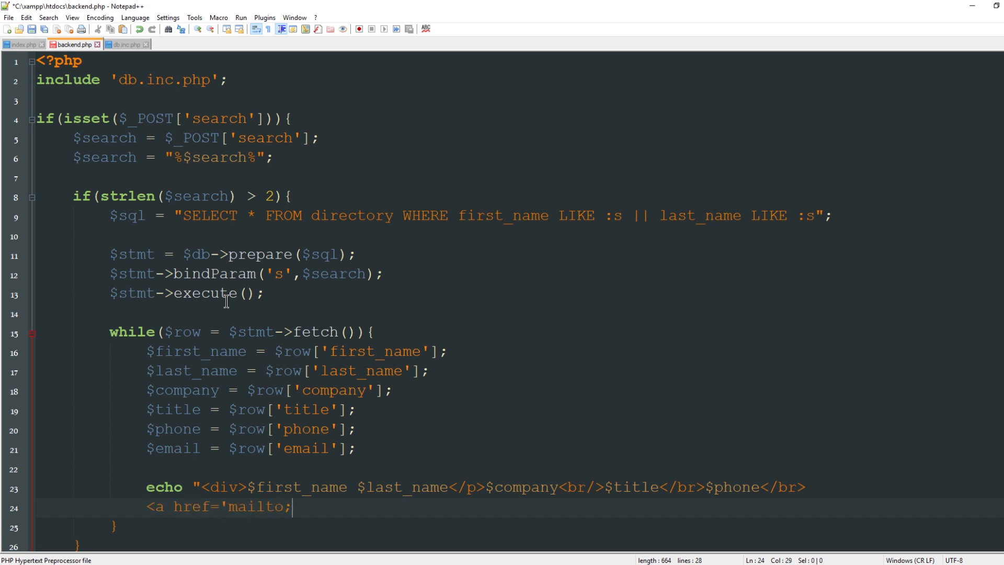
text($email>)
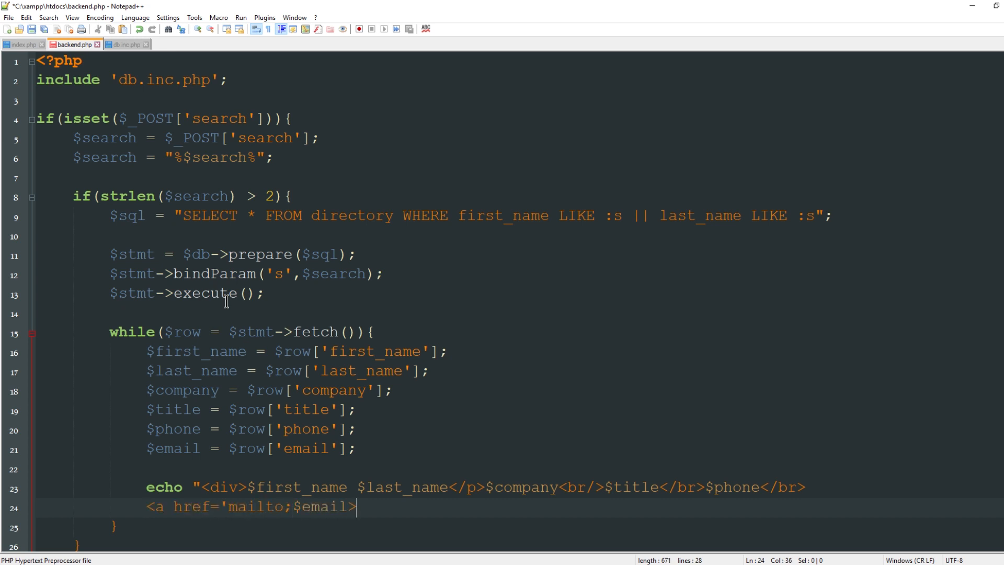
text($email</)
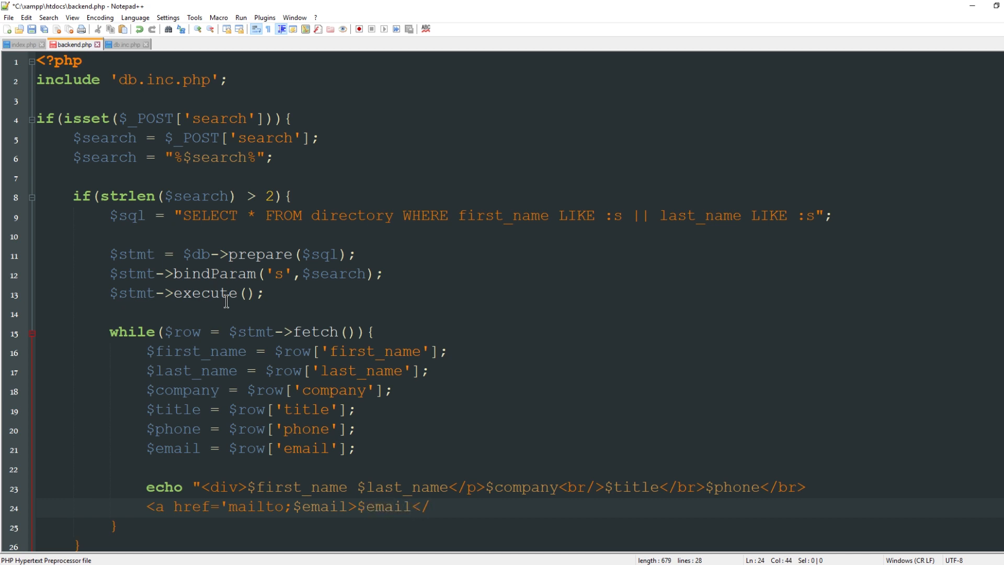
text(a></)
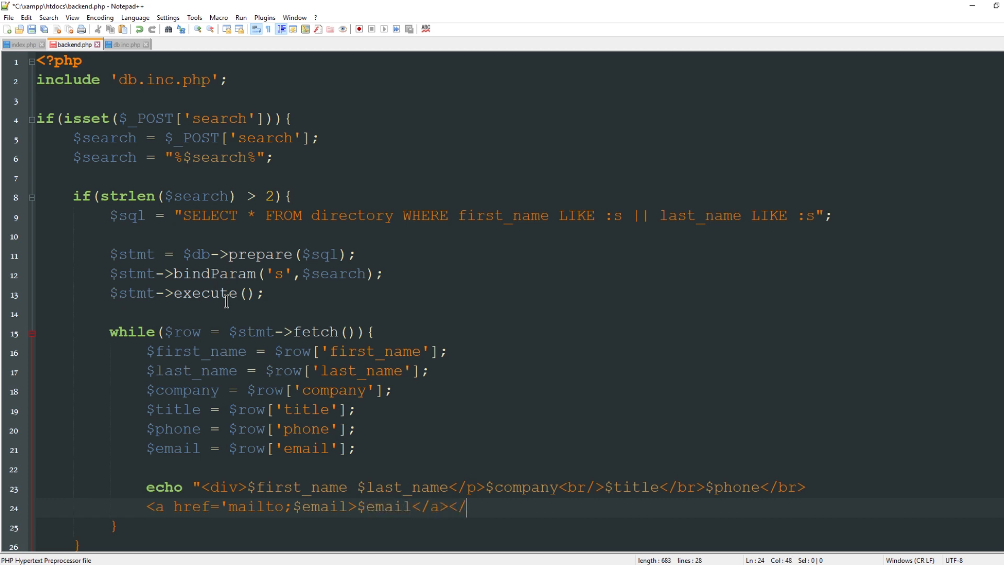
text(div>";)
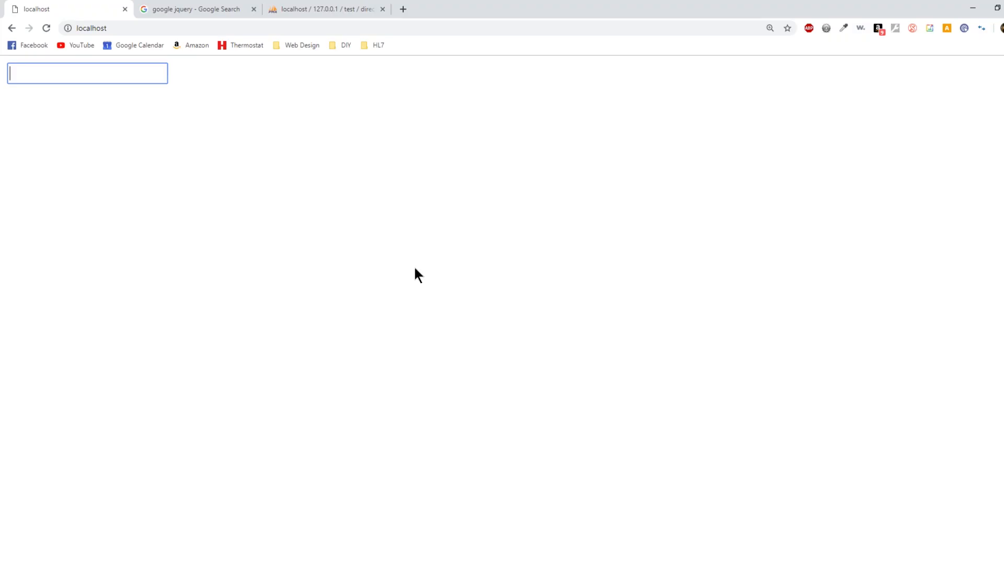
Search 'john' on localhost to list John Morgan and John Franklin as plain text.
text(john)
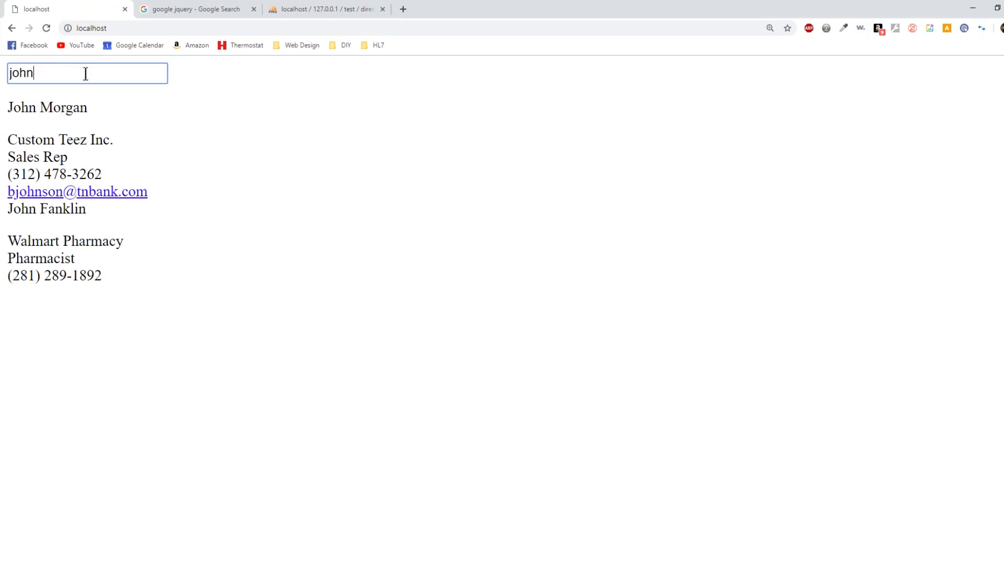
mouse_move(63, 104)
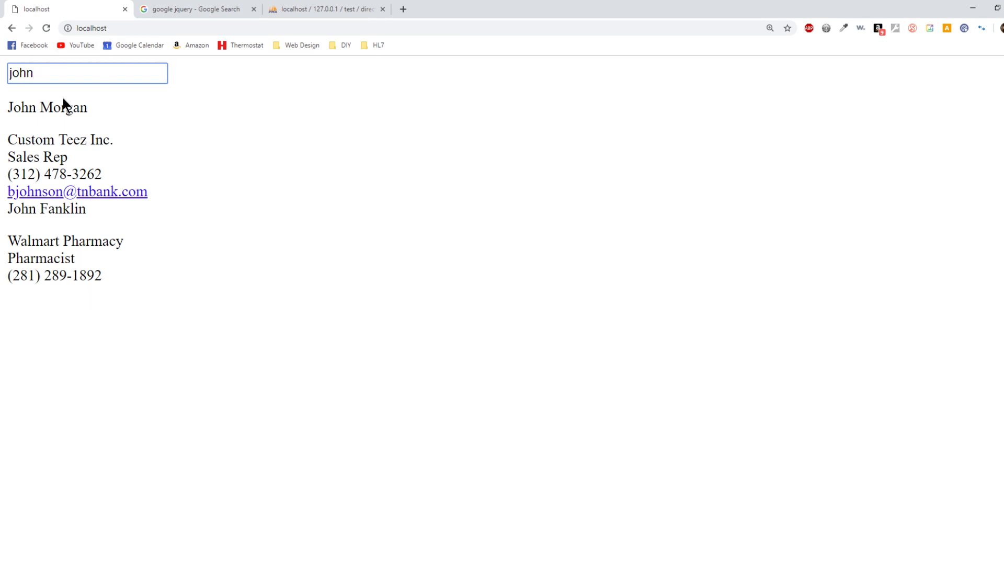
mouse_move(125, 176)
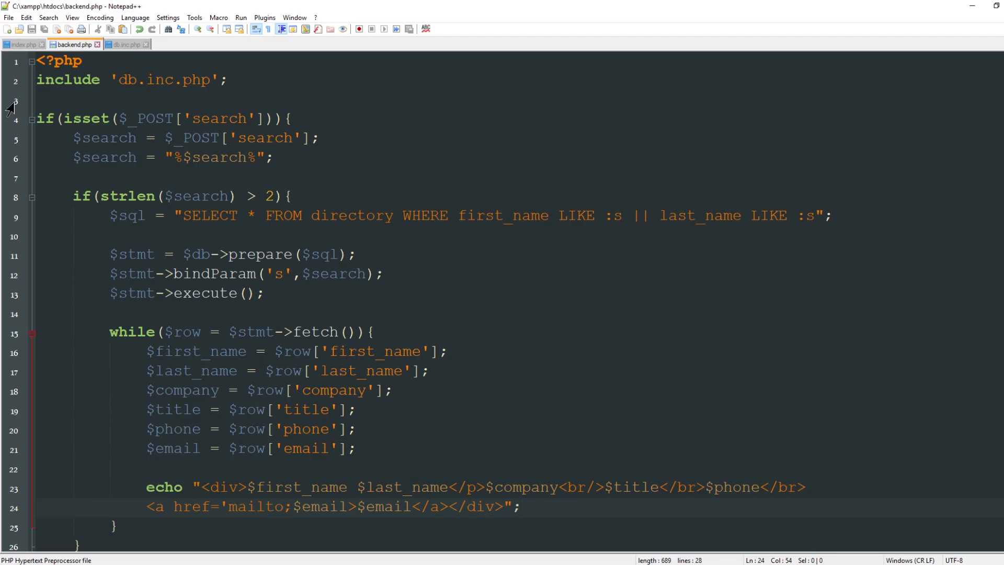
Add a <style> block to index.php with a .contact rule floating left.
click(24, 44)
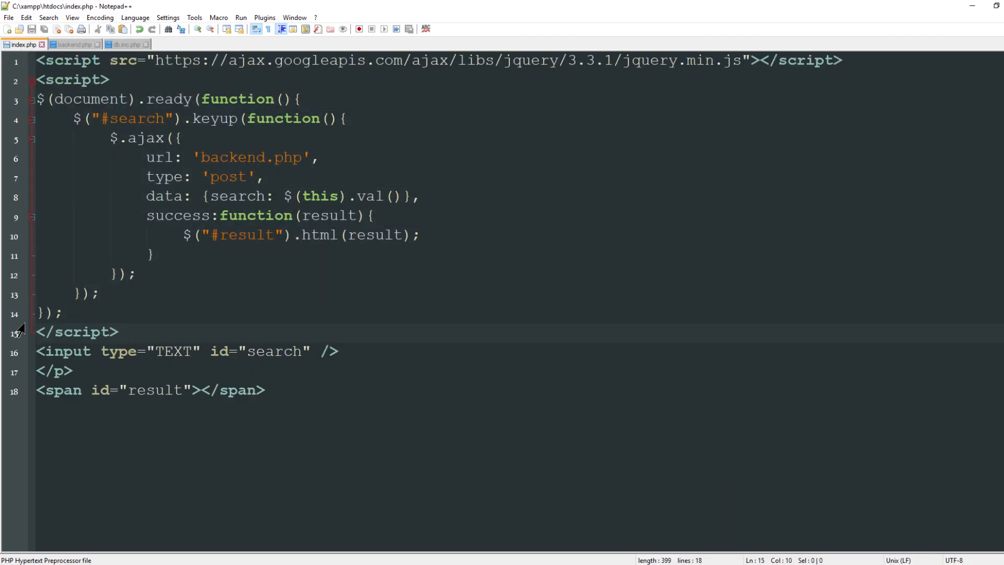
text(<)
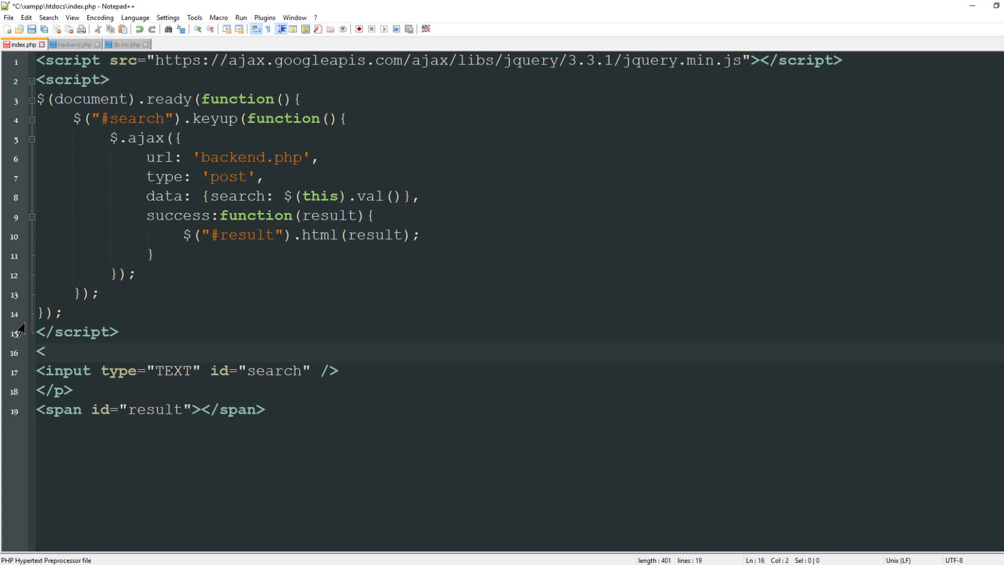
text(style>)
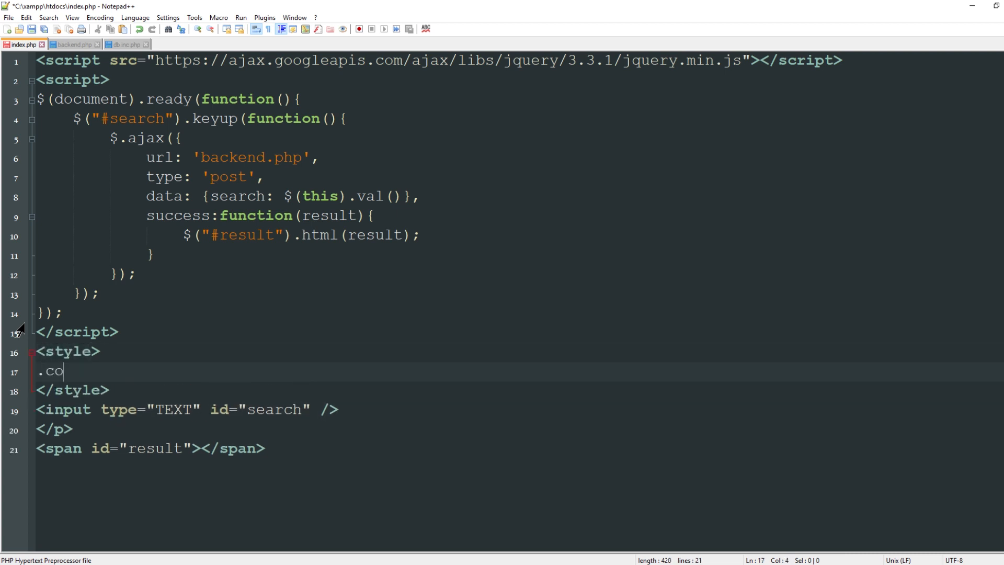
text(ntact{)
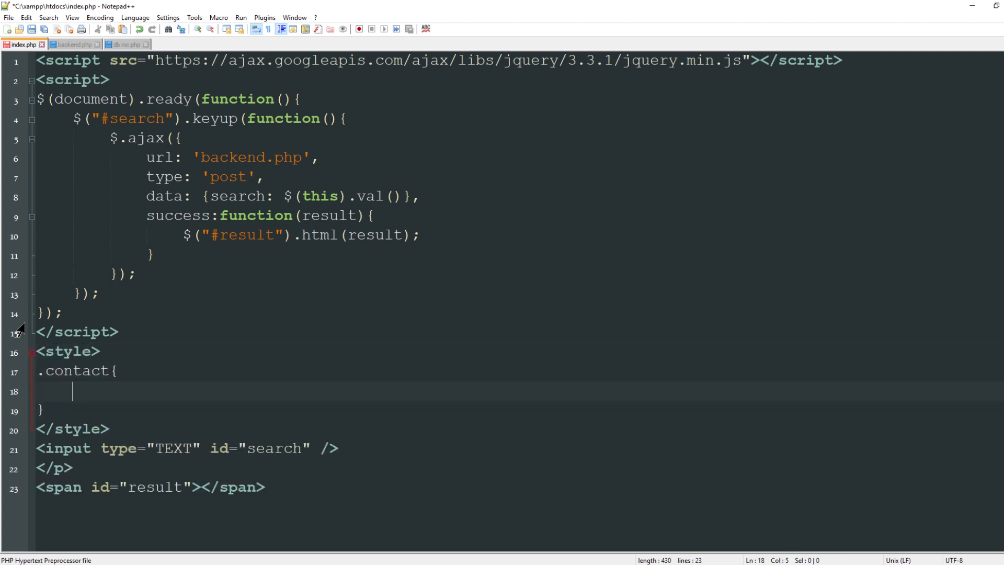
text(float:)
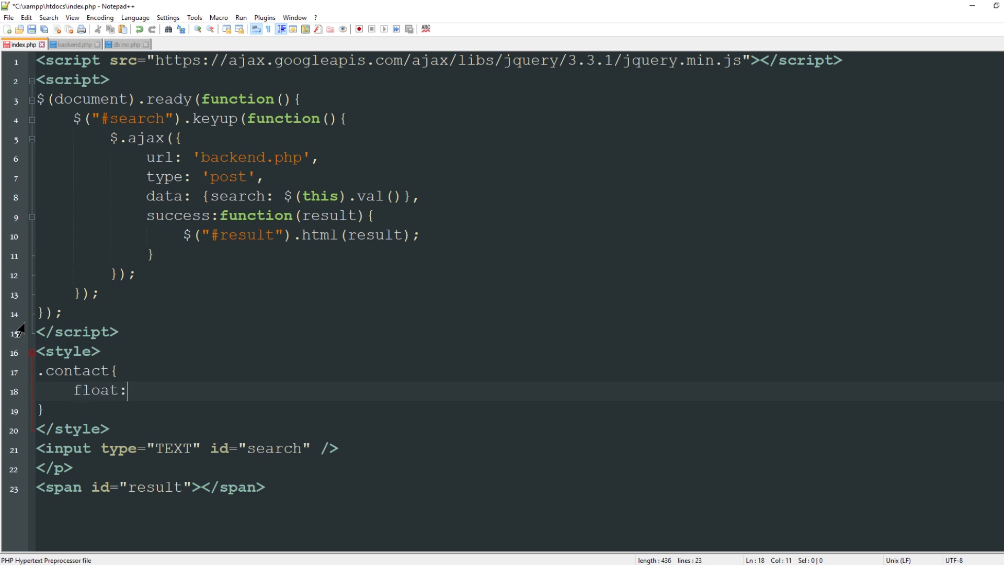
text(left;)
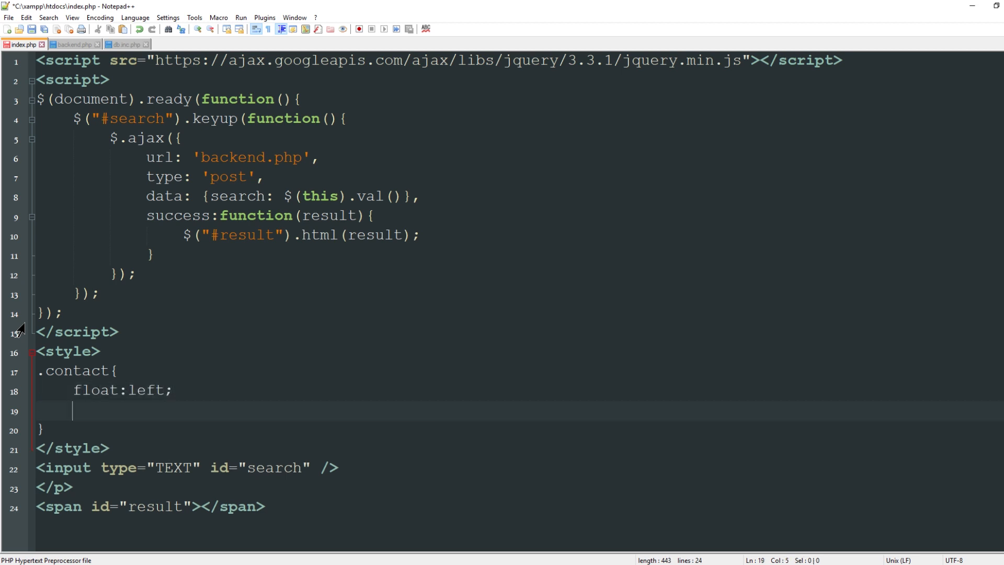
Give .contact a 20px margin, #ccc background, centred text and 10px padding.
text(margin:)
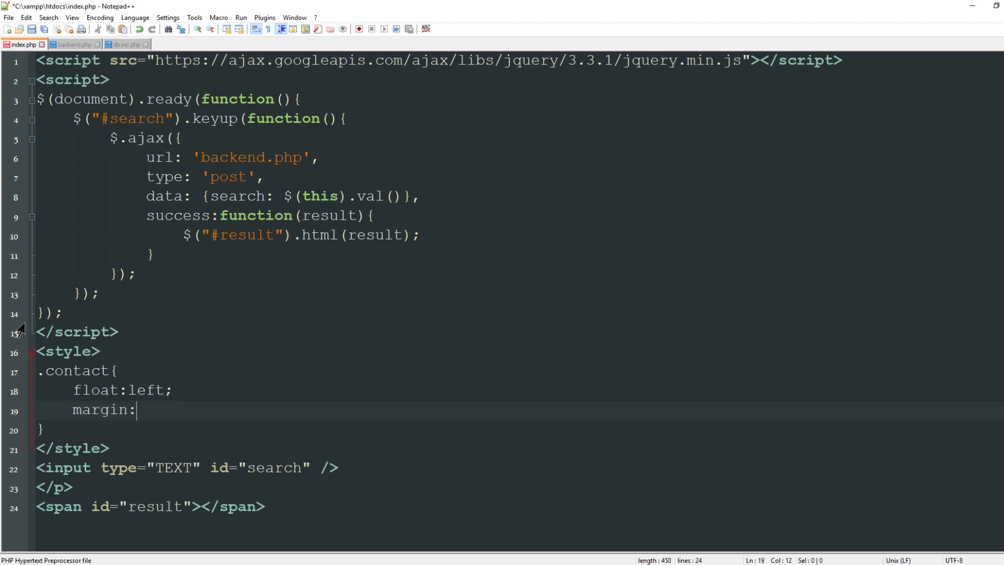
text(20px;)
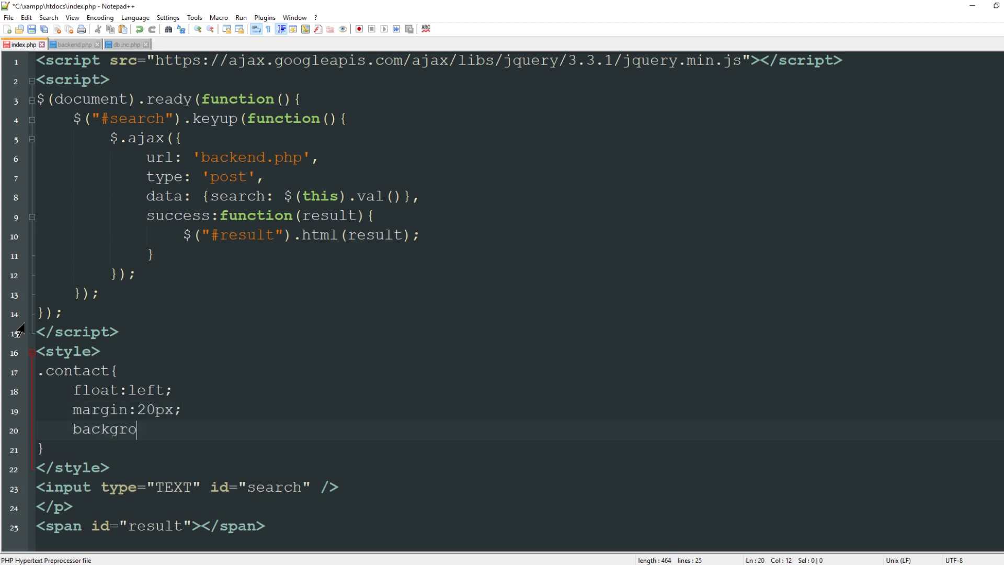
text(und:#ccc)
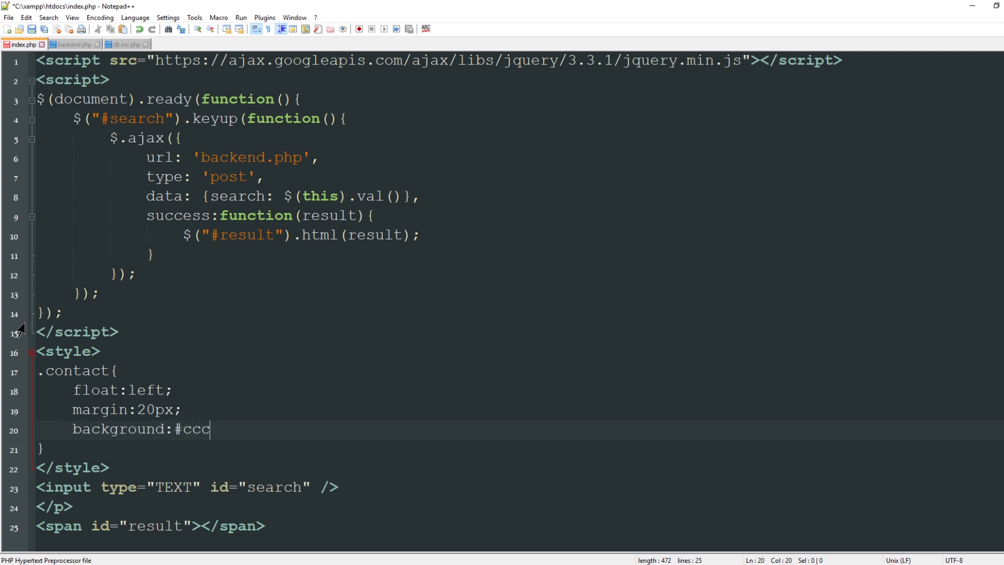
text(;)
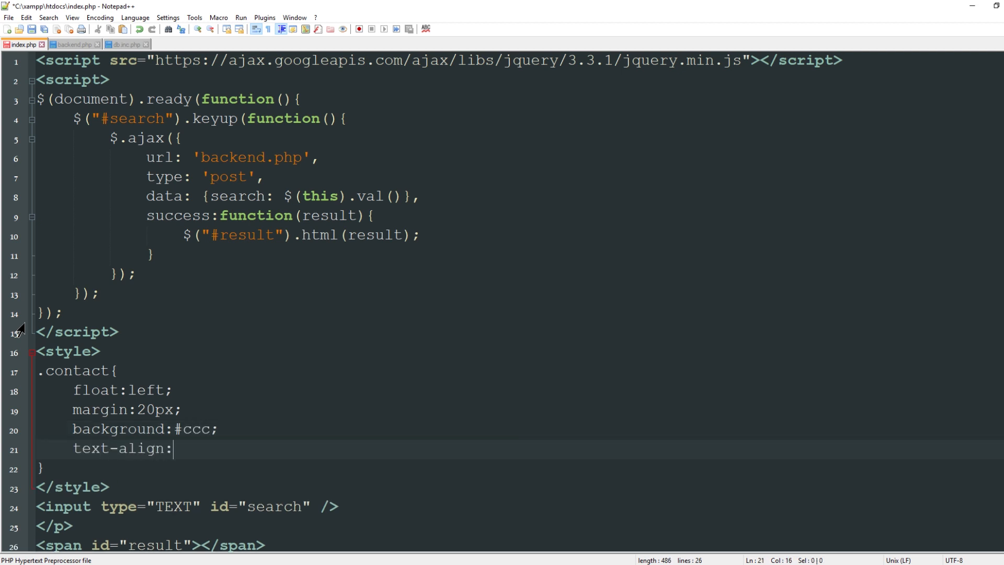
text(center;)
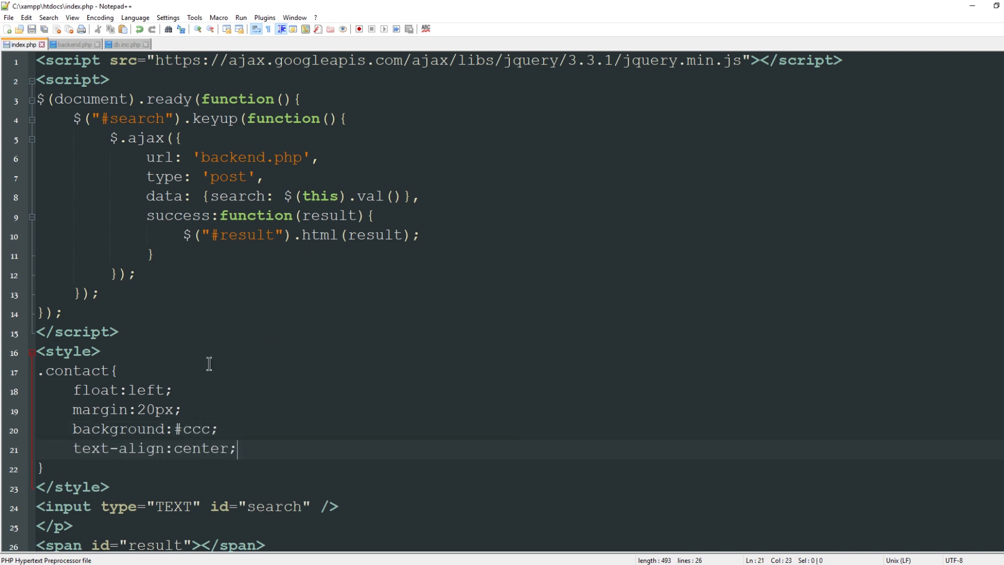
text(pad)
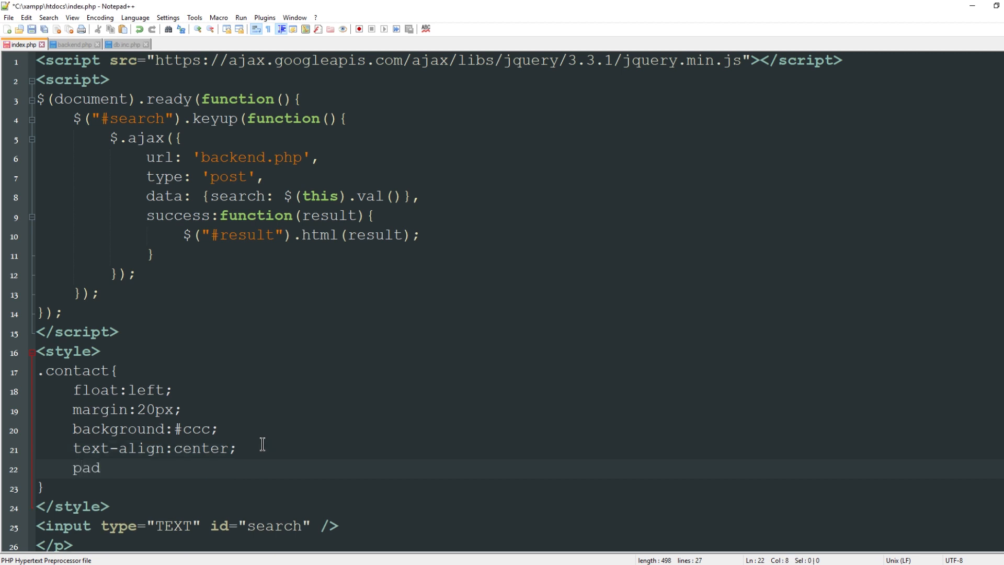
text(ding:10p)
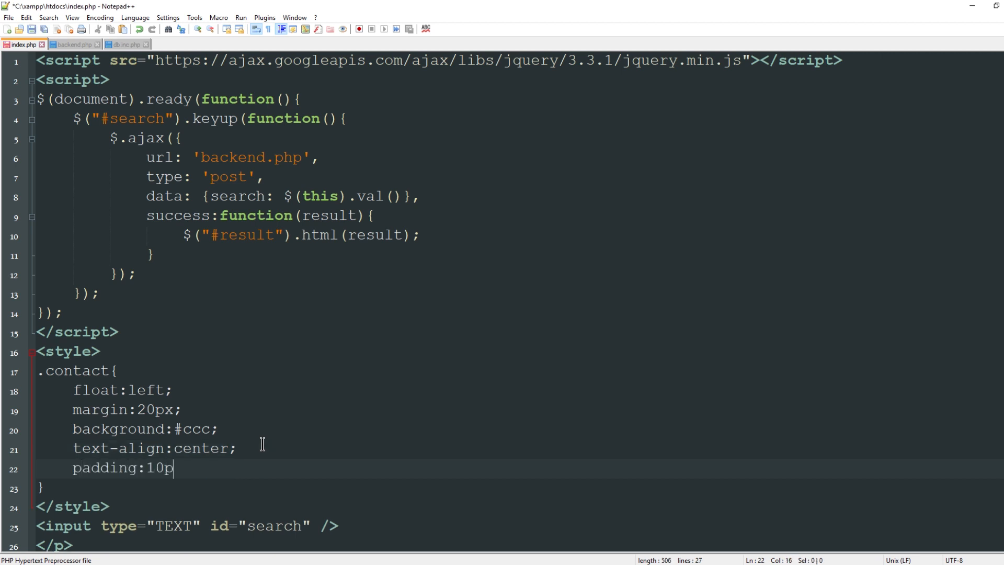
click(72, 44)
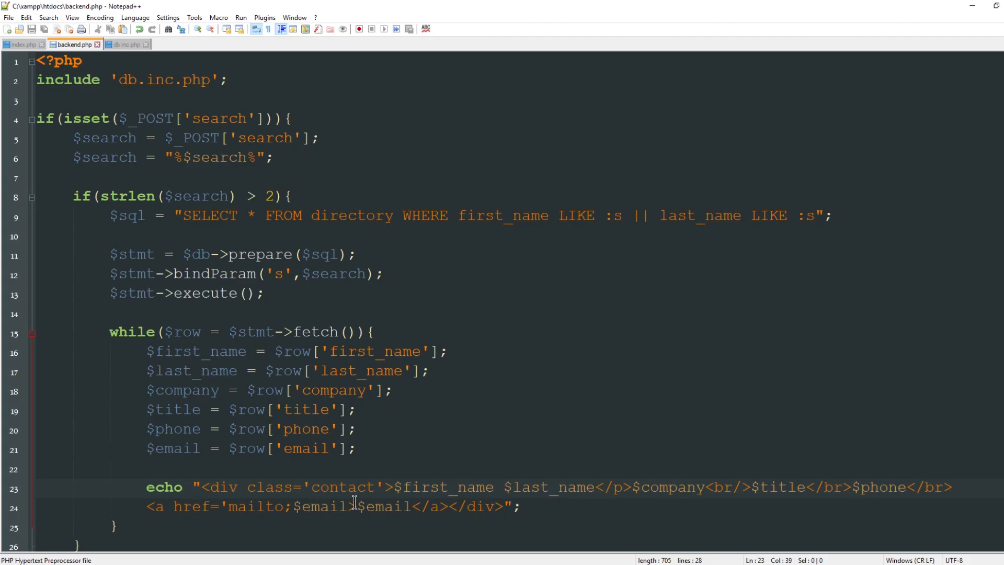
Add class='contact' to the opening div in backend.php's echo line.
text(')
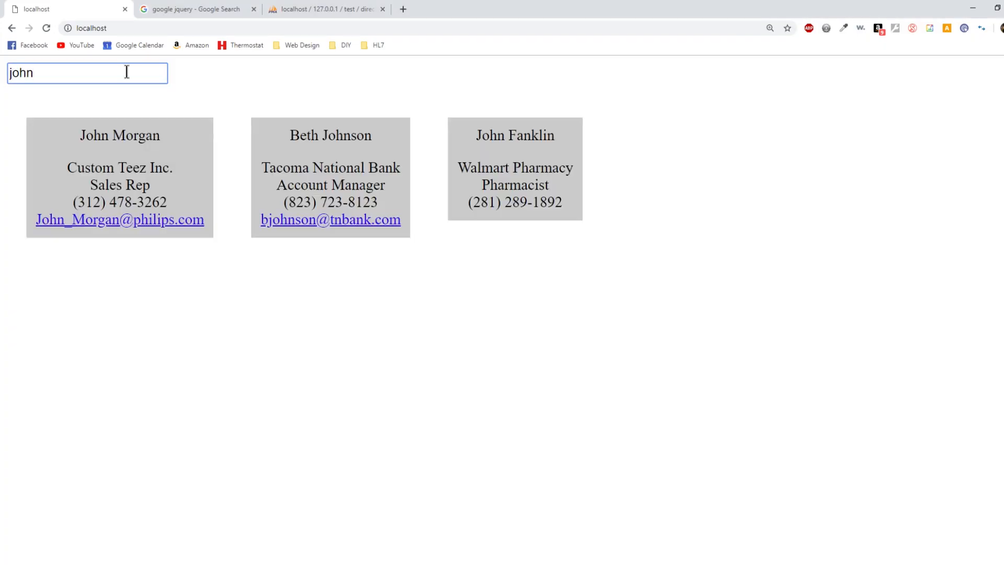
mouse_move(120, 160)
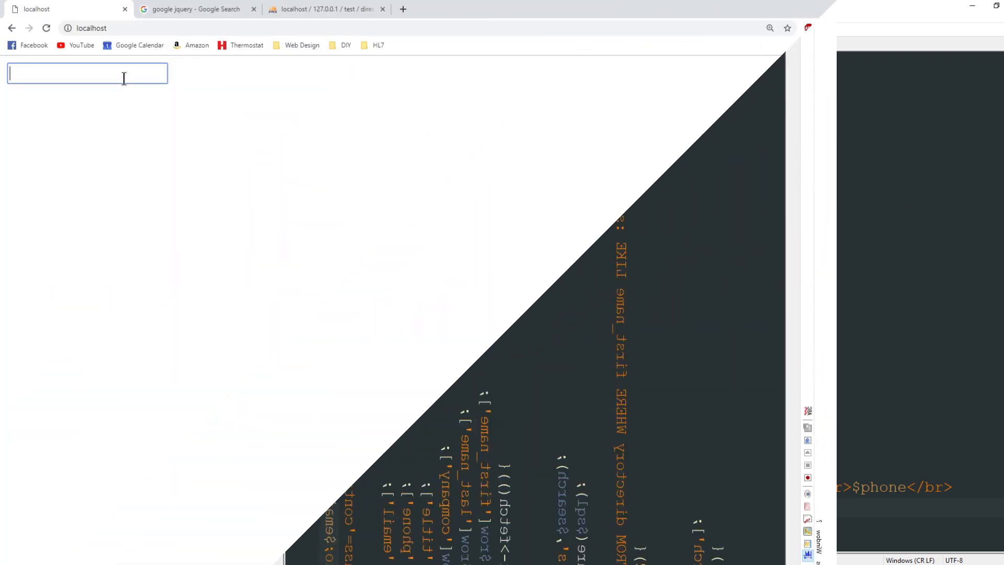
Search 'john', 'ja' and 'ford' in Chrome to check the rounded, shadowed contact cards.
text(john)
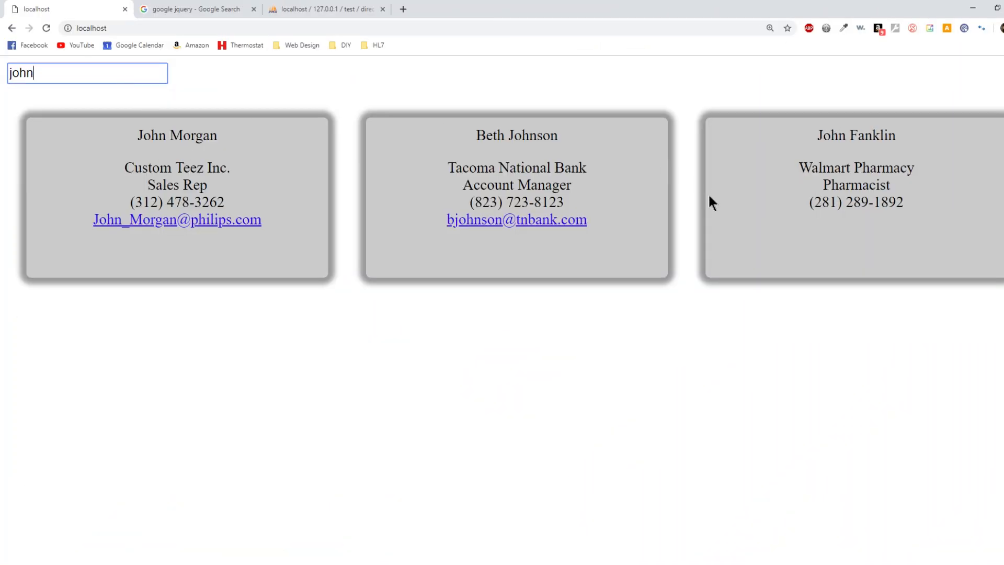
mouse_move(115, 72)
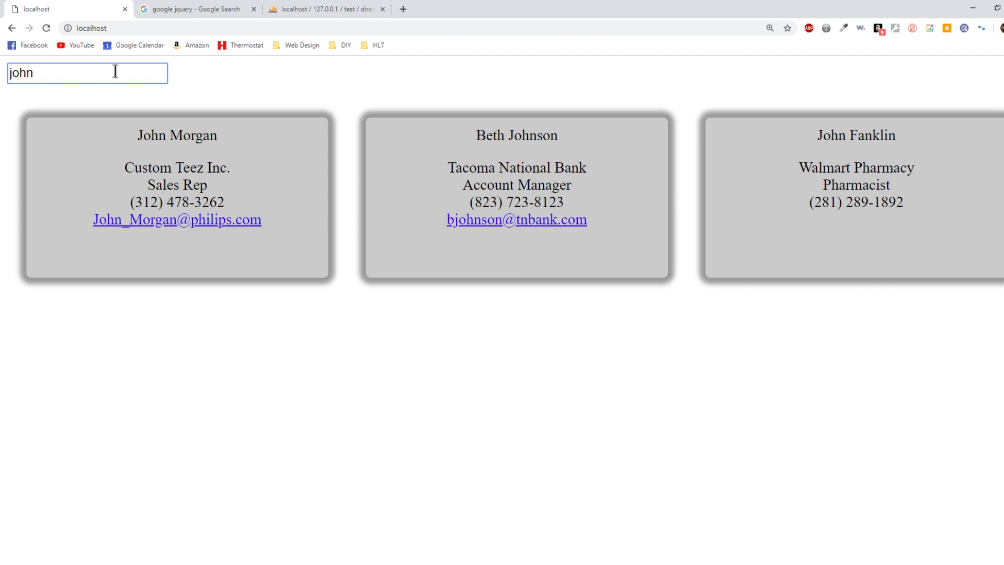
text(jak)
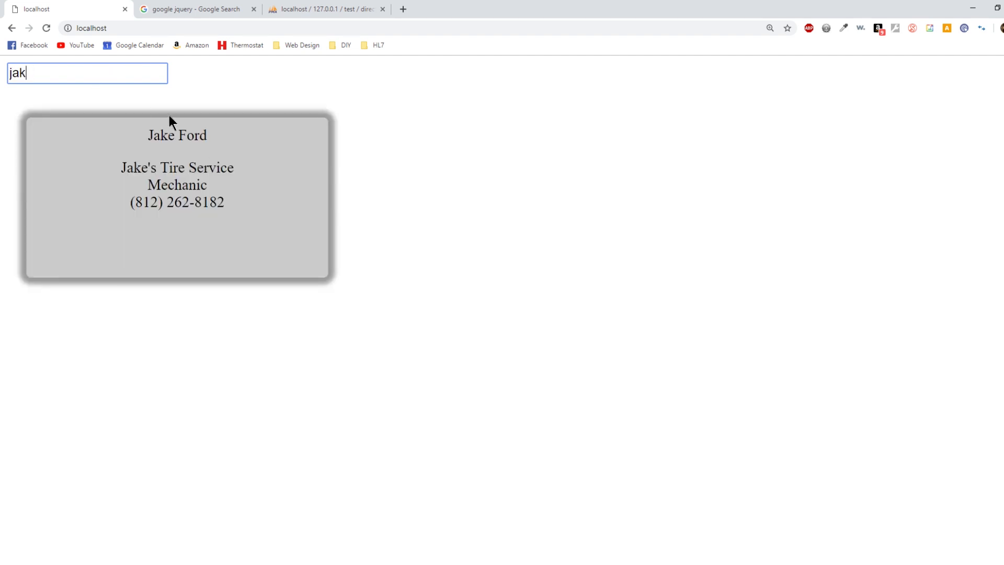
text(ford)
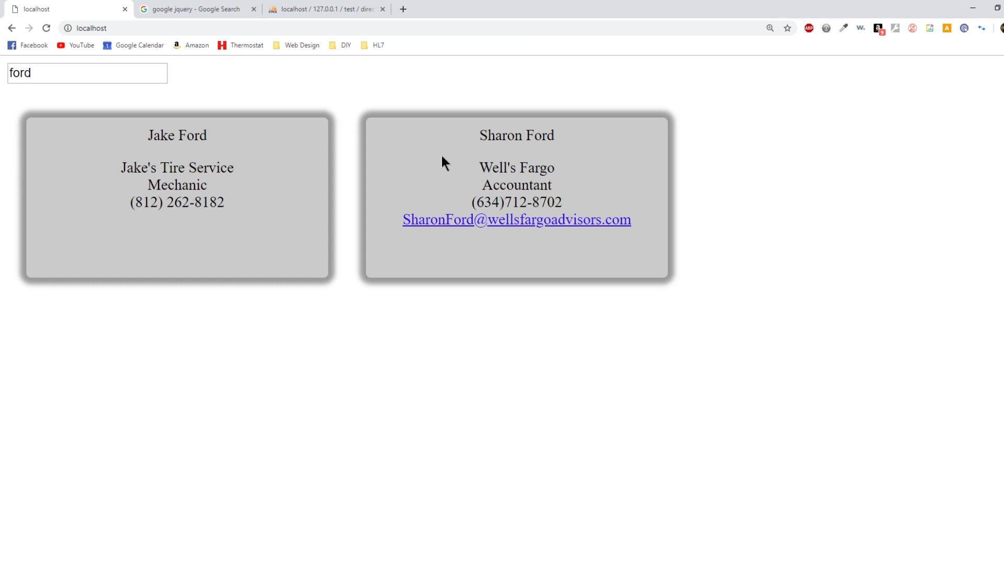
mouse_move(368, 428)
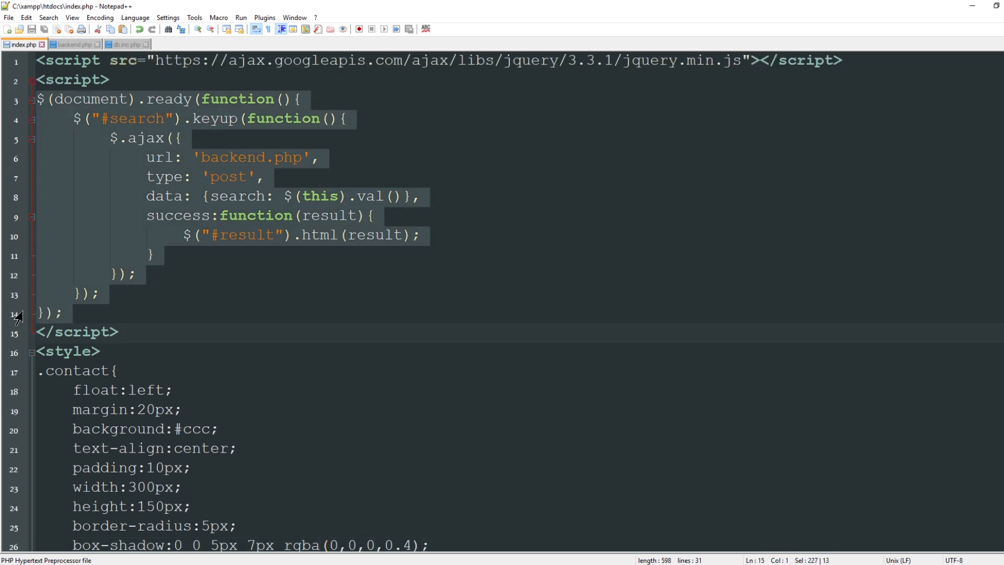
mouse_move(76, 99)
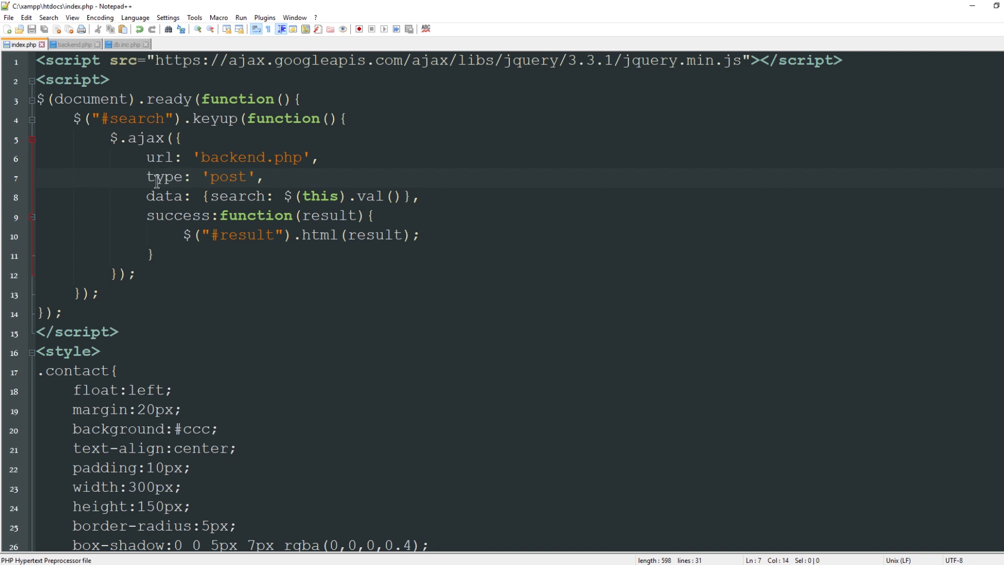
Return to index.php in Notepad++ to review the keyup AJAX script and .contact CSS.
click(62, 313)
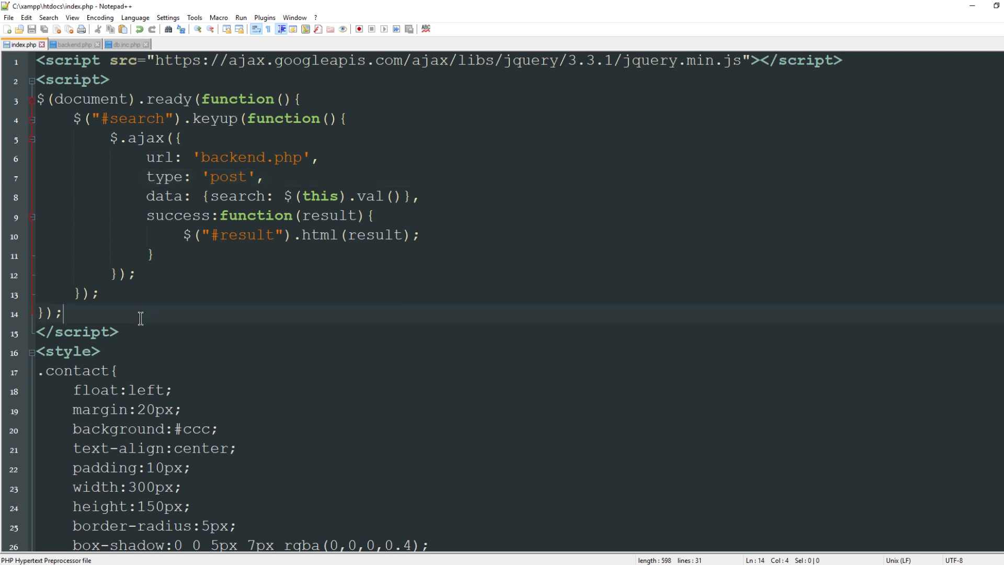